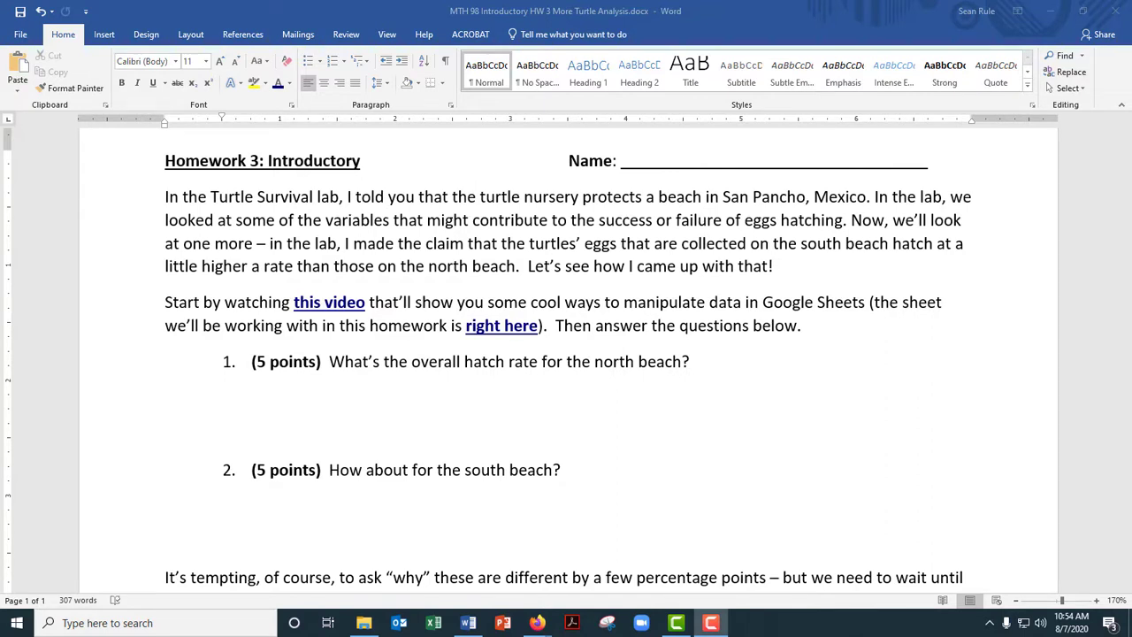
pyautogui.moveTo(587, 361)
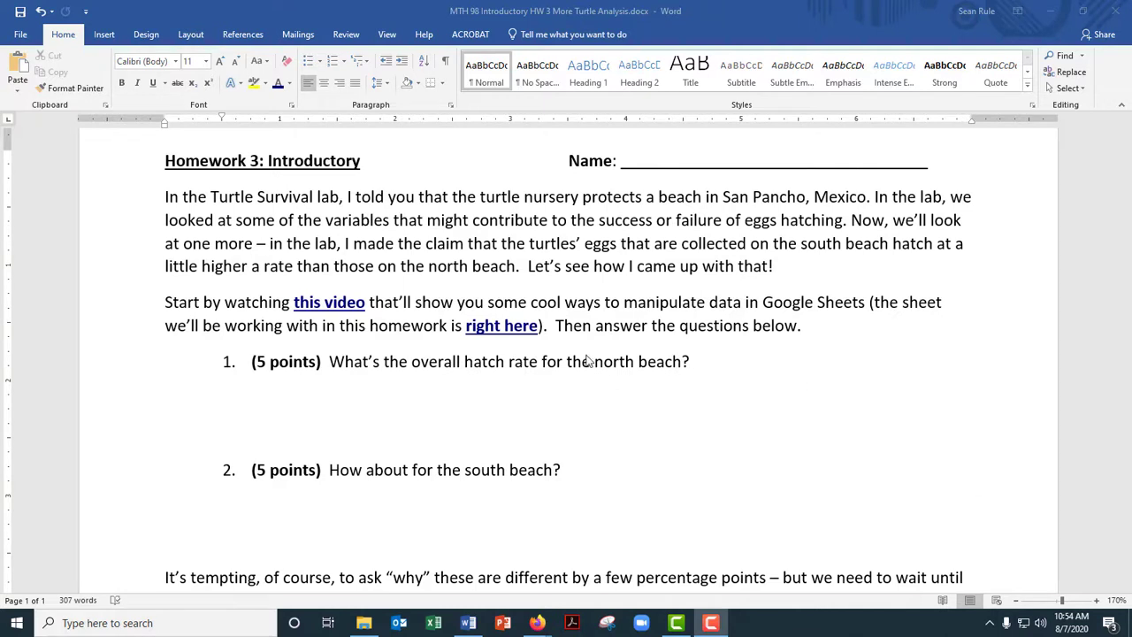
pyautogui.moveTo(657, 362)
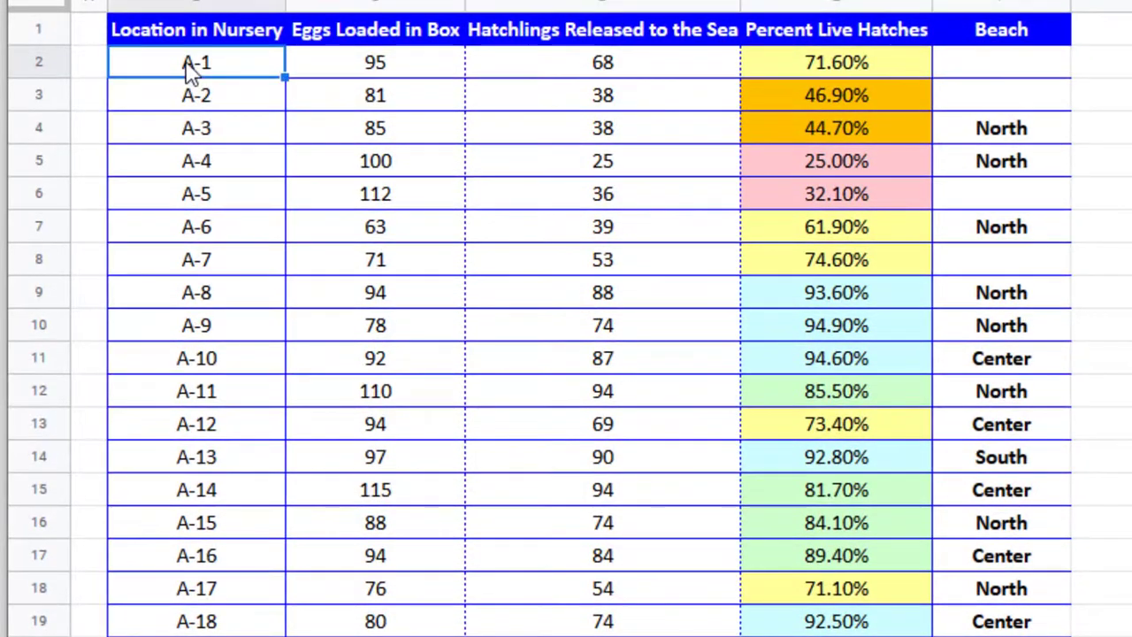
# Inspect box A-1's egg count, hatchling count, 71.60% hatch rate and empty beach entry
pyautogui.scroll(-3)
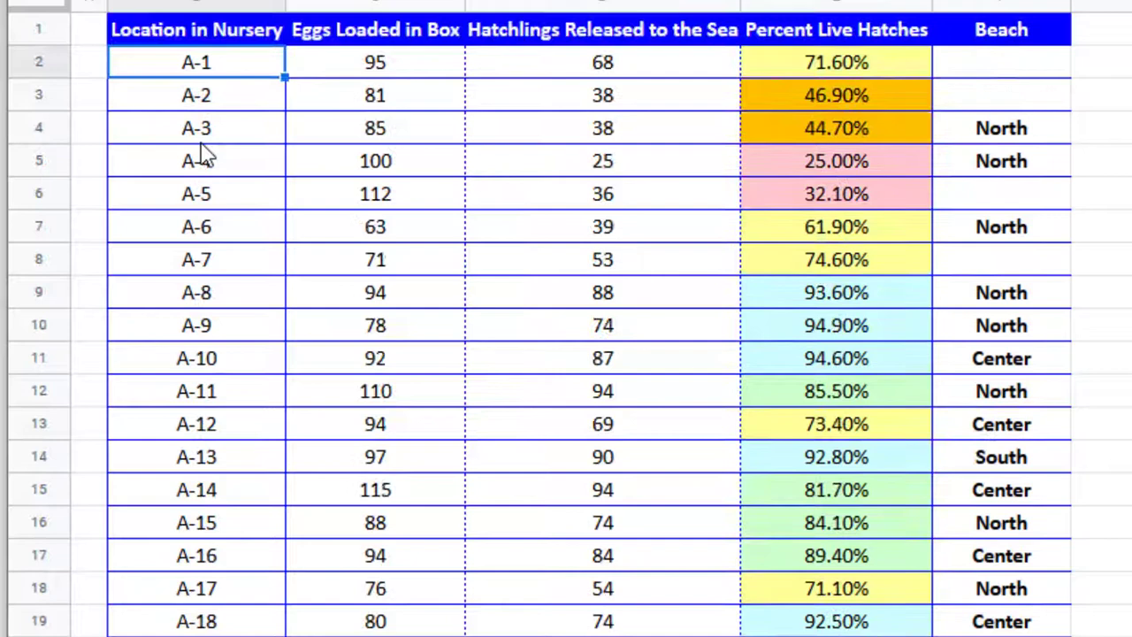
pyautogui.moveTo(375, 84)
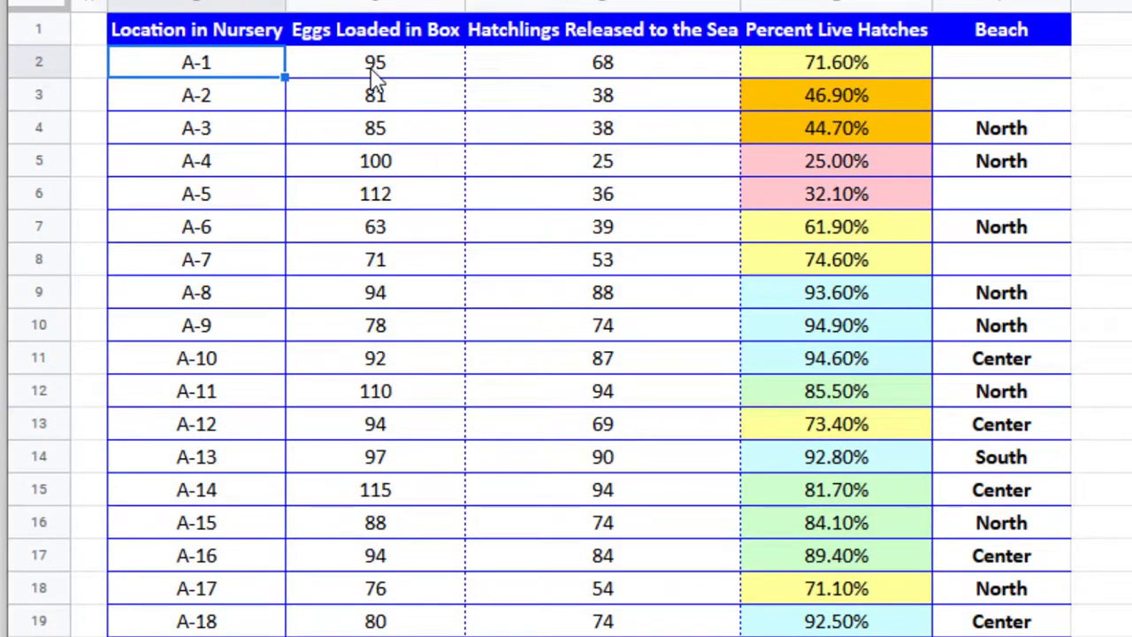
pyautogui.moveTo(199, 73)
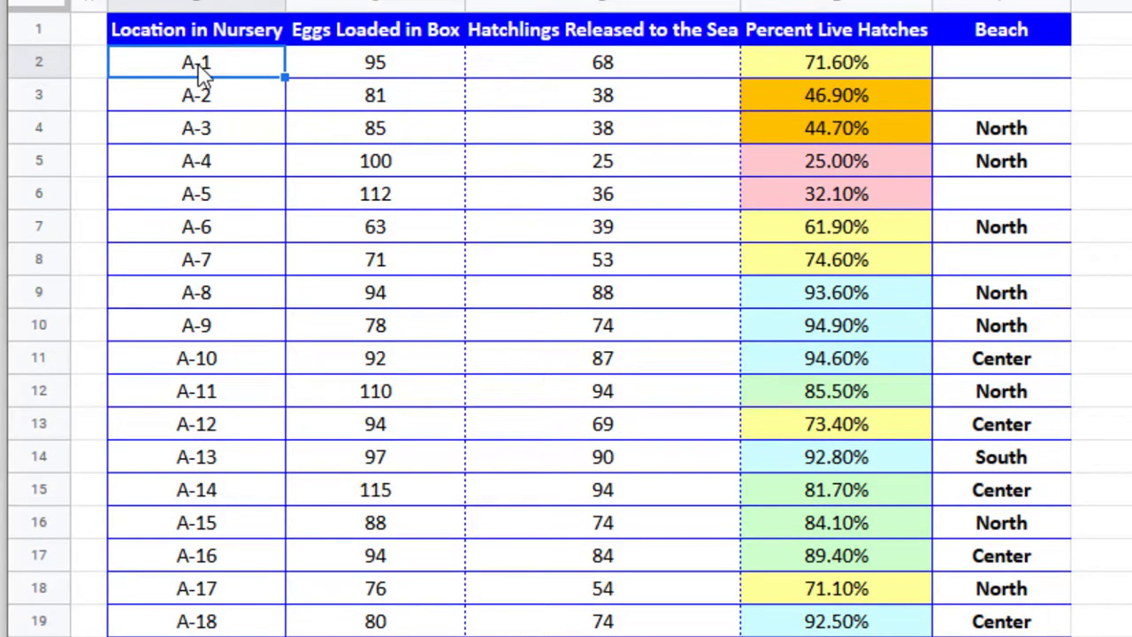
pyautogui.moveTo(372, 71)
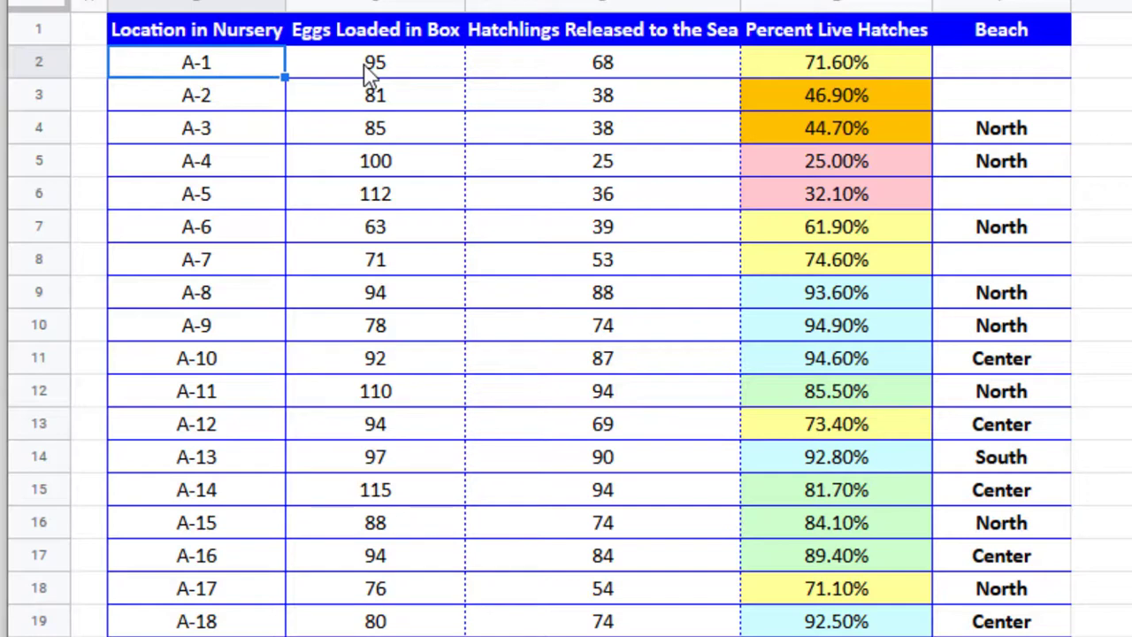
pyautogui.click(374, 61)
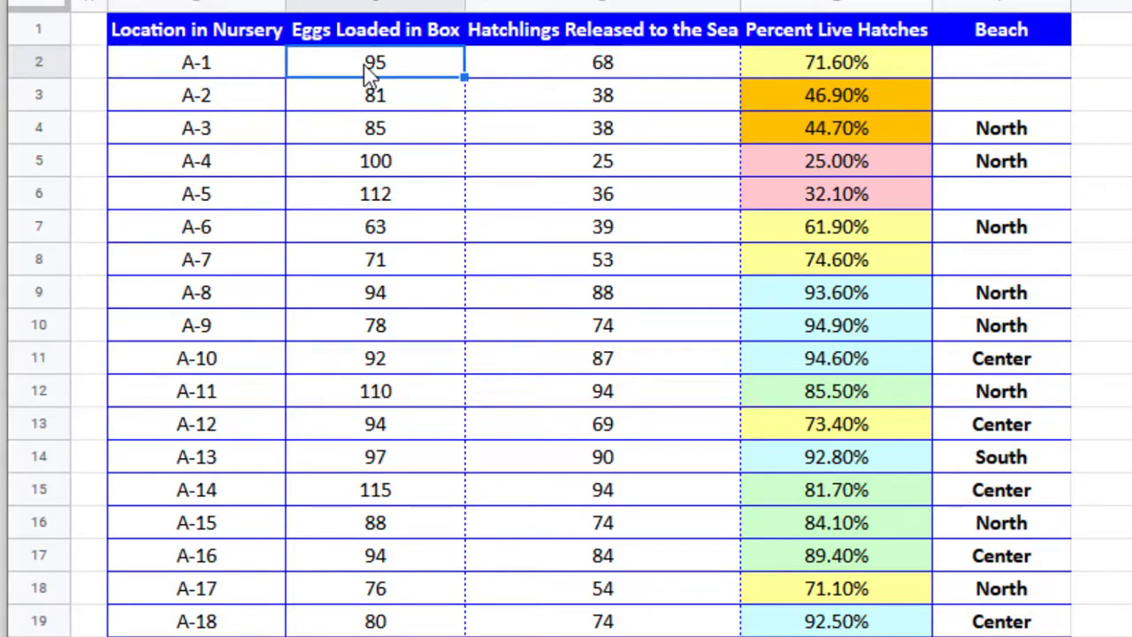
pyautogui.moveTo(380, 69)
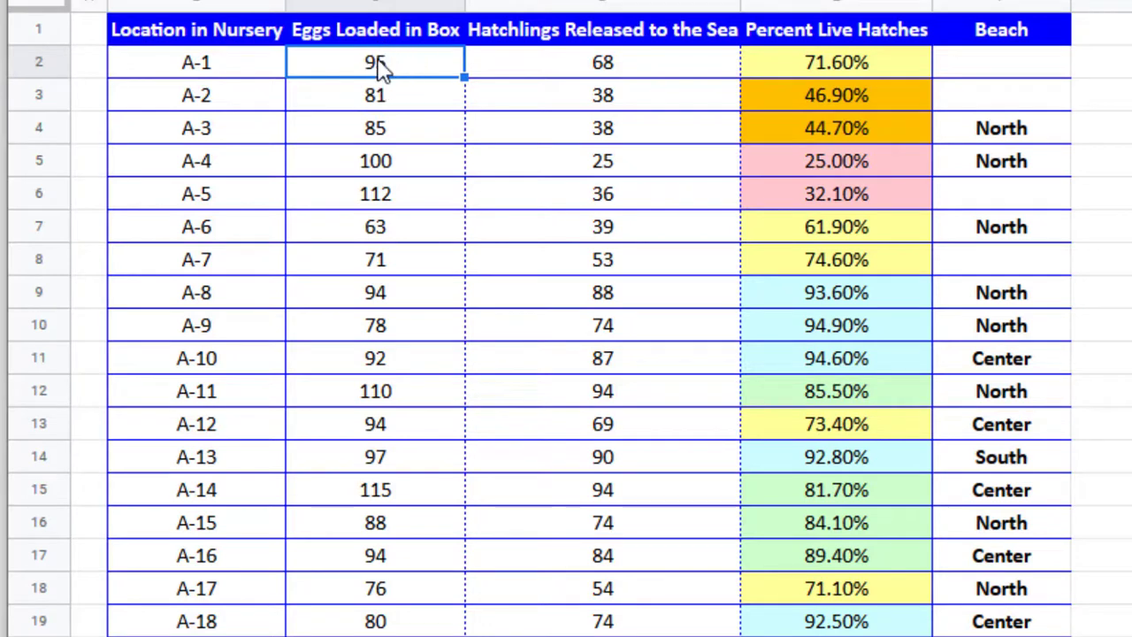
pyautogui.click(601, 62)
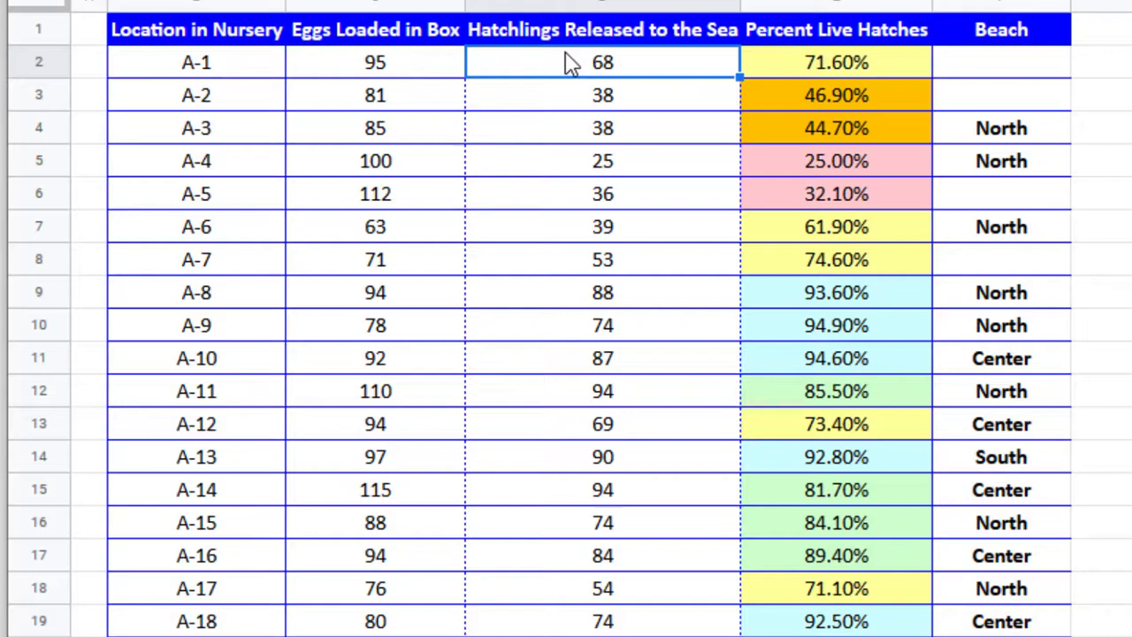
pyautogui.moveTo(818, 71)
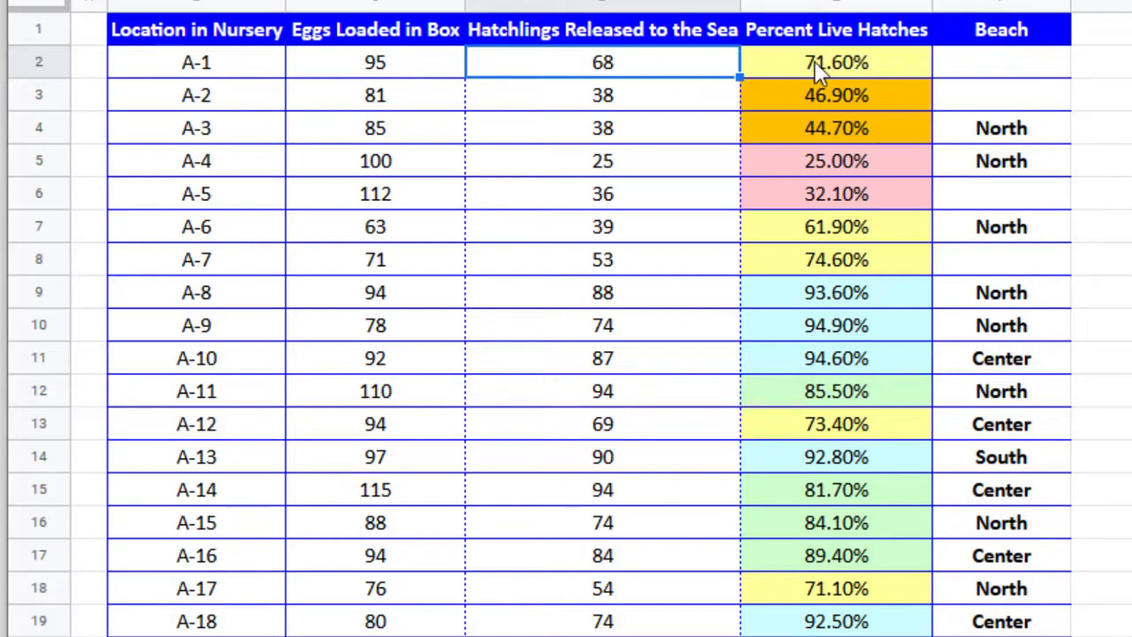
pyautogui.click(835, 62)
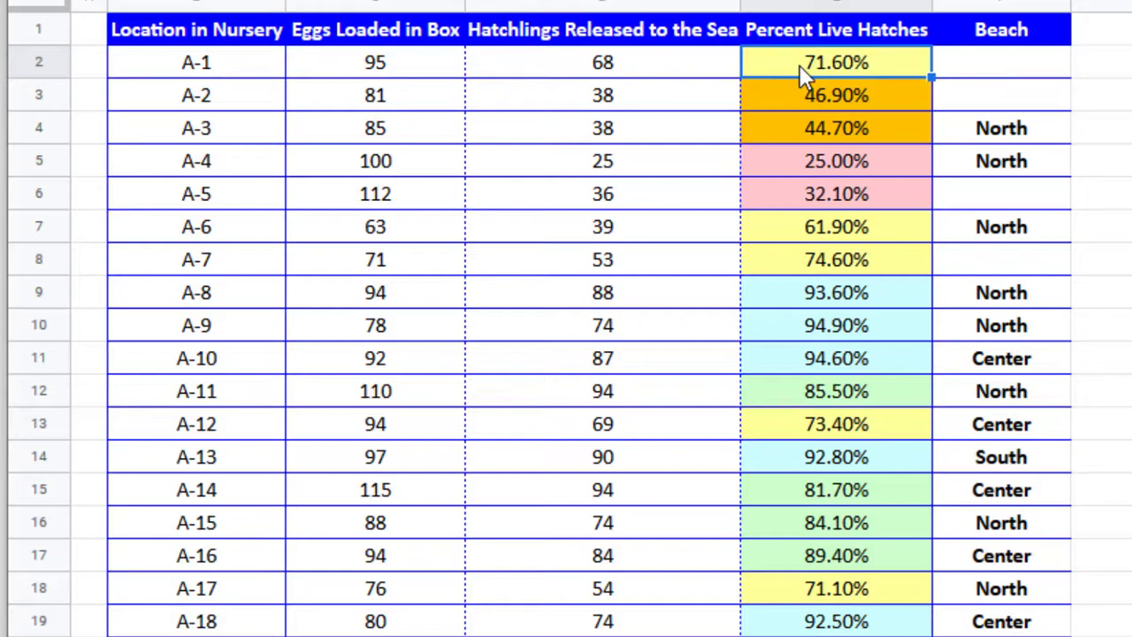
pyautogui.click(602, 62)
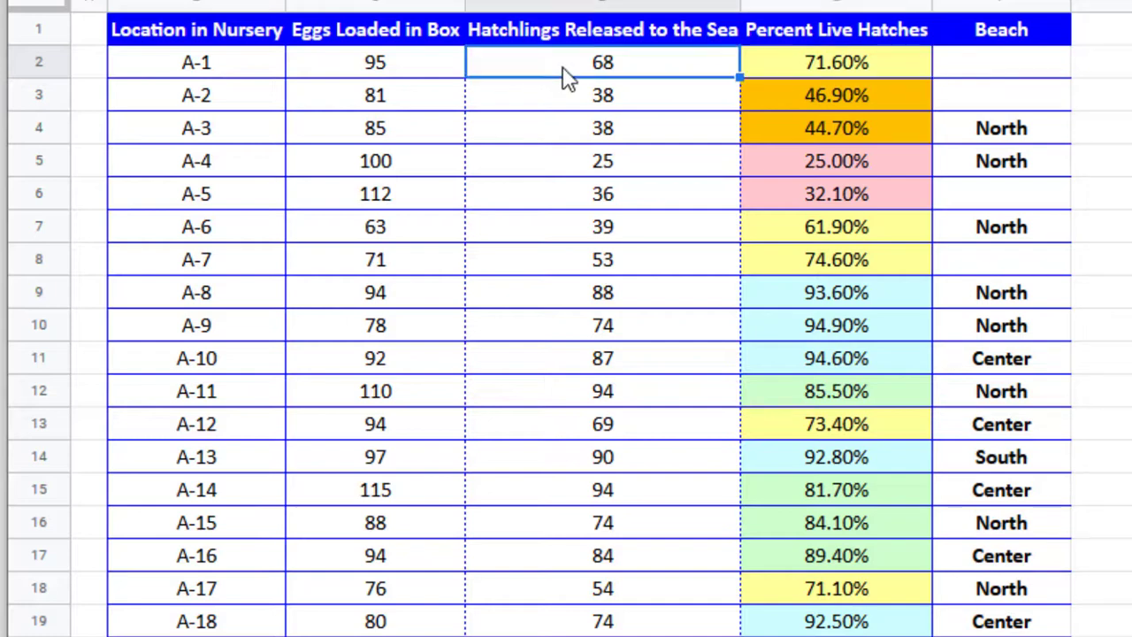
pyautogui.click(836, 62)
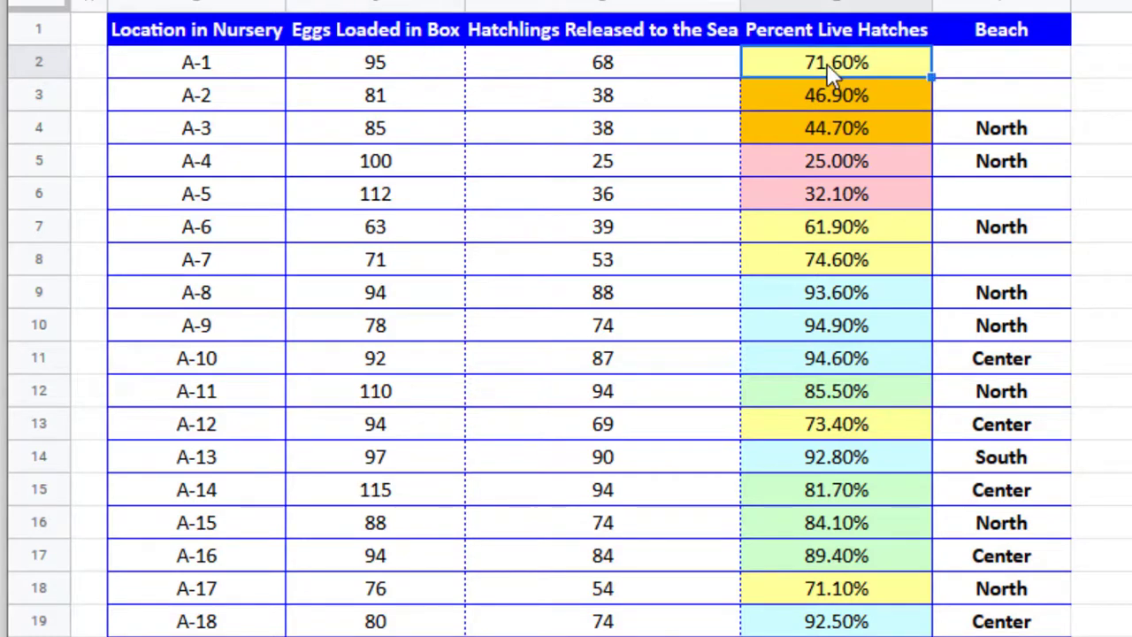
pyautogui.moveTo(822, 69)
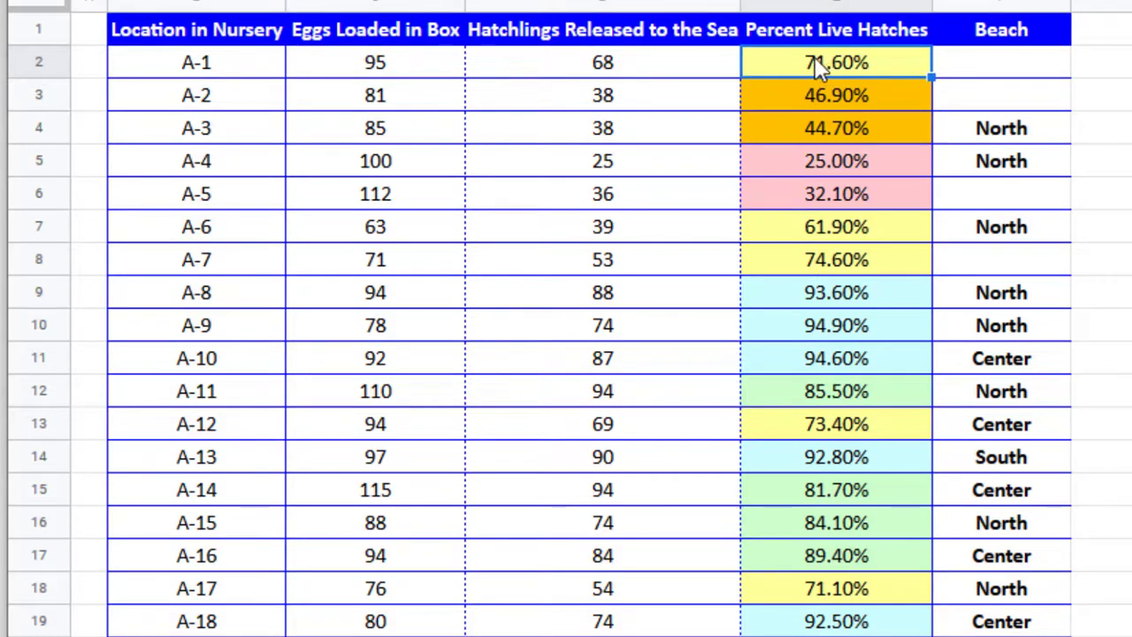
pyautogui.moveTo(827, 75)
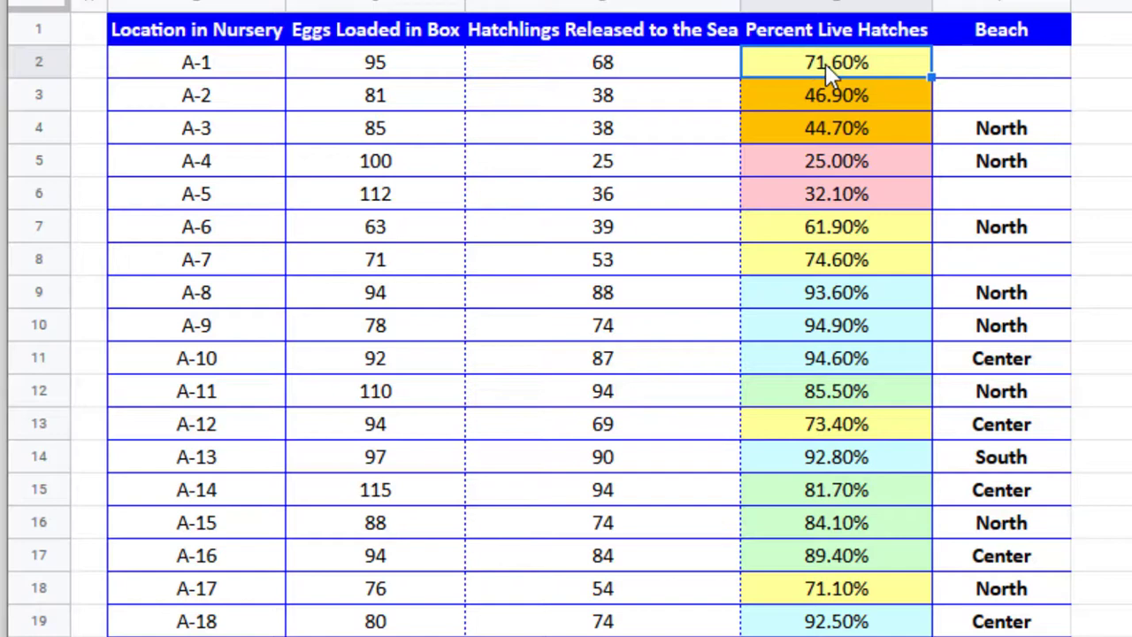
pyautogui.click(1000, 62)
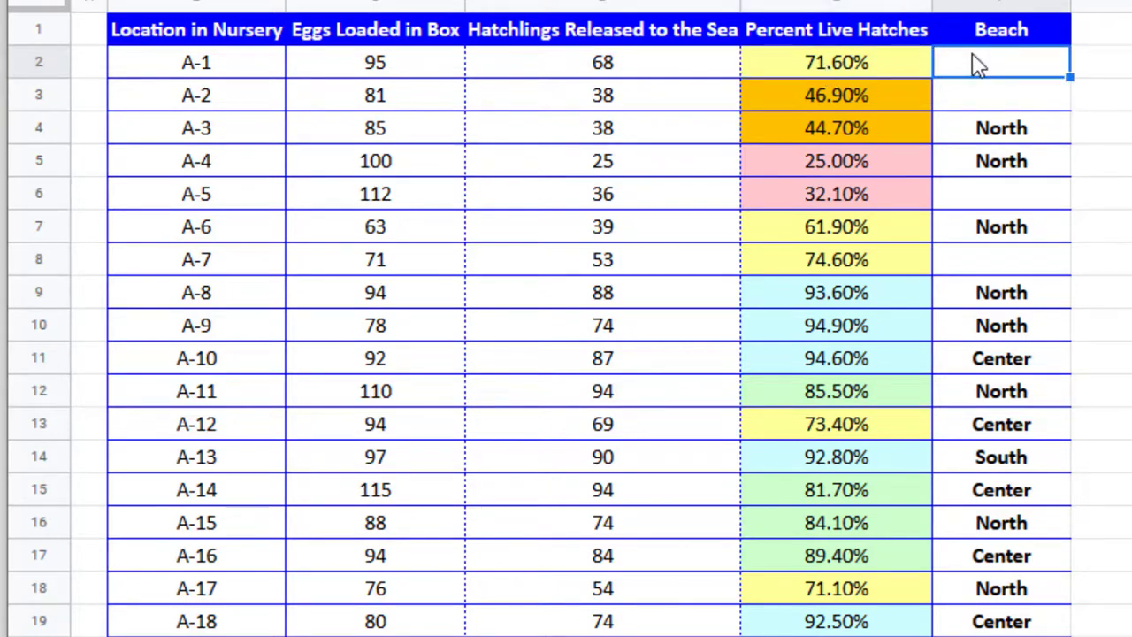
pyautogui.moveTo(173, 71)
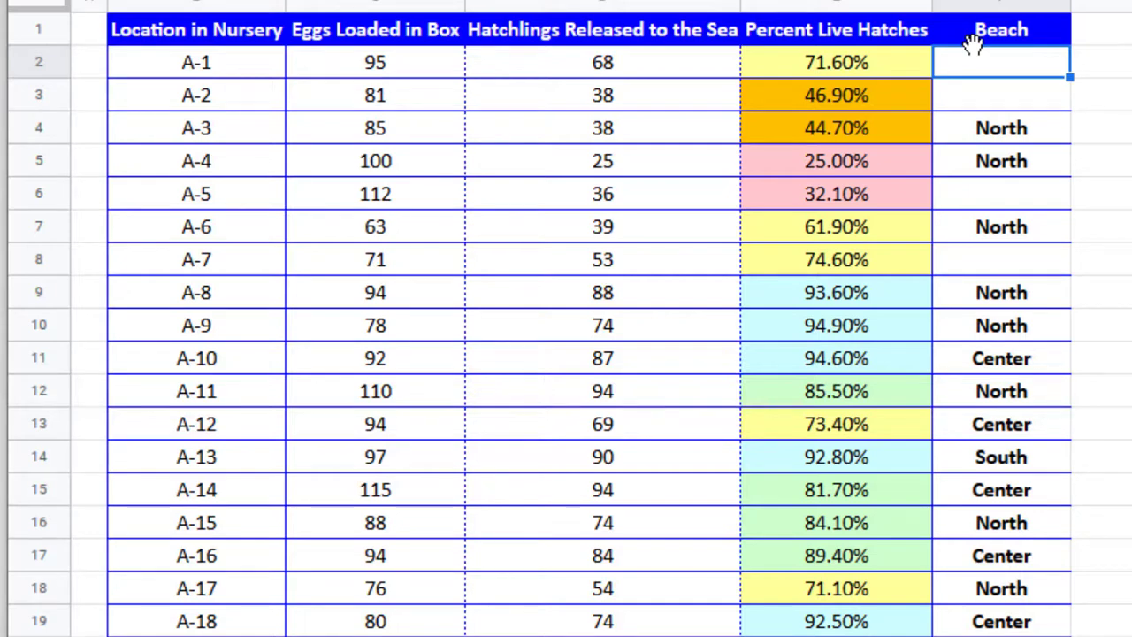
pyautogui.moveTo(1119, 66)
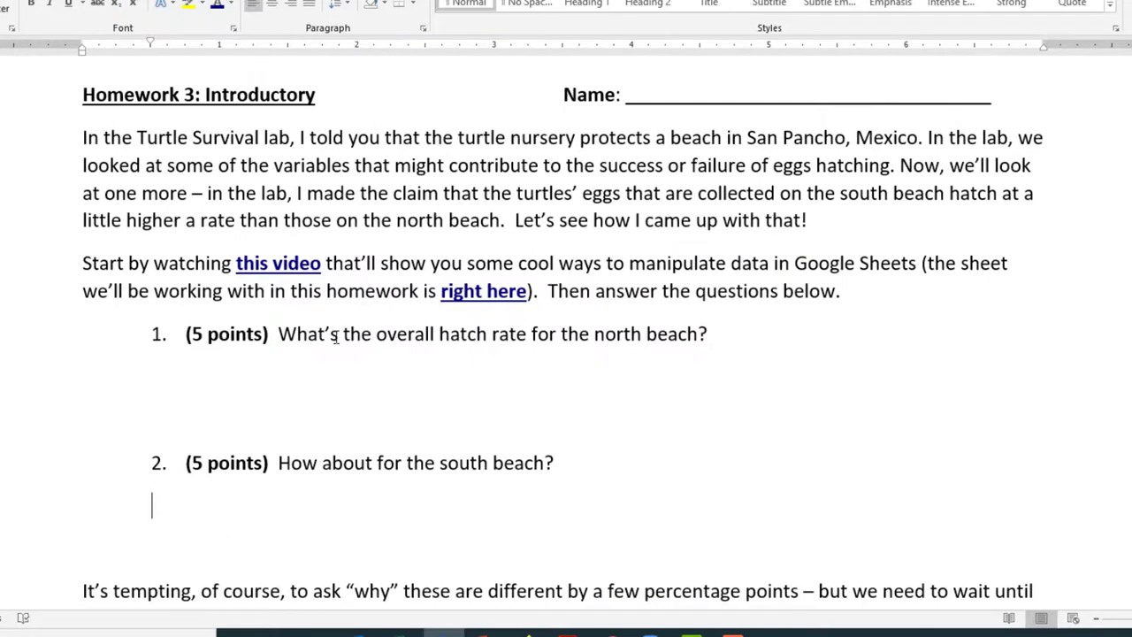
# Select the whole Beach column F
pyautogui.doubleClick(616, 333)
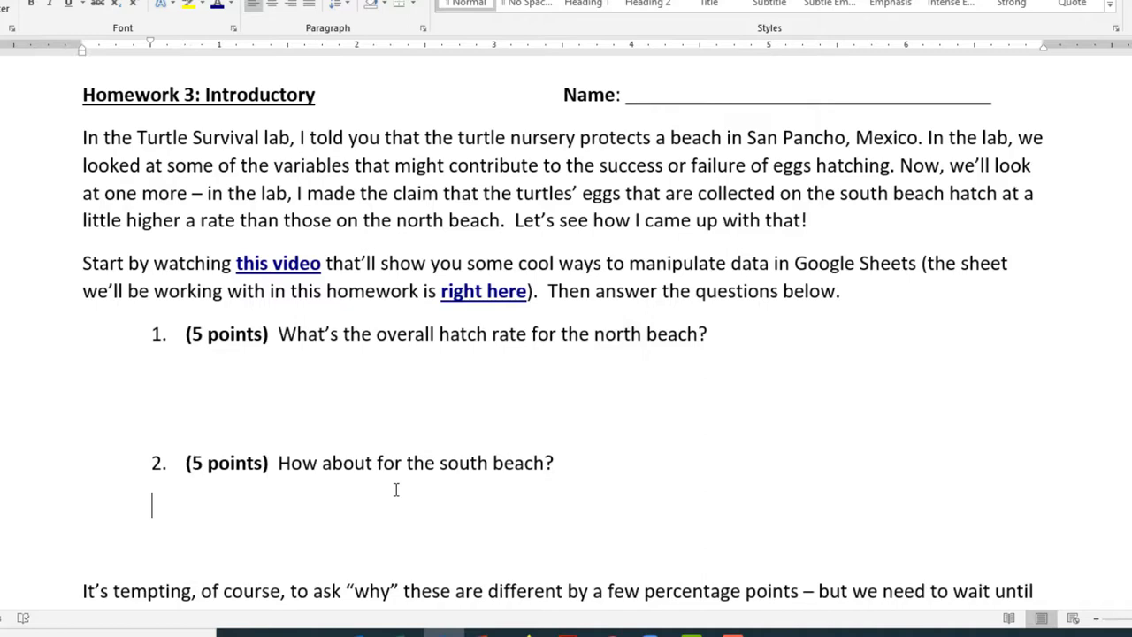
pyautogui.moveTo(522, 619)
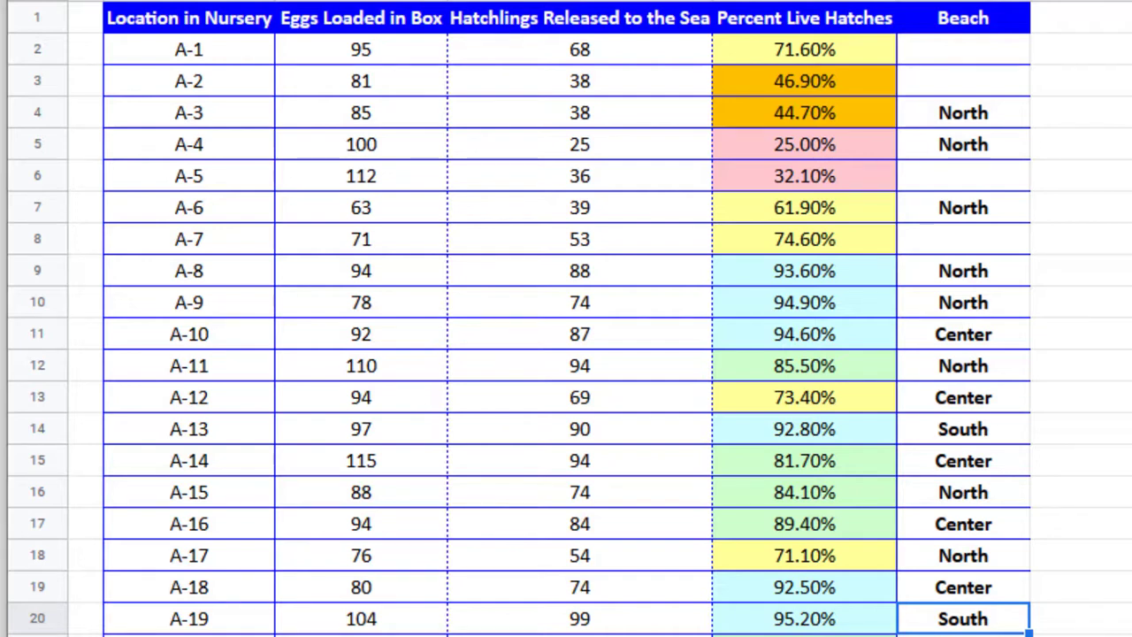
pyautogui.moveTo(933, 333)
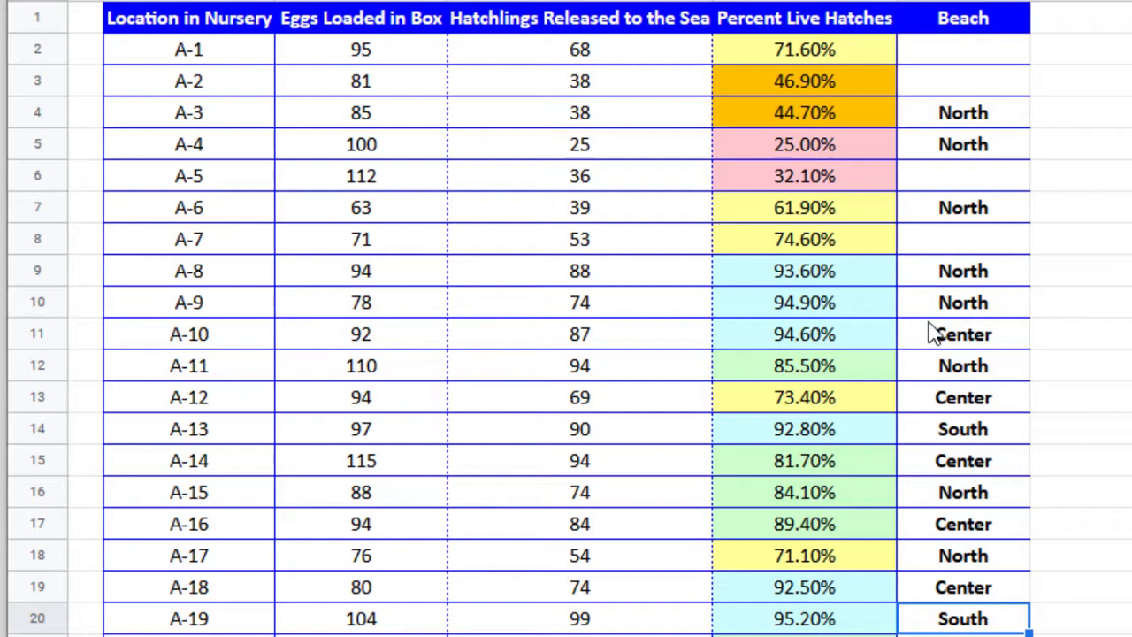
pyautogui.moveTo(962, 351)
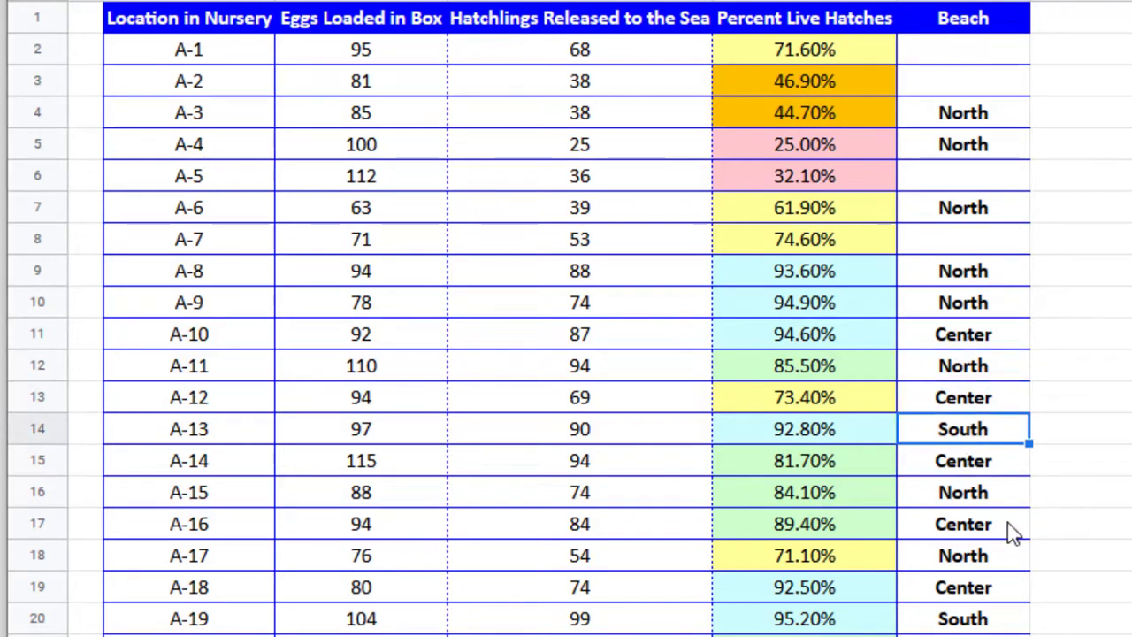
pyautogui.scroll(-3)
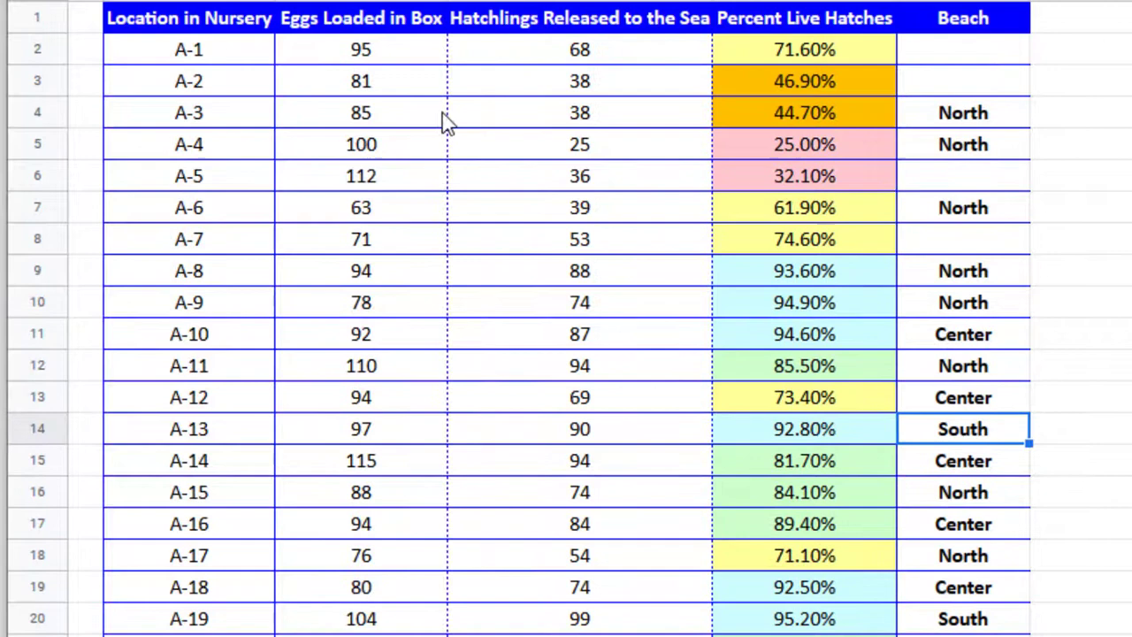
pyautogui.moveTo(1024, 72)
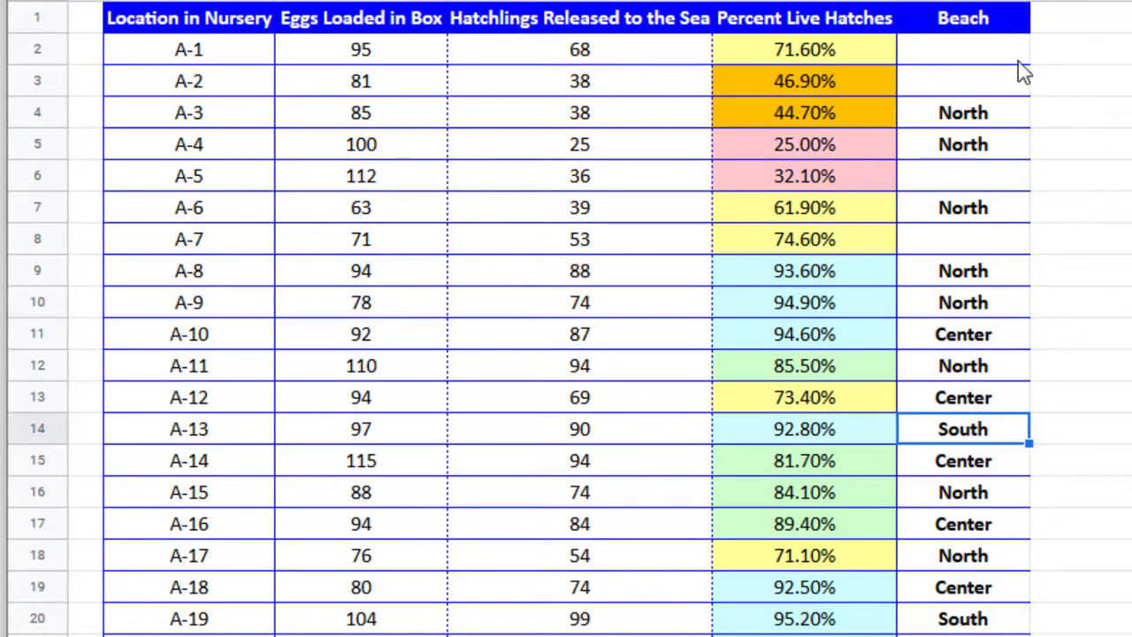
pyautogui.moveTo(339, 40)
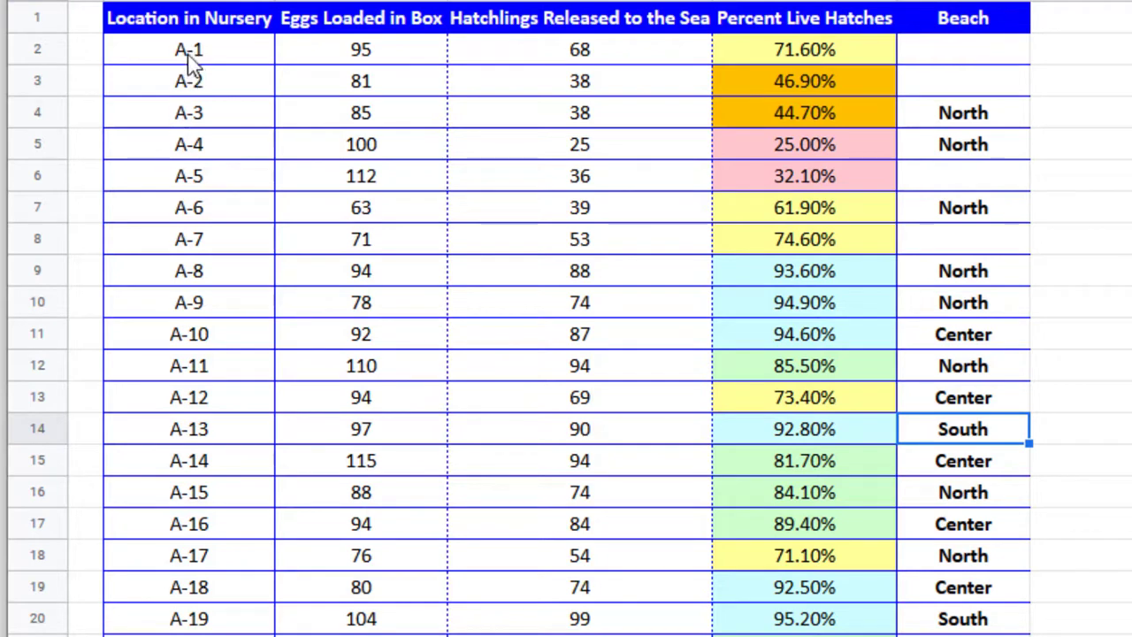
pyautogui.moveTo(142, 539)
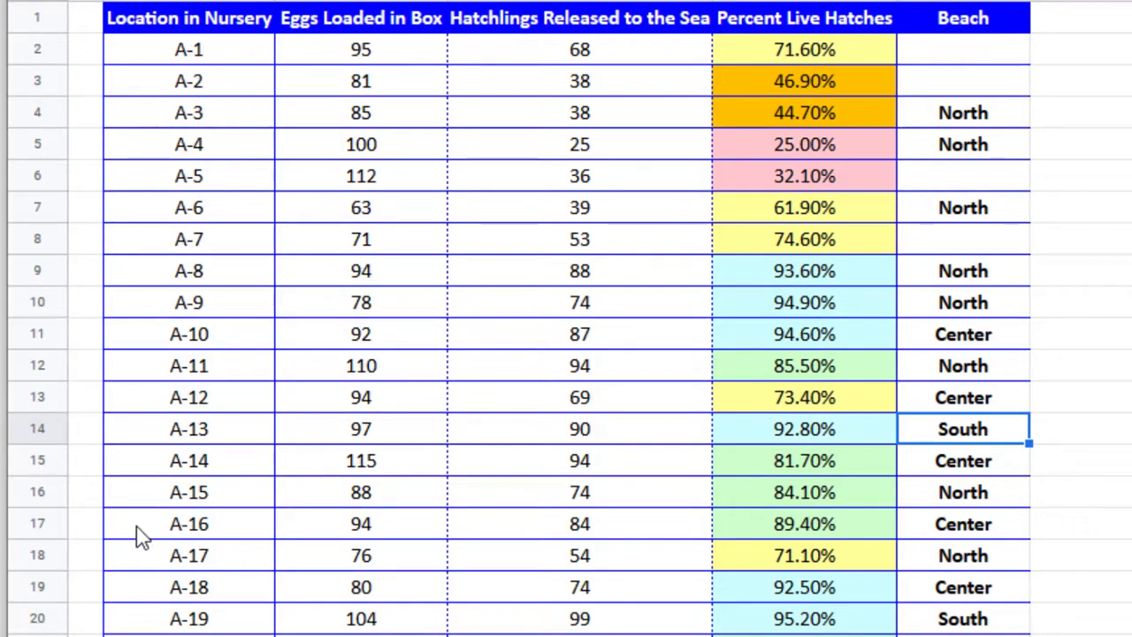
pyautogui.moveTo(120, 618)
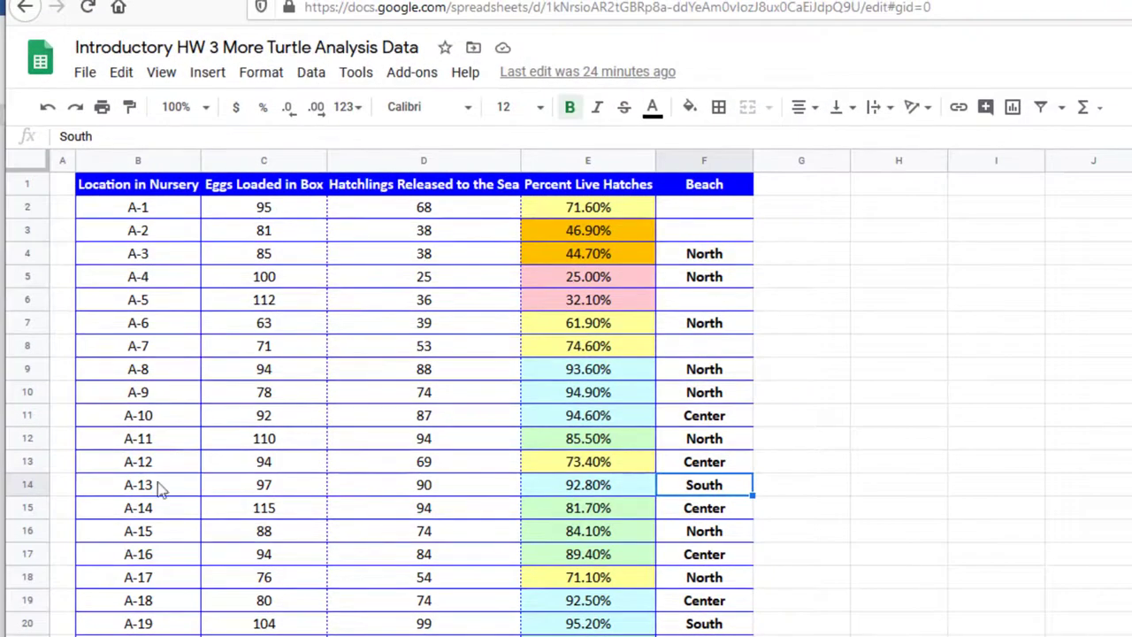
pyautogui.moveTo(640, 281)
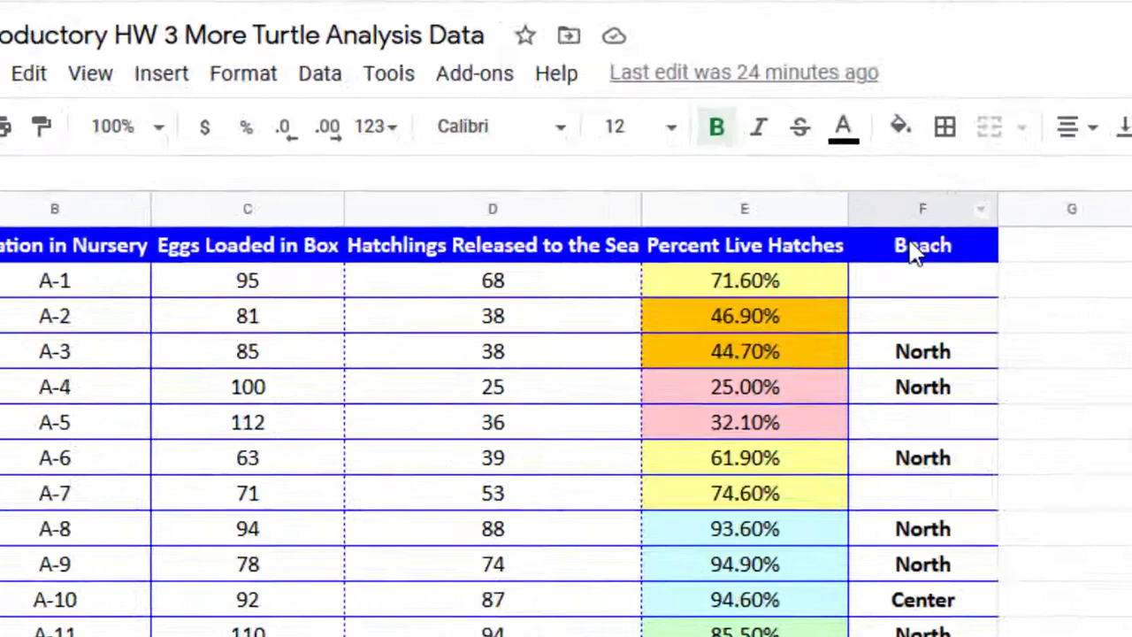
pyautogui.click(922, 208)
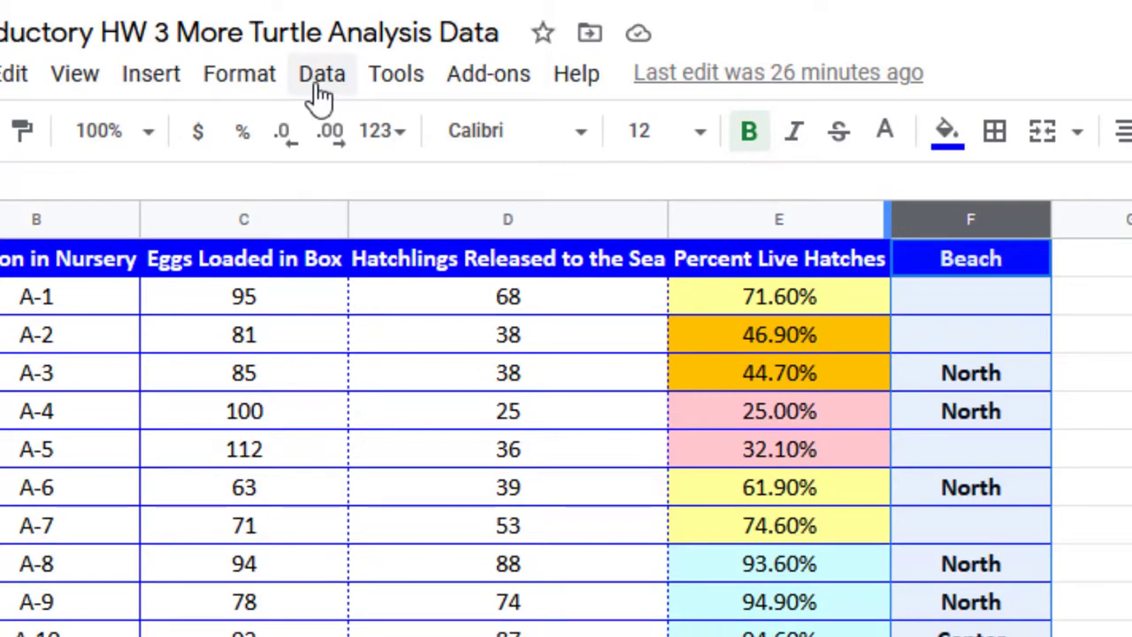
# Open the Data menu's sorting options for the Beach column
pyautogui.click(321, 73)
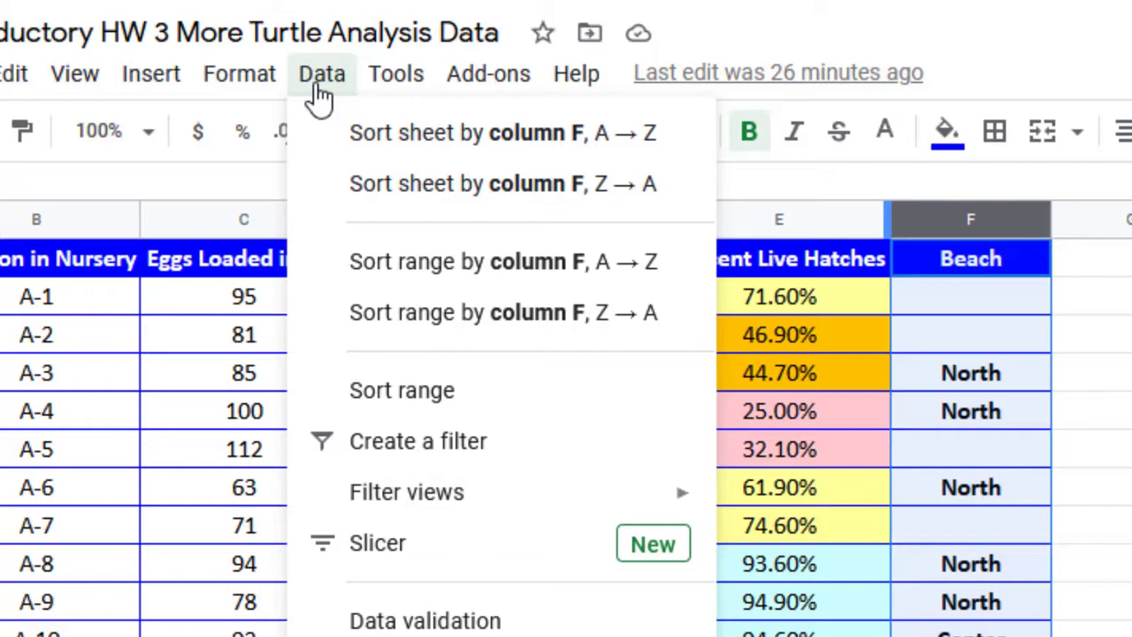
pyautogui.moveTo(365, 133)
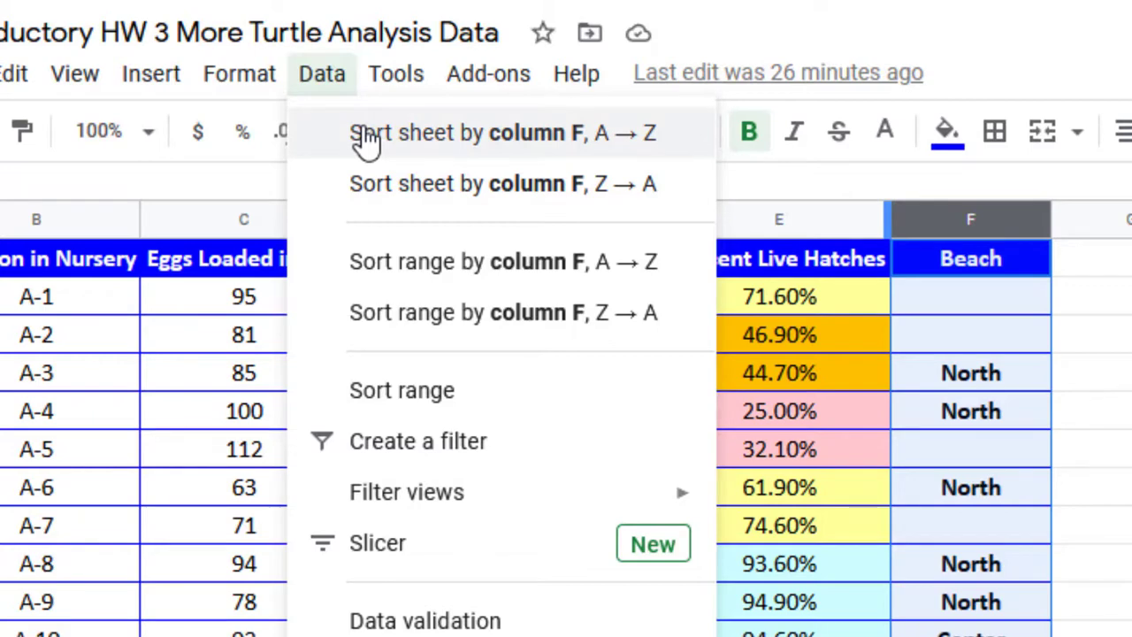
pyautogui.moveTo(575, 150)
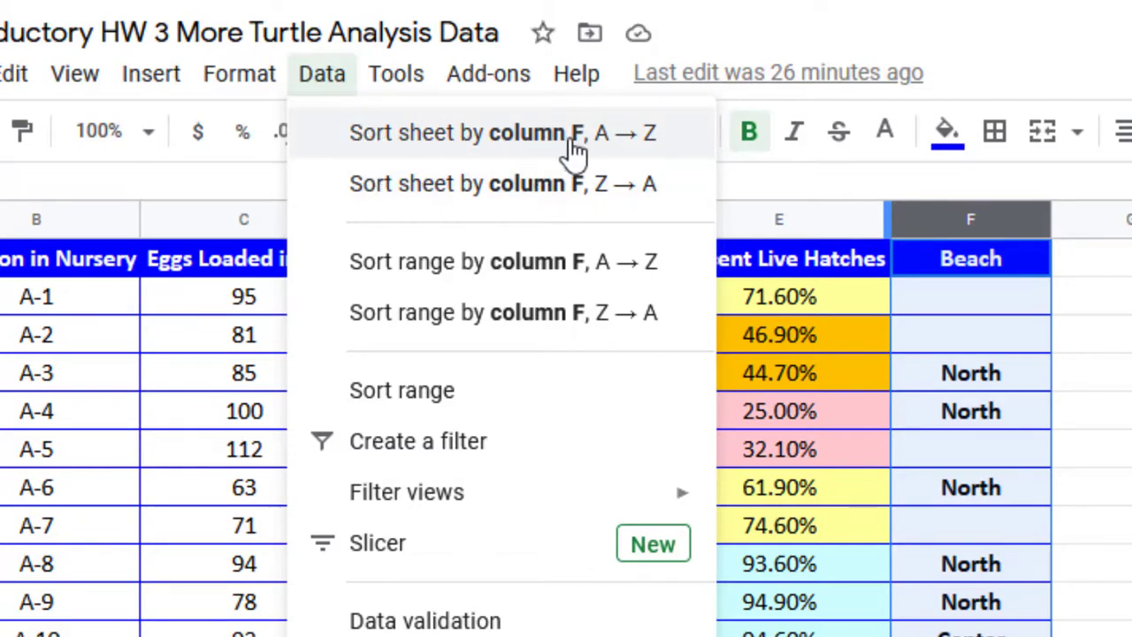
pyautogui.moveTo(998, 252)
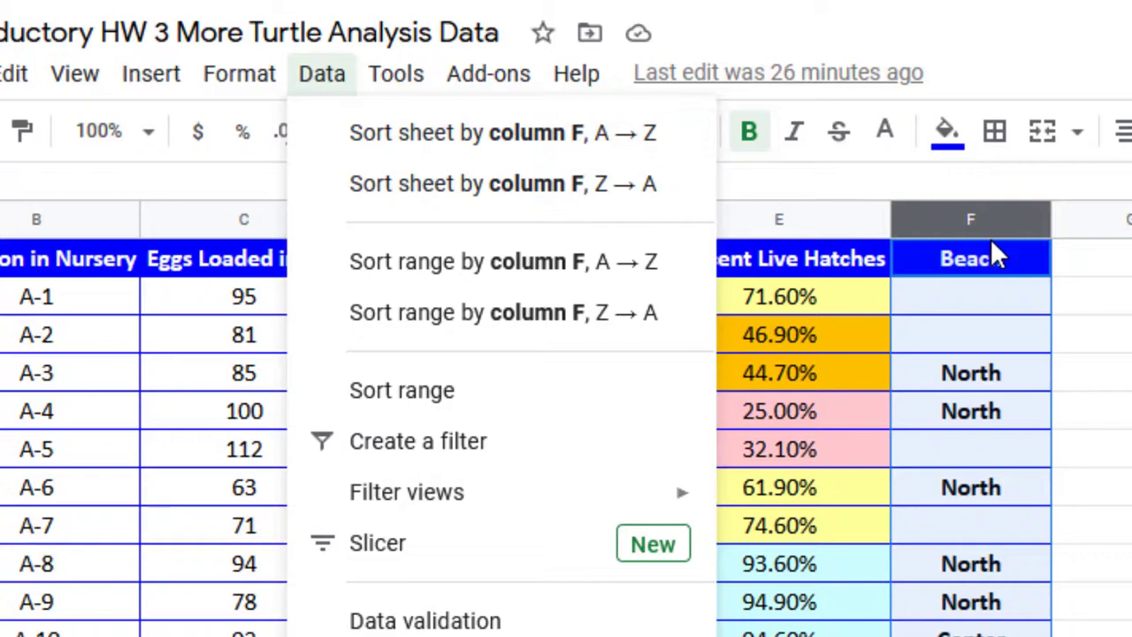
pyautogui.moveTo(998, 265)
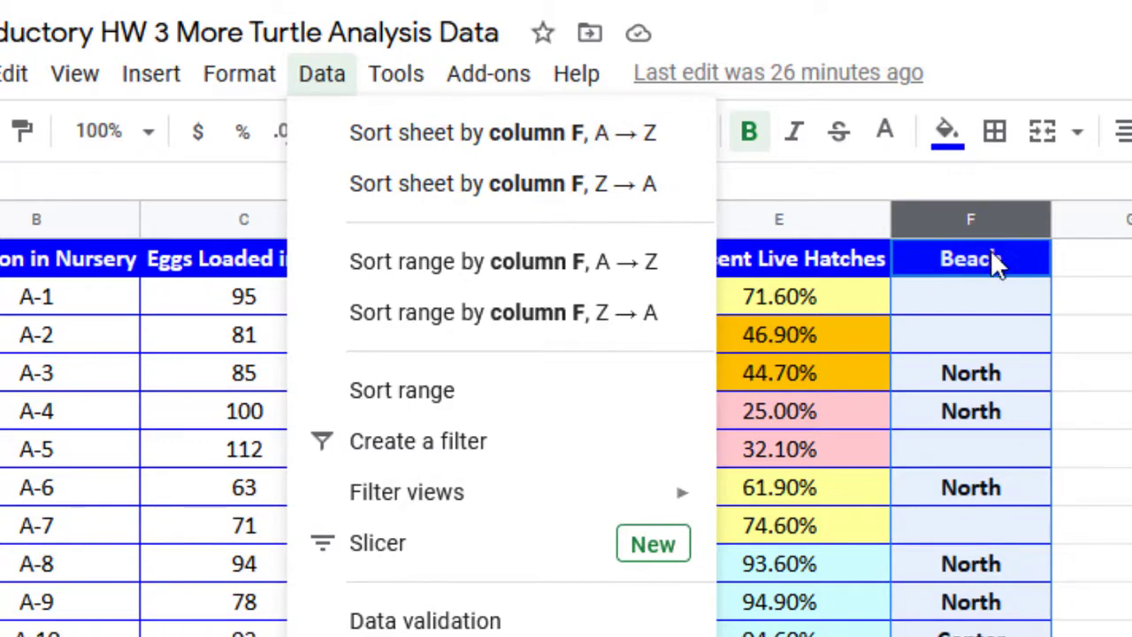
pyautogui.moveTo(466, 133)
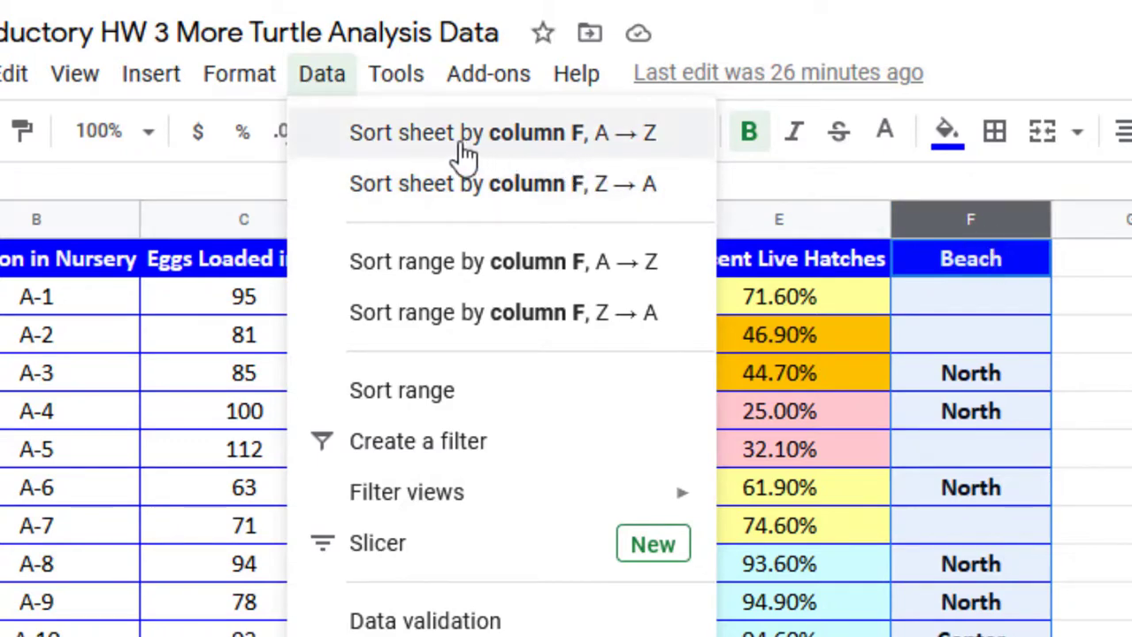
pyautogui.moveTo(659, 146)
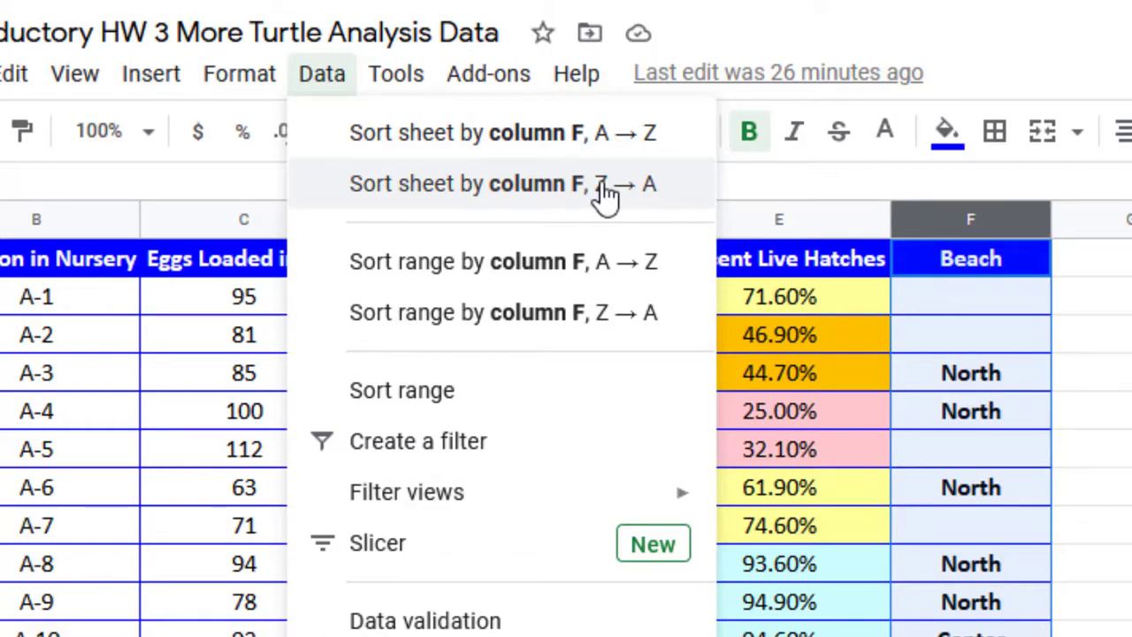
pyautogui.moveTo(548, 133)
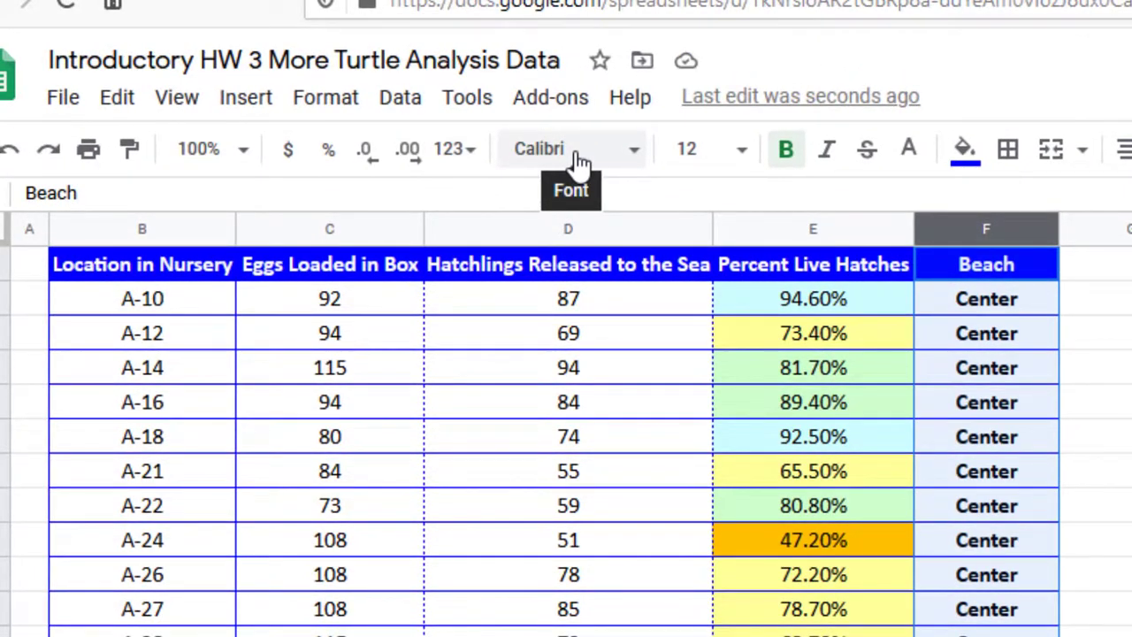
pyautogui.moveTo(1013, 402)
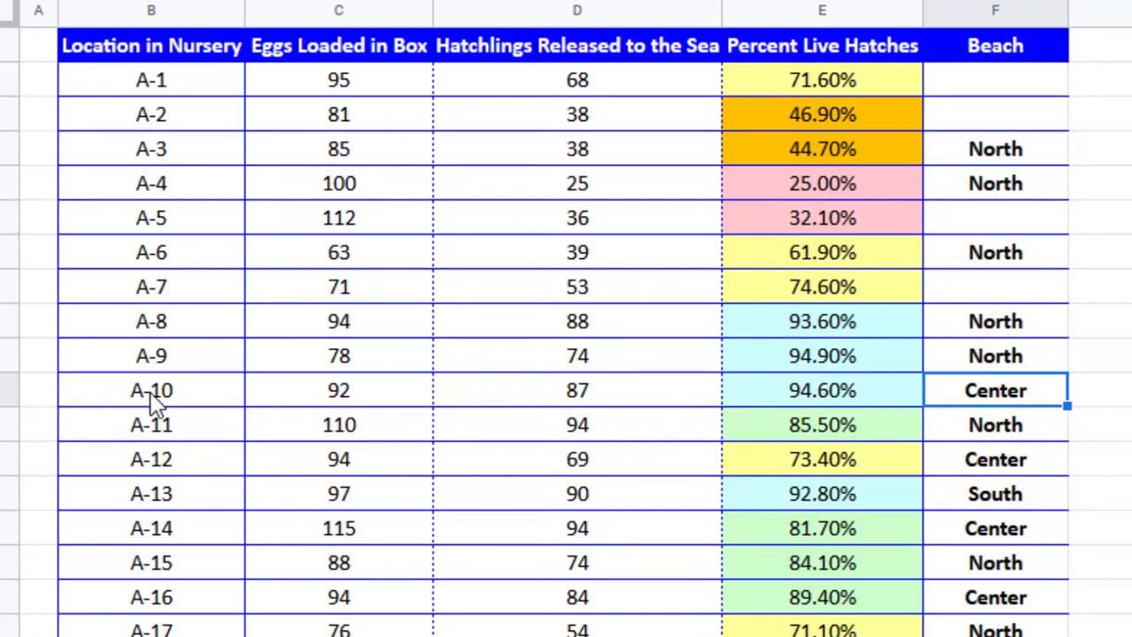
pyautogui.moveTo(345, 407)
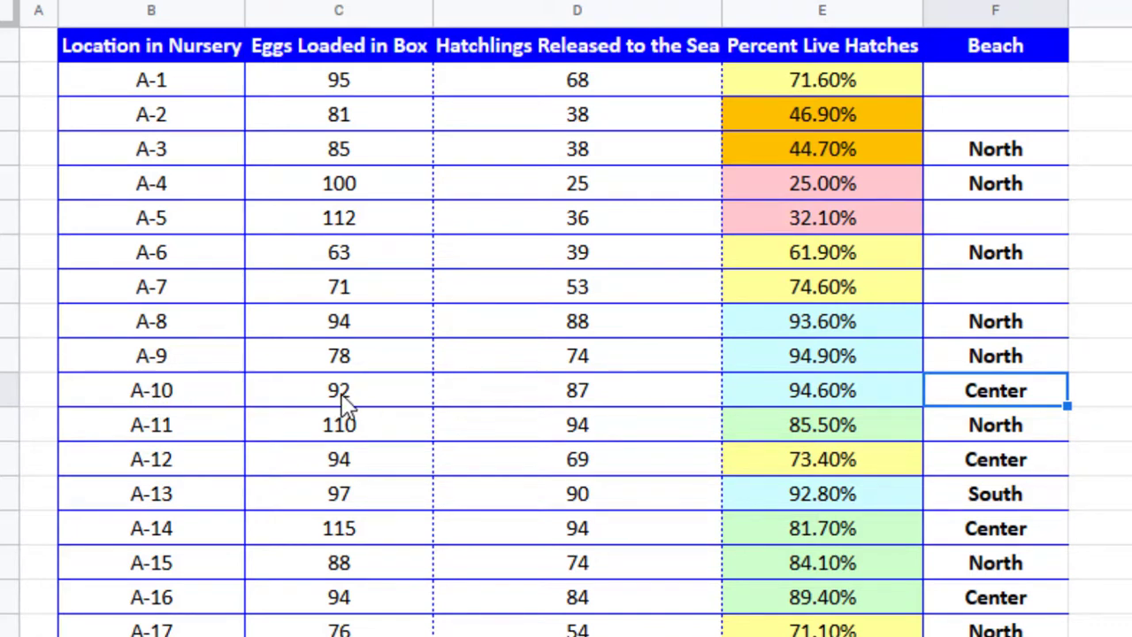
pyautogui.moveTo(818, 407)
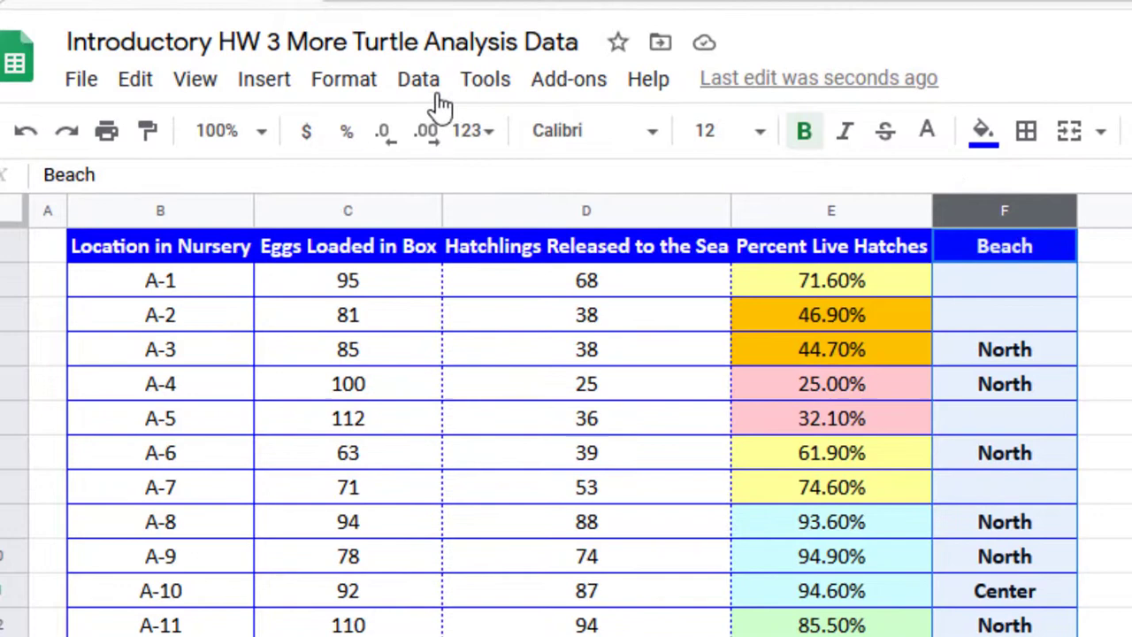
# Sort the sheet by Beach A → Z and select the top Center entry
pyautogui.click(418, 78)
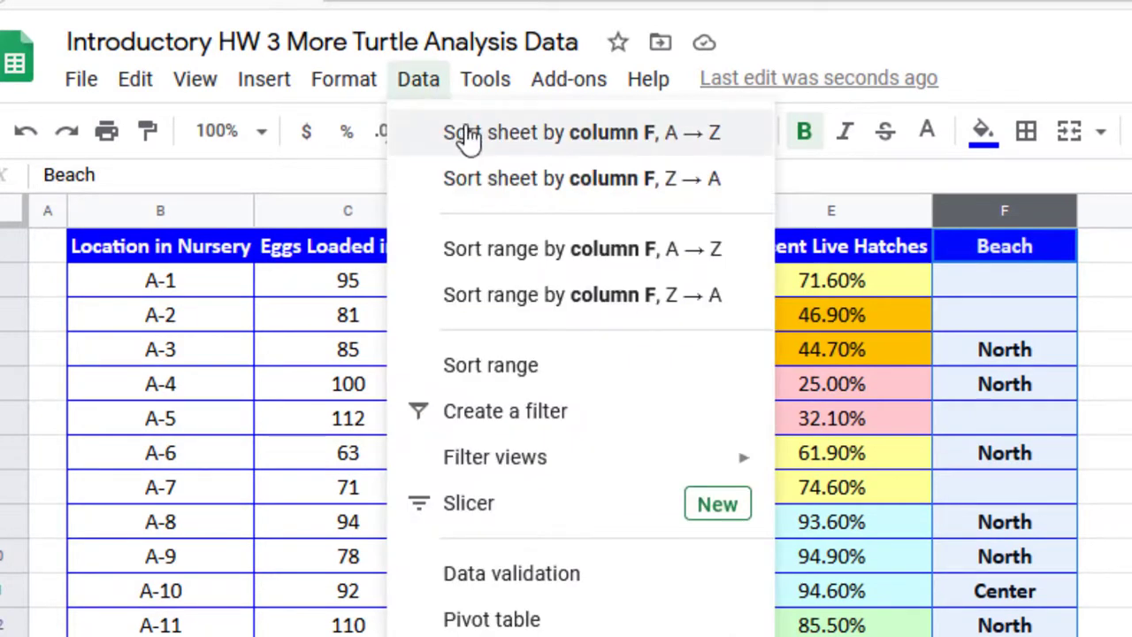
pyautogui.click(580, 132)
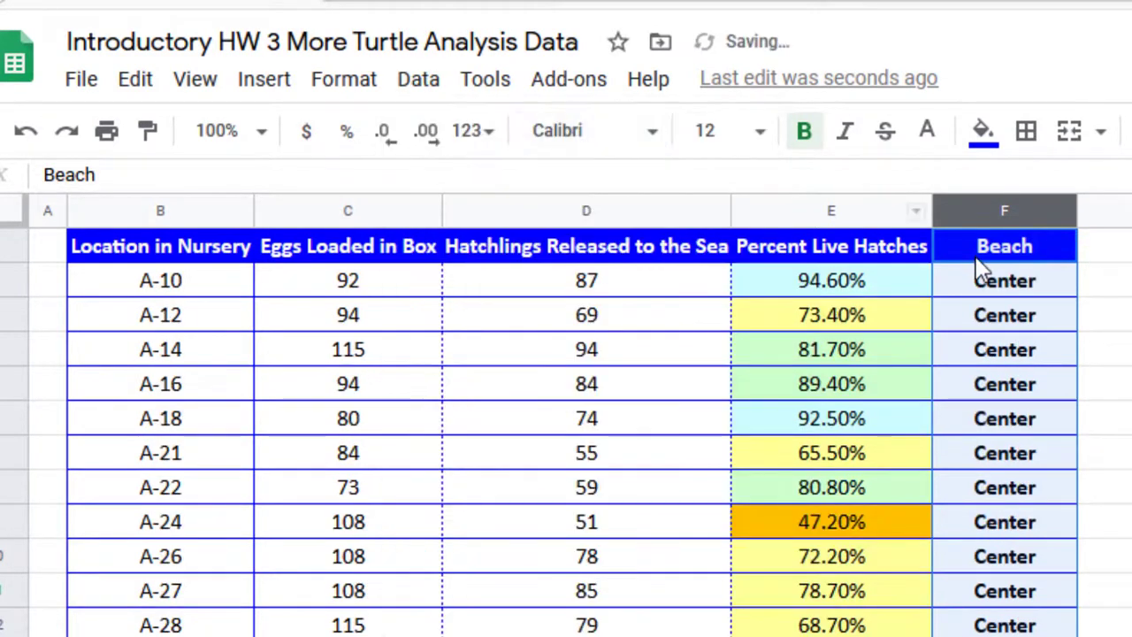
pyautogui.click(1004, 280)
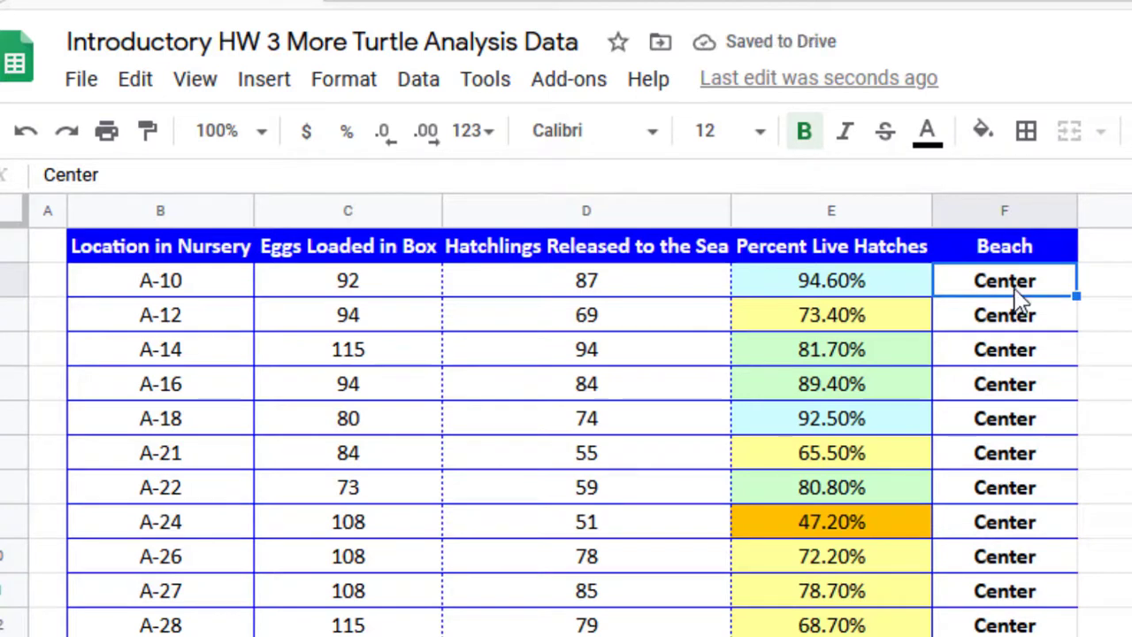
pyautogui.moveTo(309, 283)
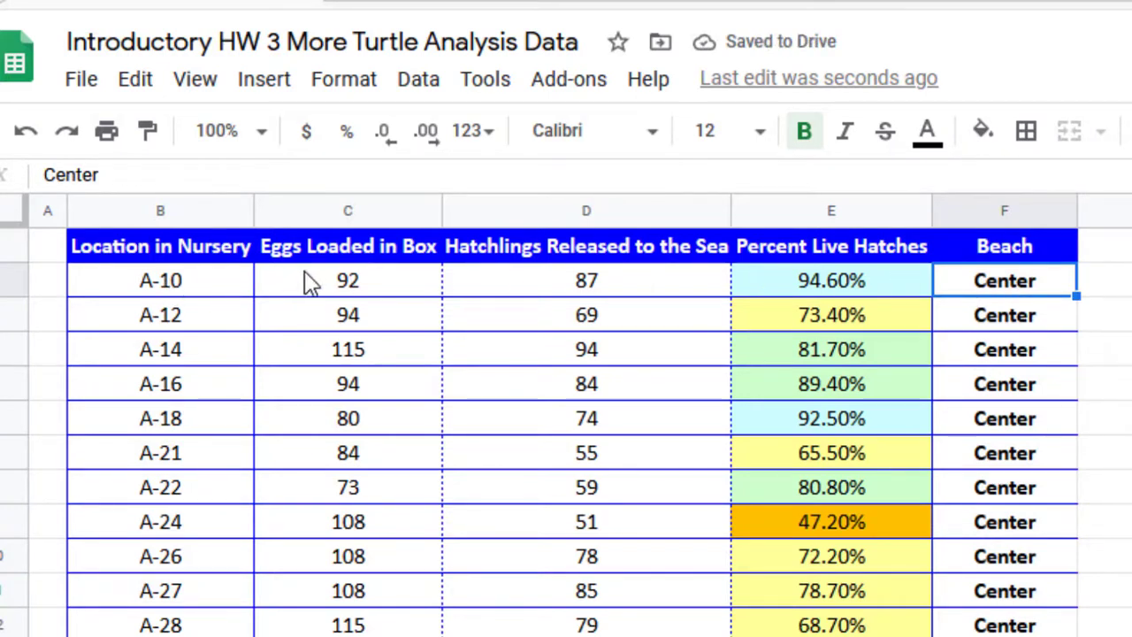
pyautogui.moveTo(854, 292)
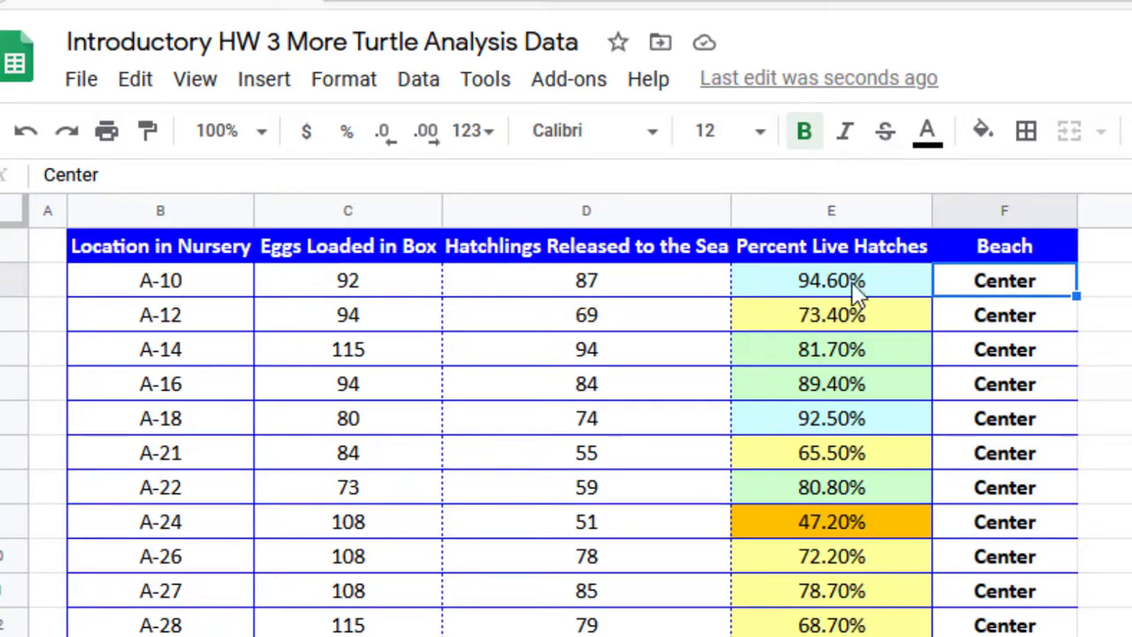
pyautogui.moveTo(677, 417)
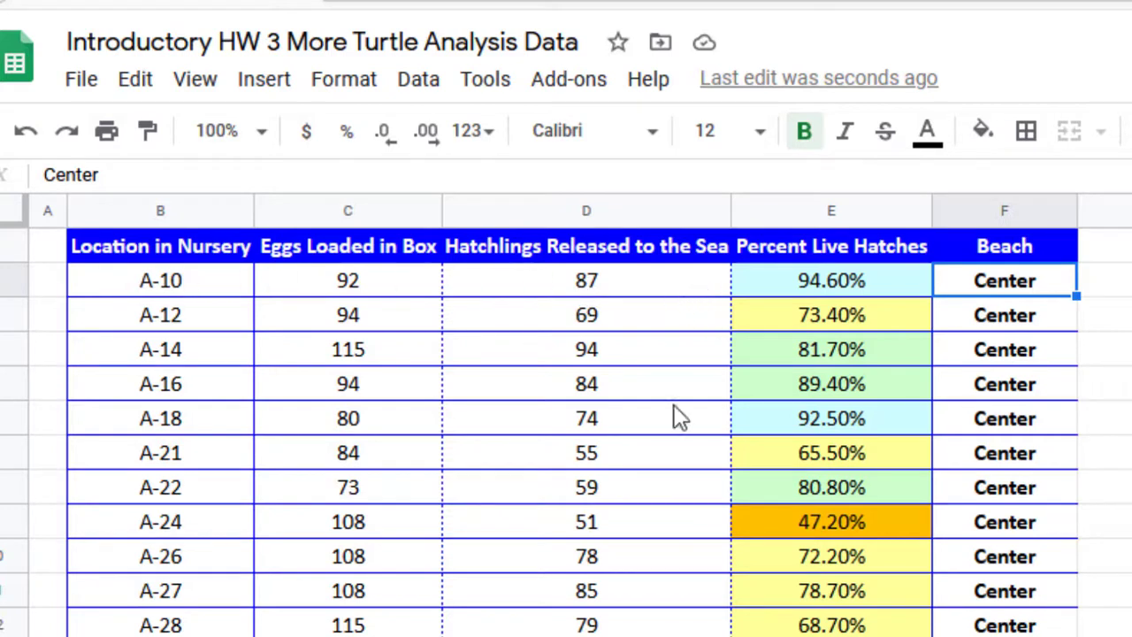
pyautogui.moveTo(1025, 296)
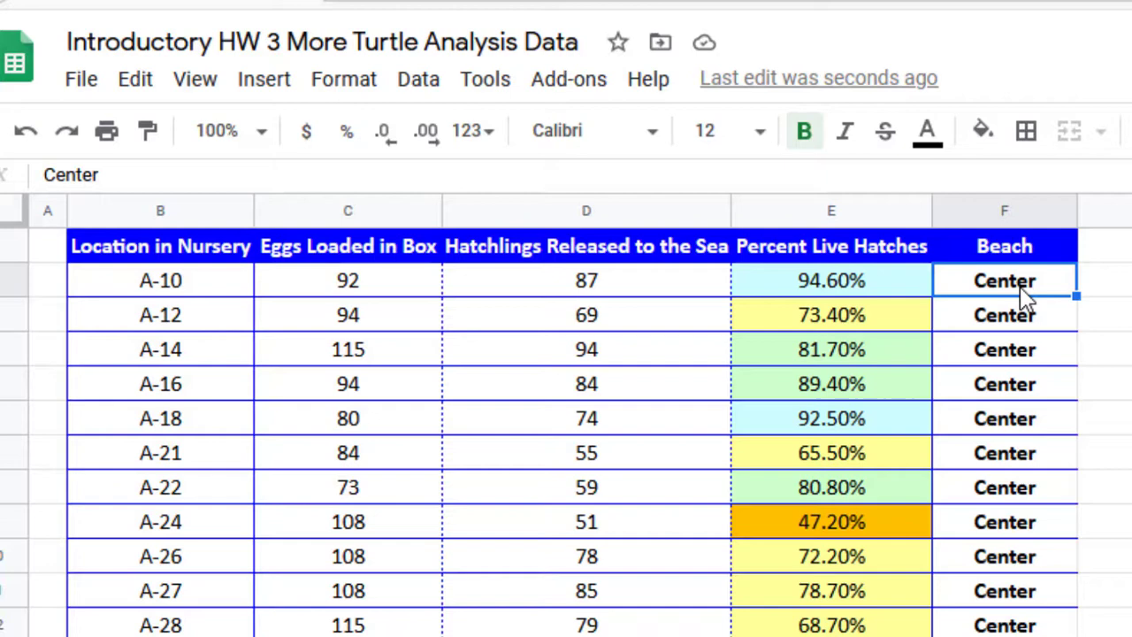
pyautogui.moveTo(1021, 322)
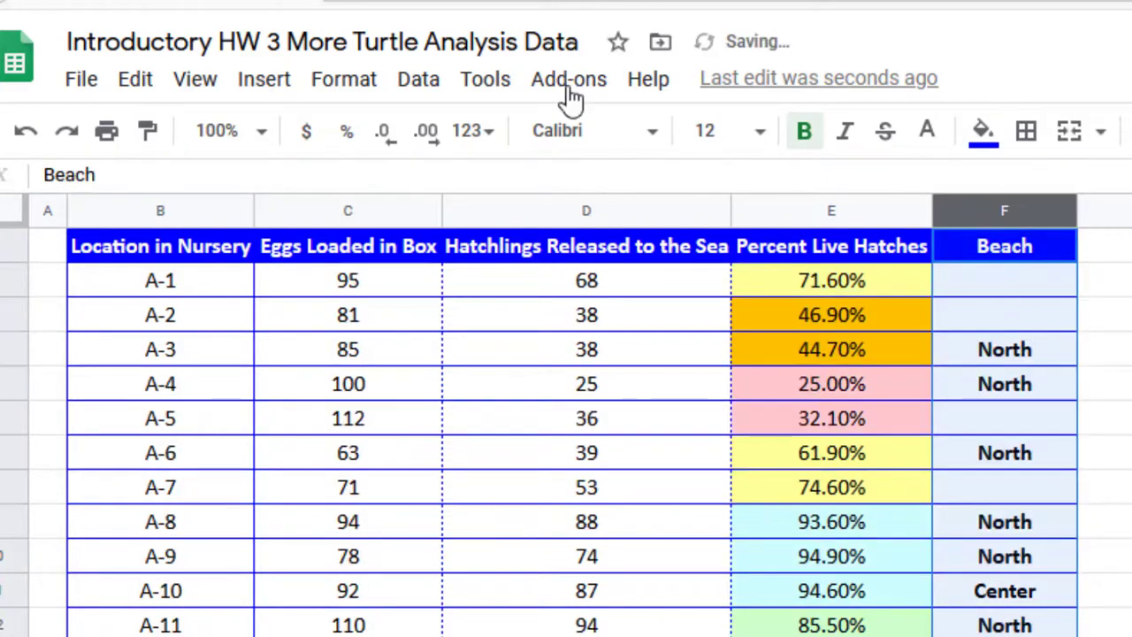
pyautogui.click(417, 78)
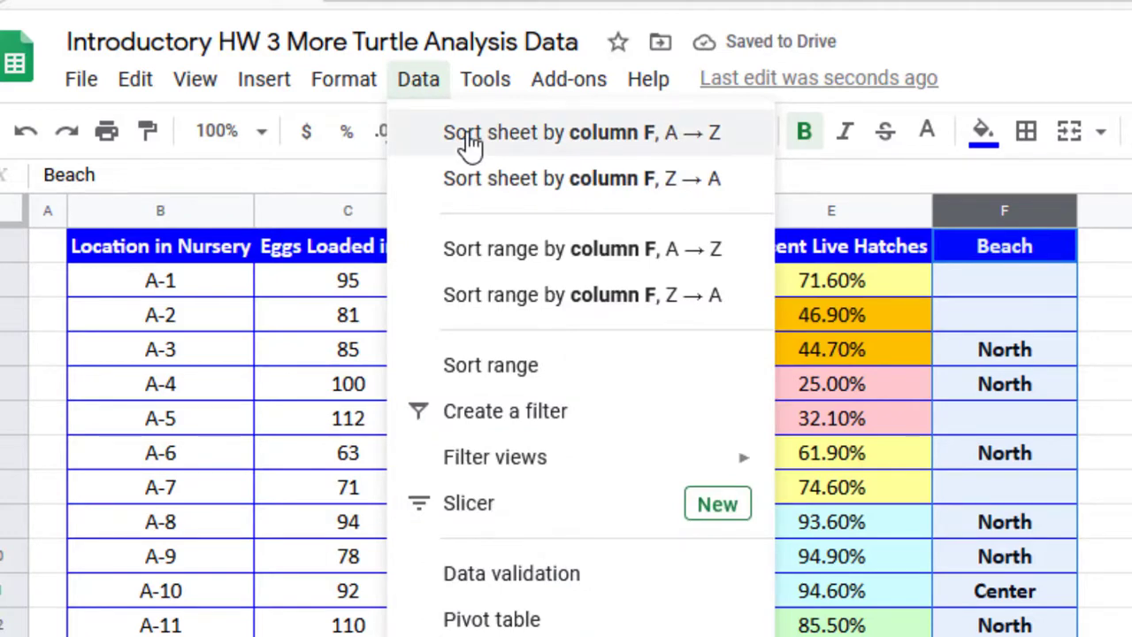
pyautogui.moveTo(482, 265)
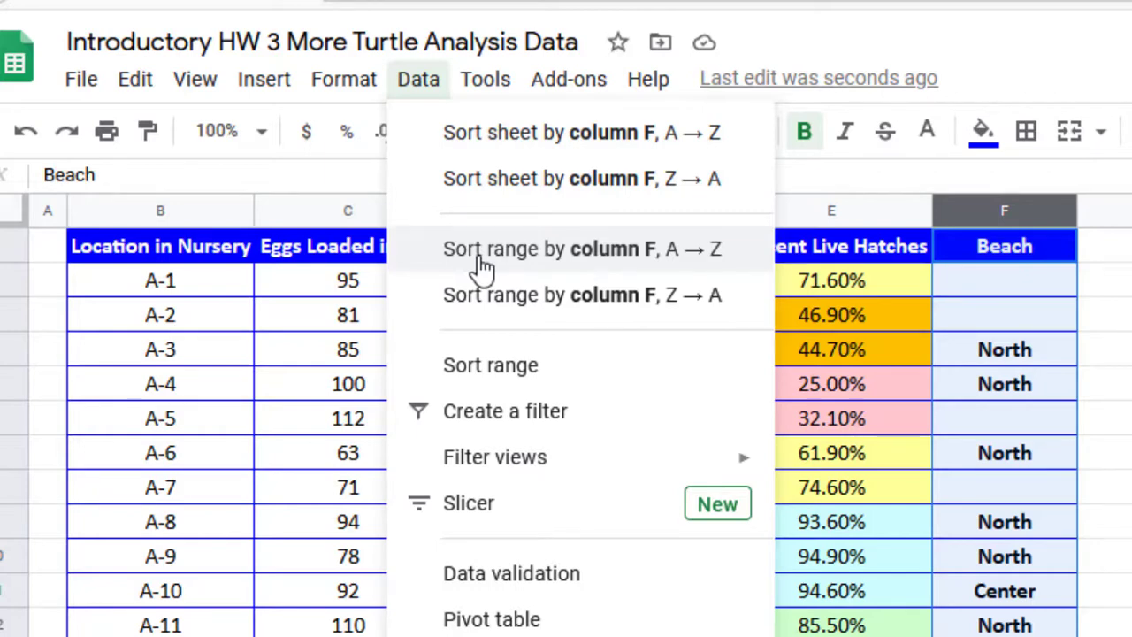
pyautogui.click(581, 248)
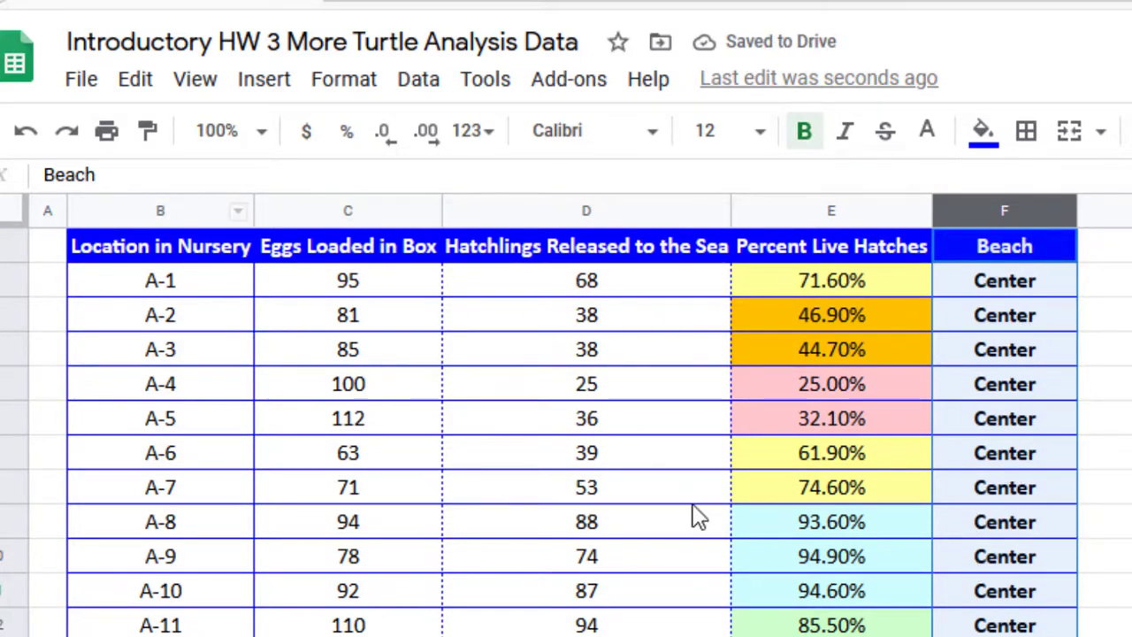
pyautogui.moveTo(668, 509)
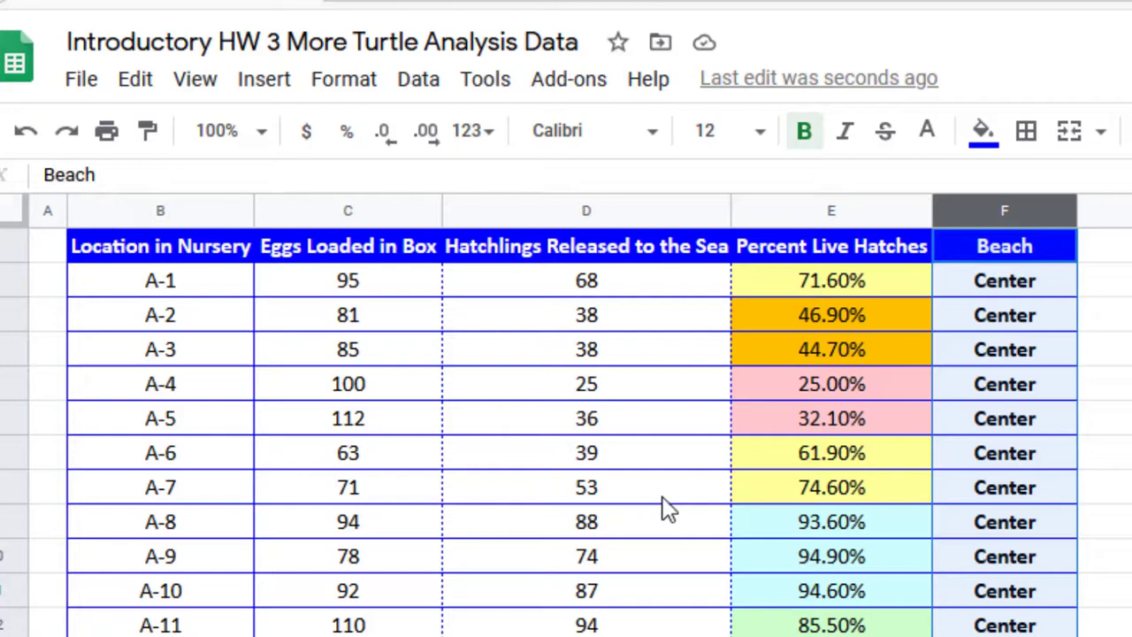
pyautogui.moveTo(1058, 311)
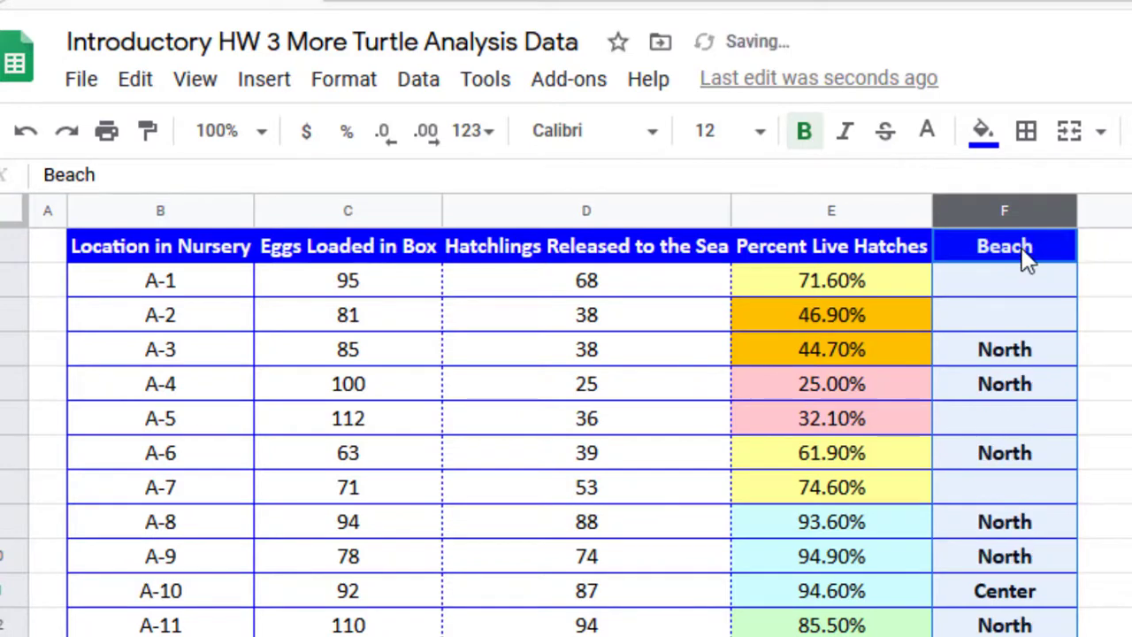
pyautogui.moveTo(1004, 213)
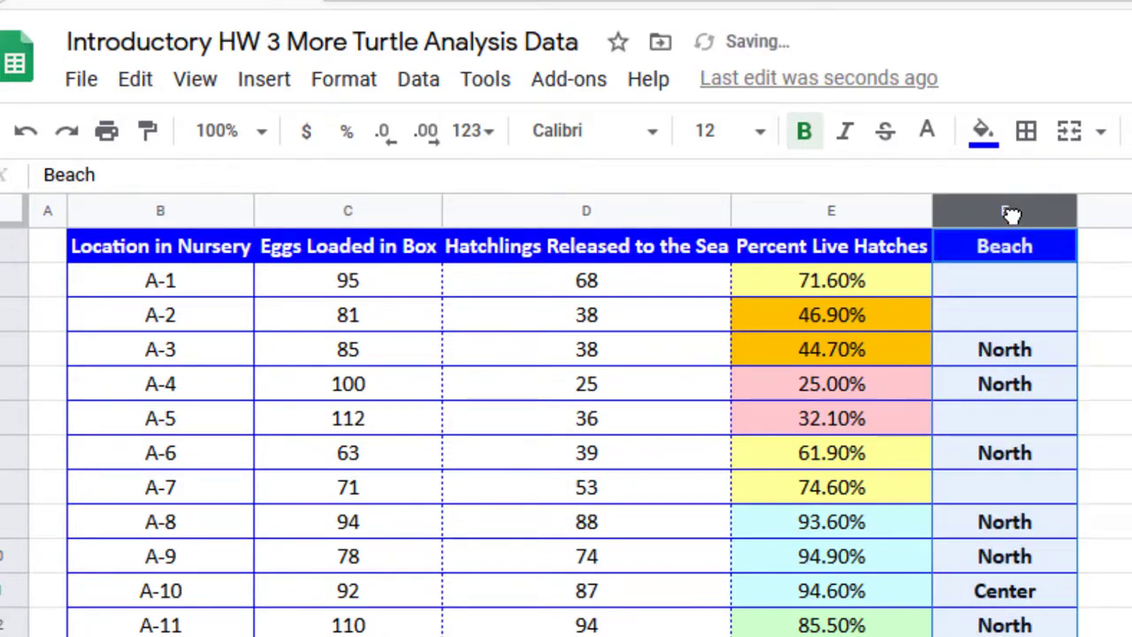
pyautogui.click(418, 79)
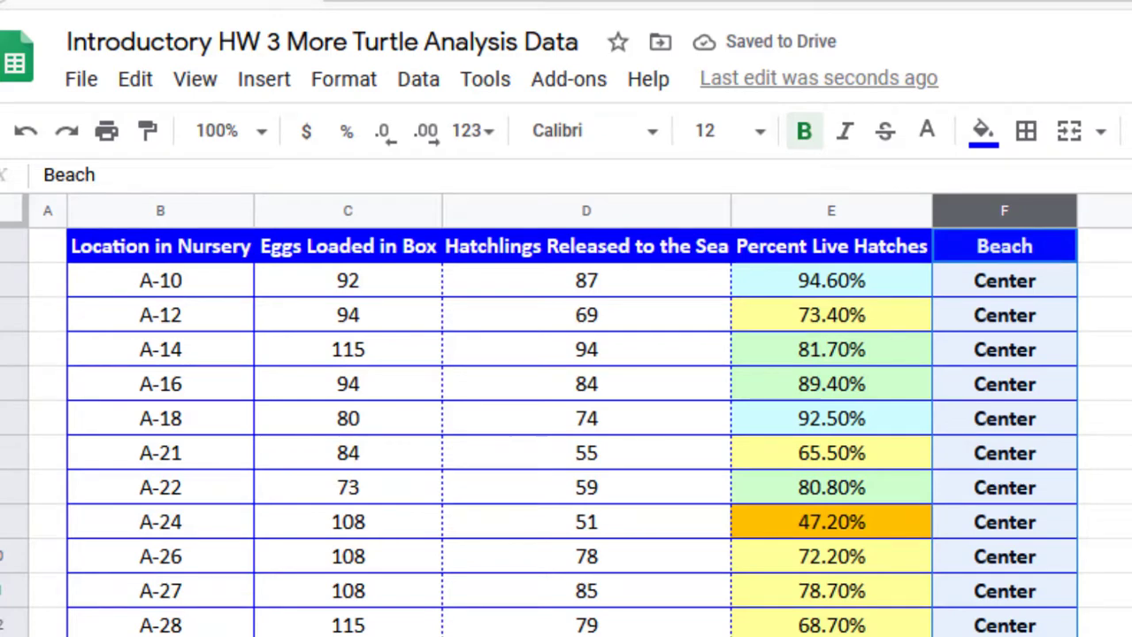
# Scroll through the sorted Center, North, South and unlabelled beach rows
pyautogui.scroll(-3)
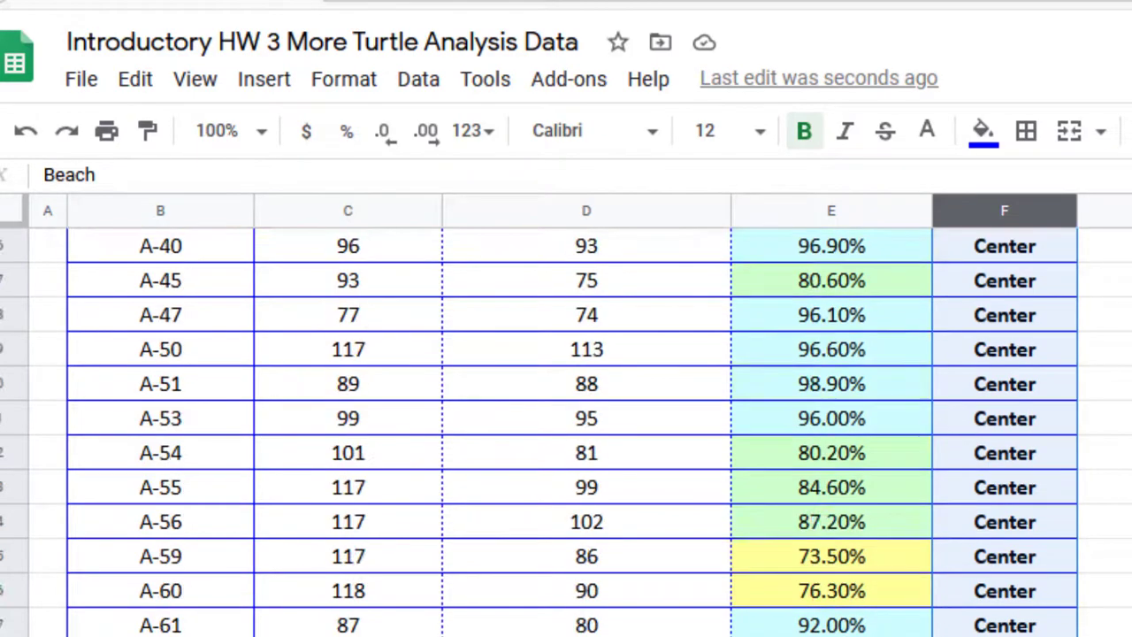
pyautogui.scroll(-3)
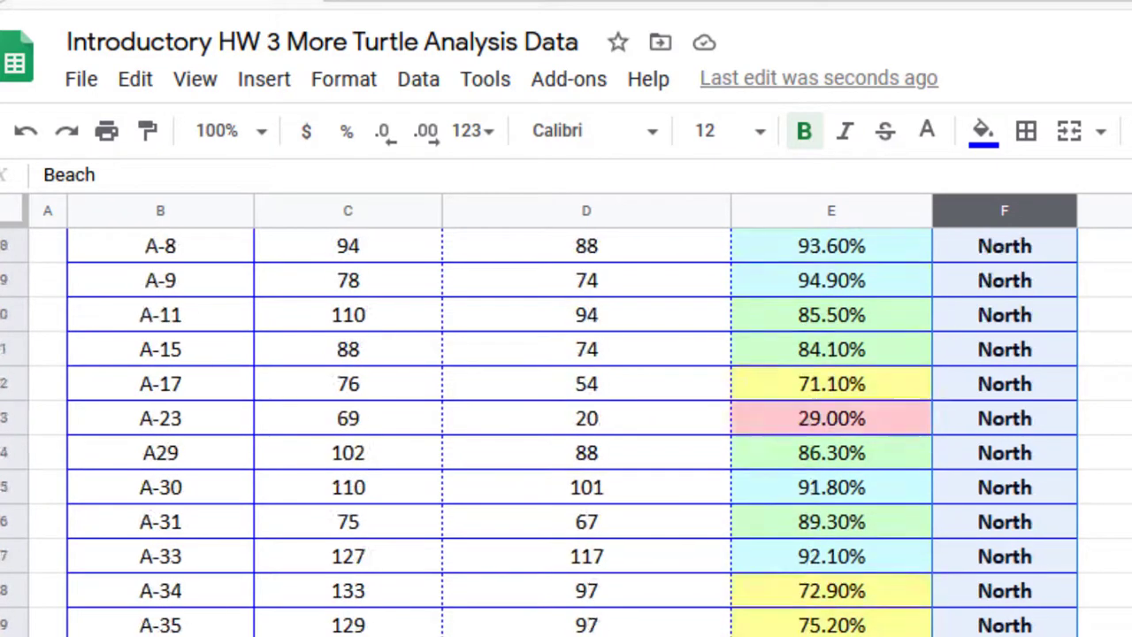
pyautogui.scroll(-3)
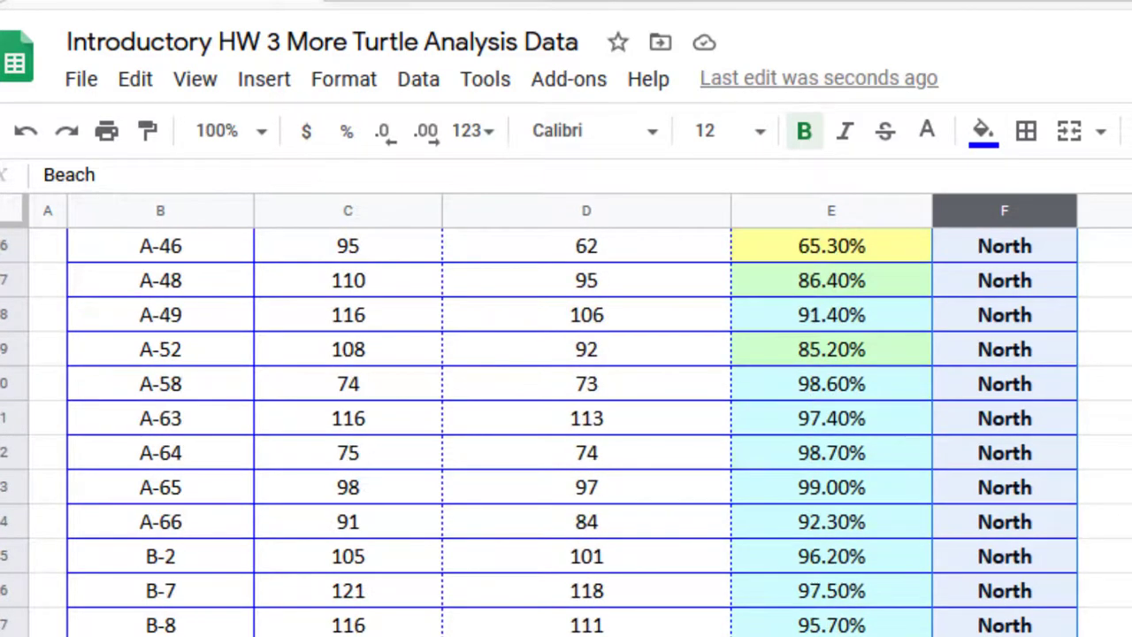
pyautogui.scroll(-3)
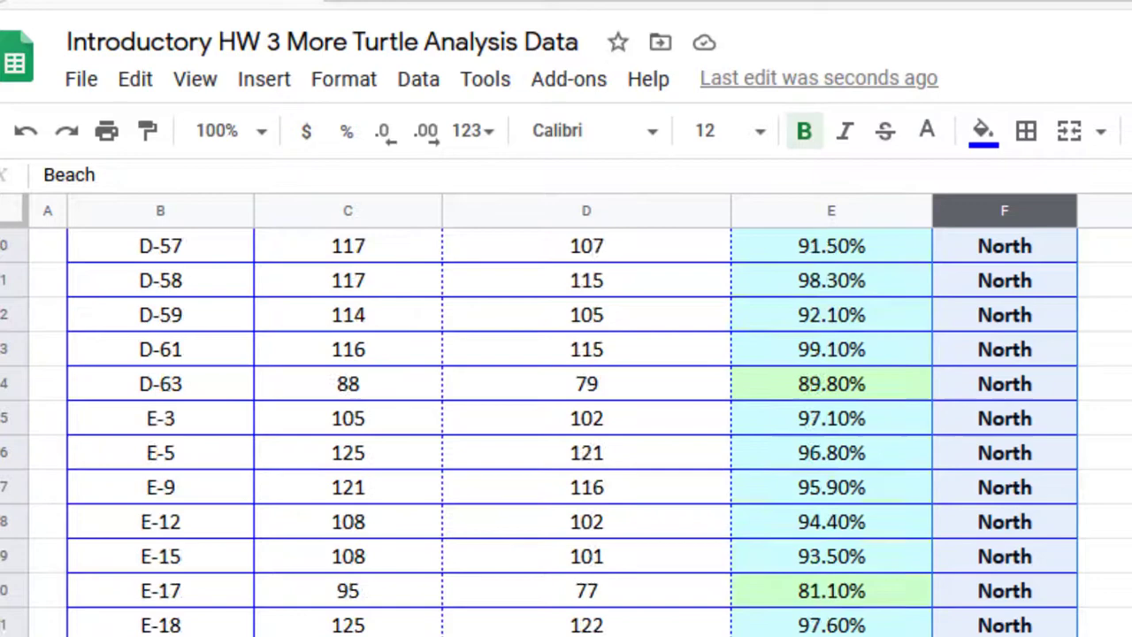
pyautogui.scroll(-3)
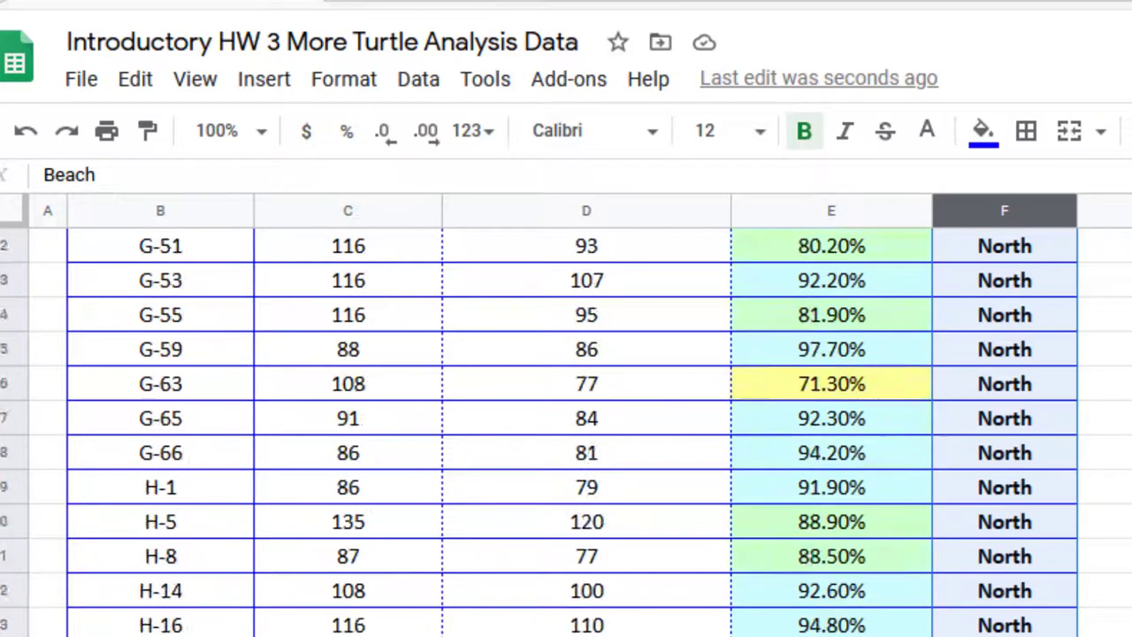
pyautogui.scroll(-3)
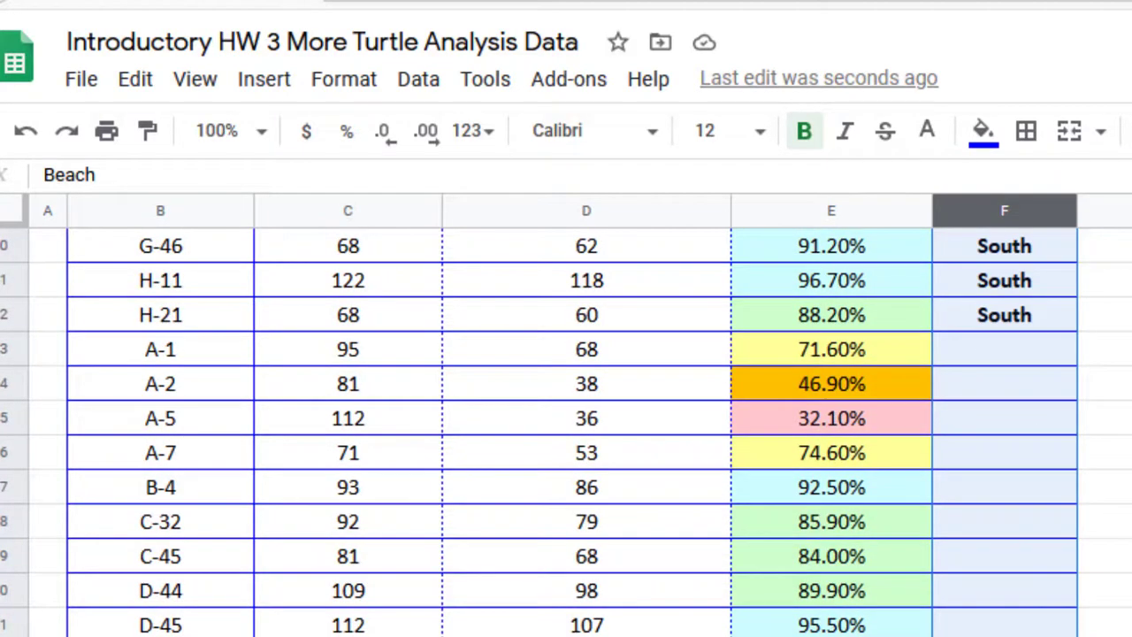
pyautogui.scroll(-3)
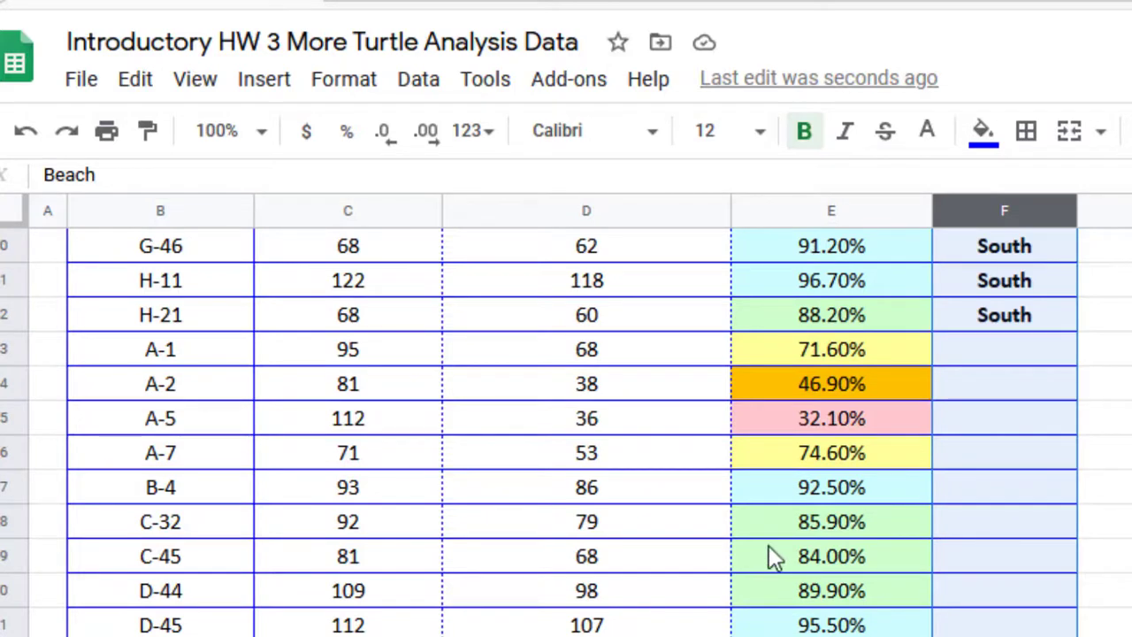
pyautogui.moveTo(627, 567)
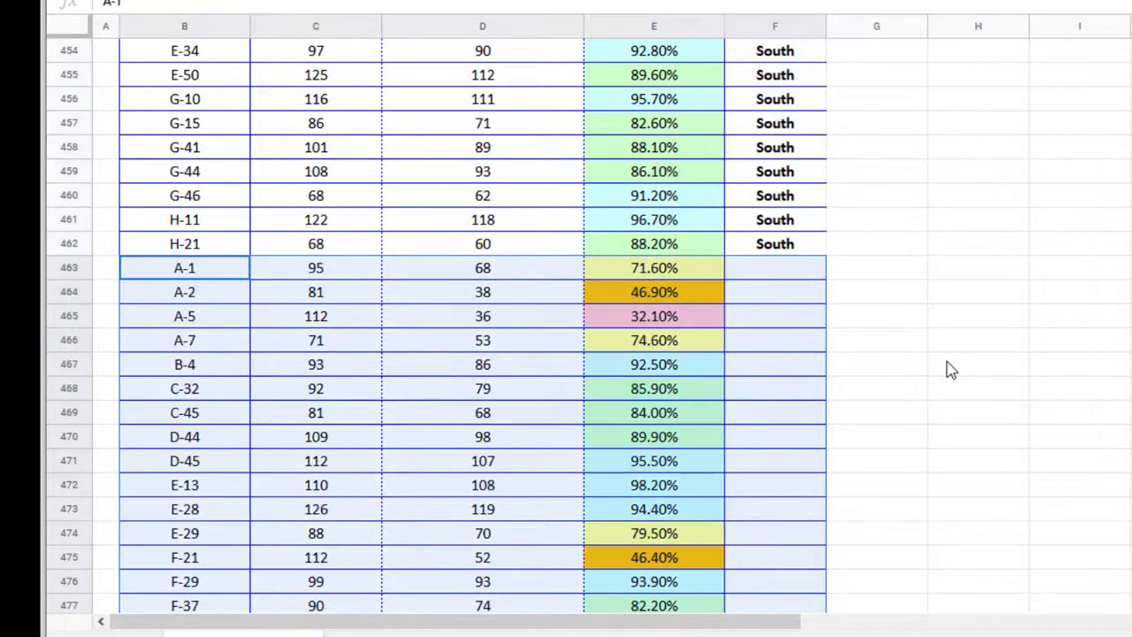
# Delete the unlabelled leftover rows 463–485 below South box H-21
pyautogui.scroll(-3)
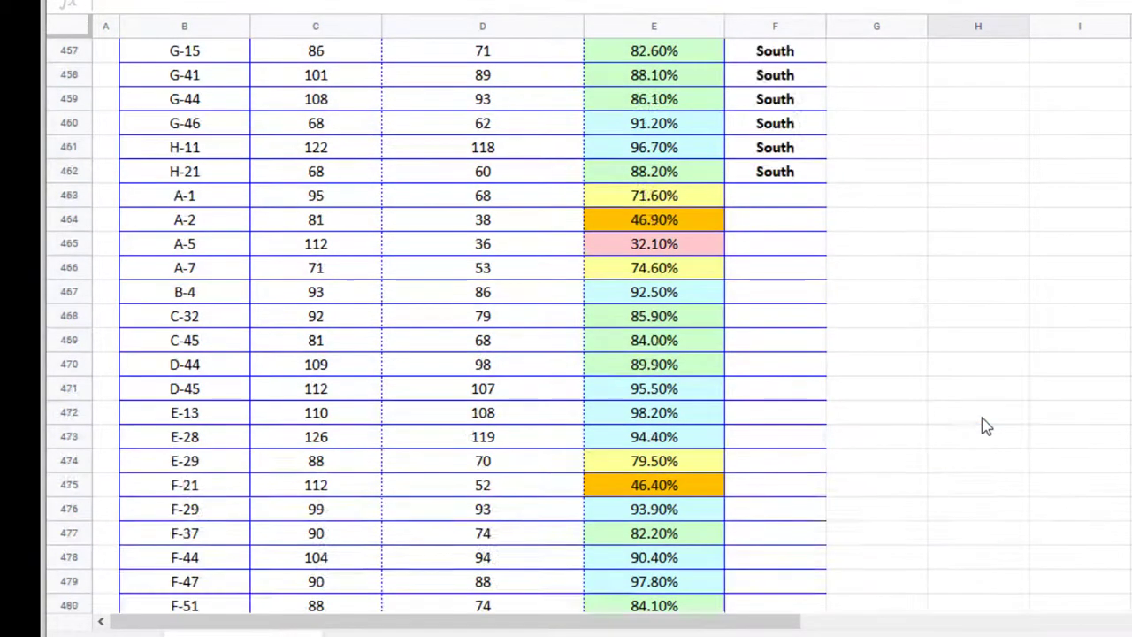
pyautogui.click(185, 195)
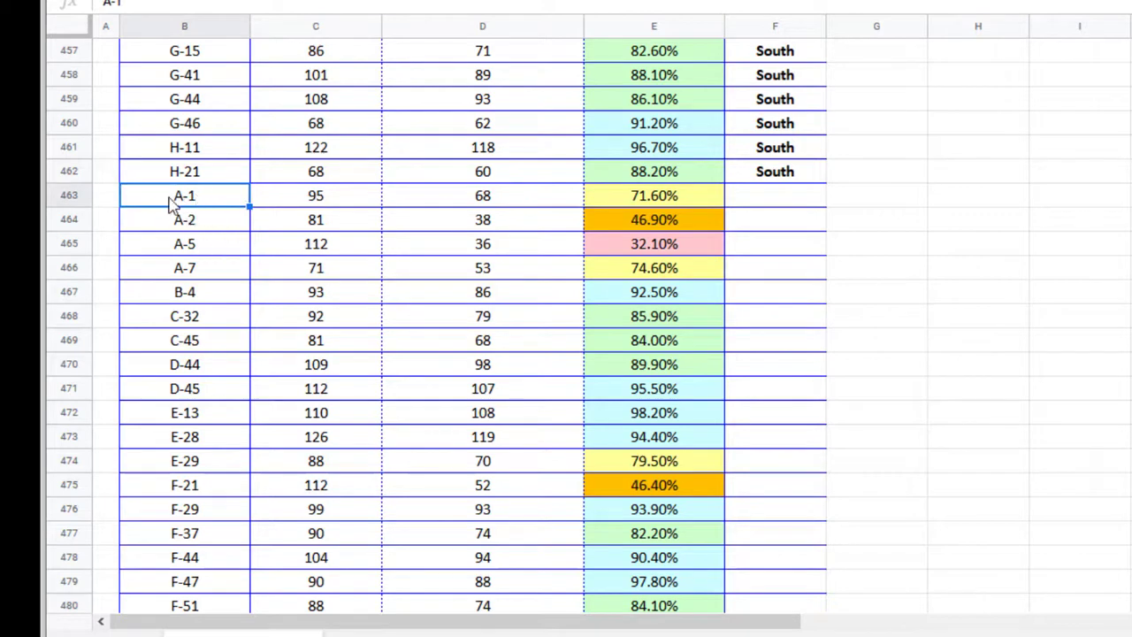
pyautogui.scroll(-3)
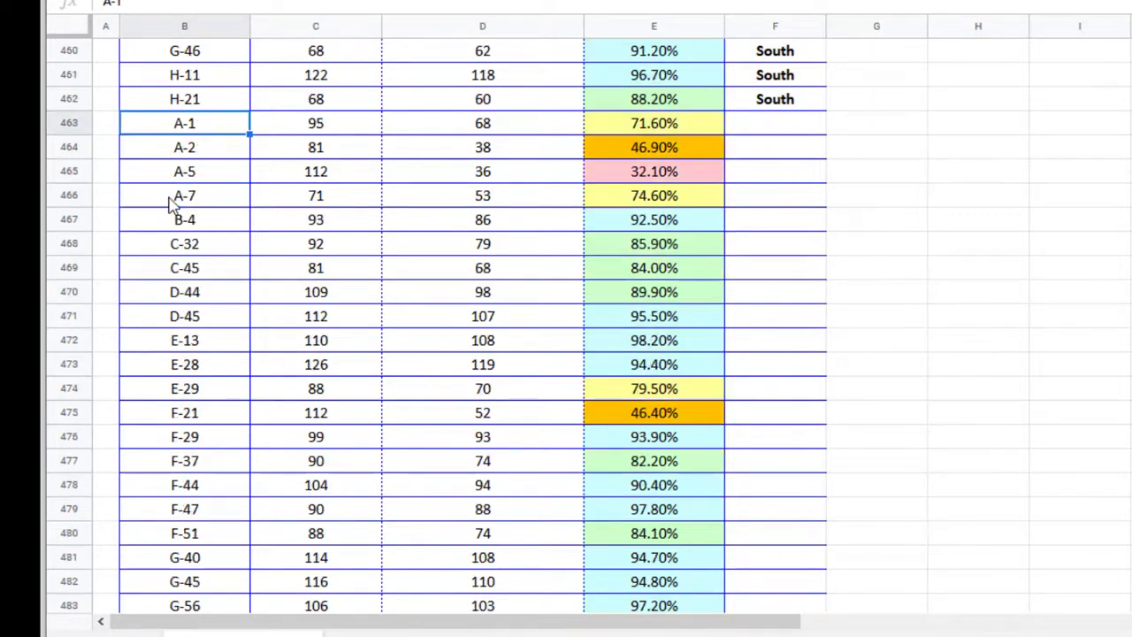
pyautogui.scroll(-3)
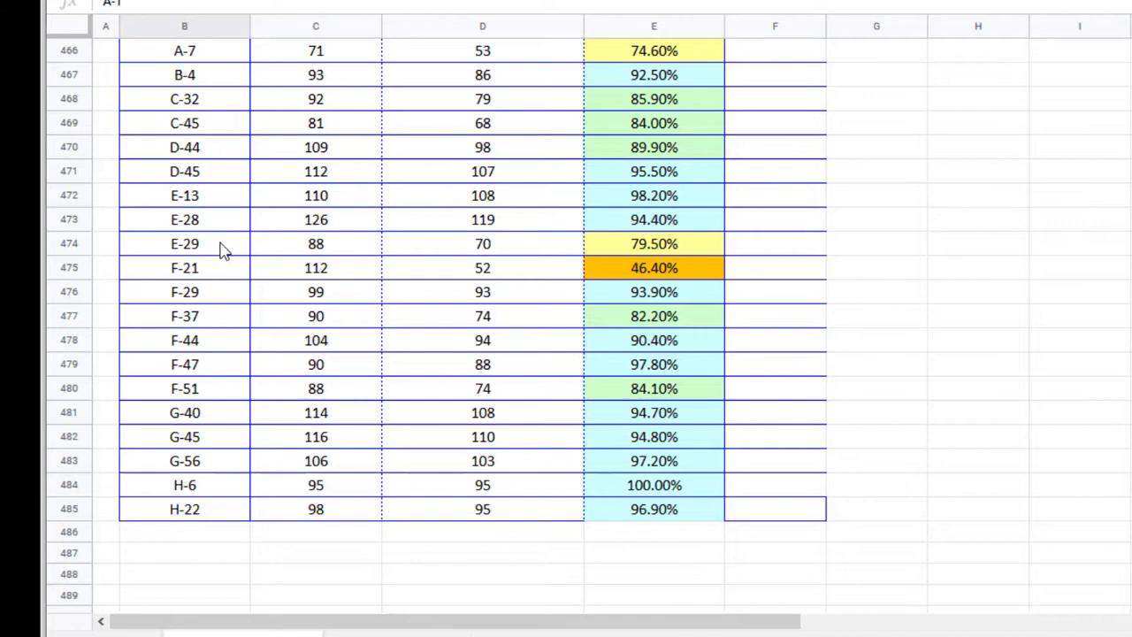
pyautogui.moveTo(764, 520)
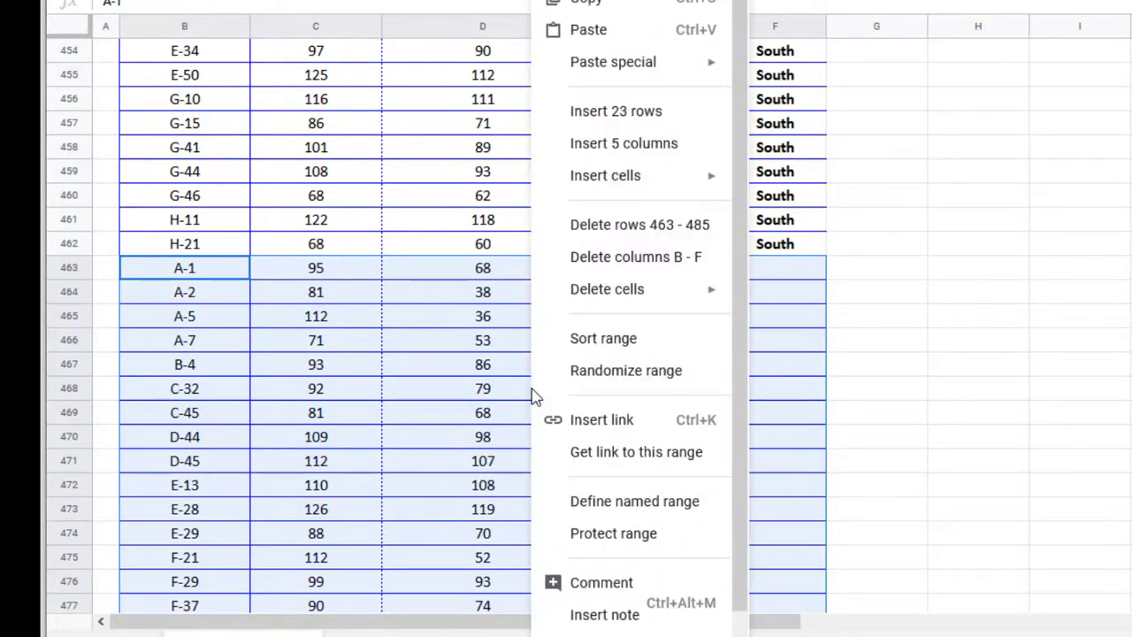
pyautogui.moveTo(625, 225)
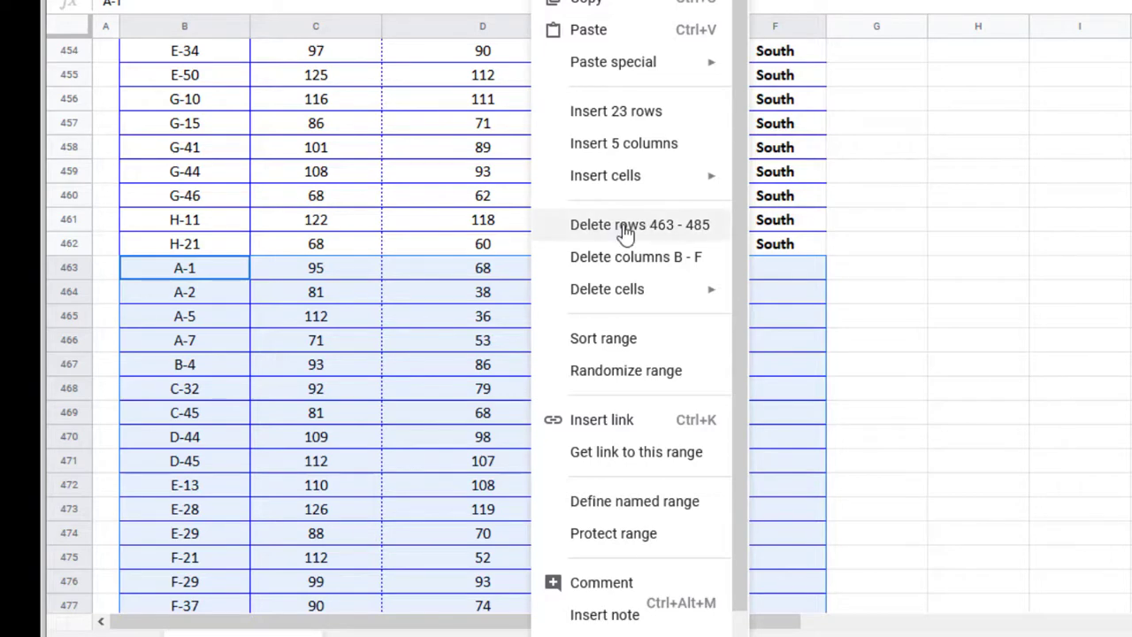
pyautogui.click(639, 225)
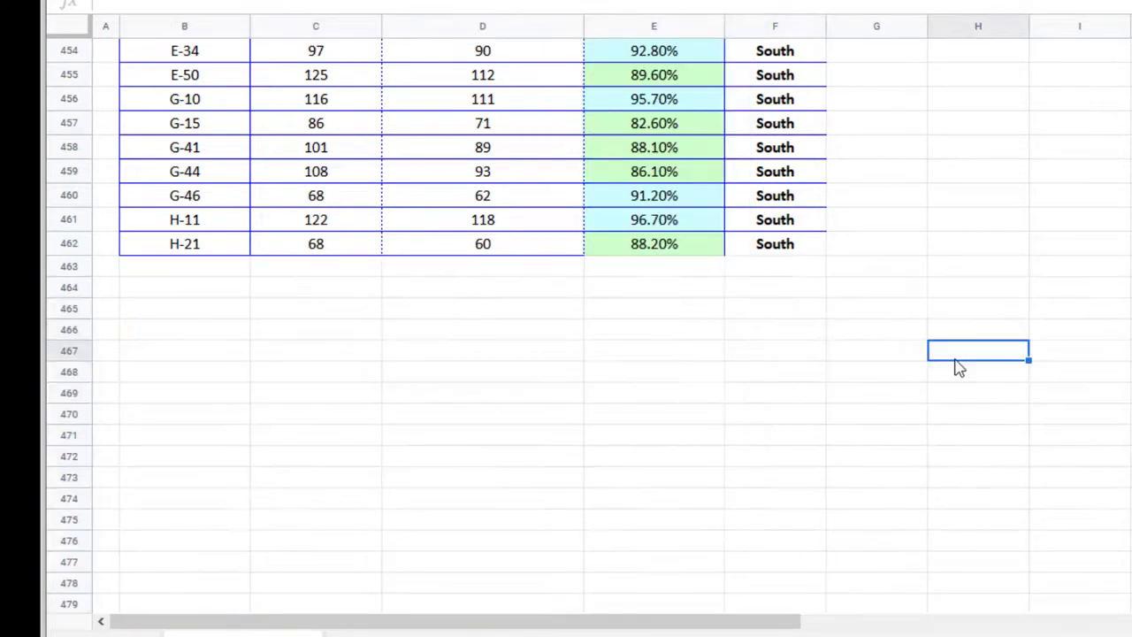
pyautogui.moveTo(995, 330)
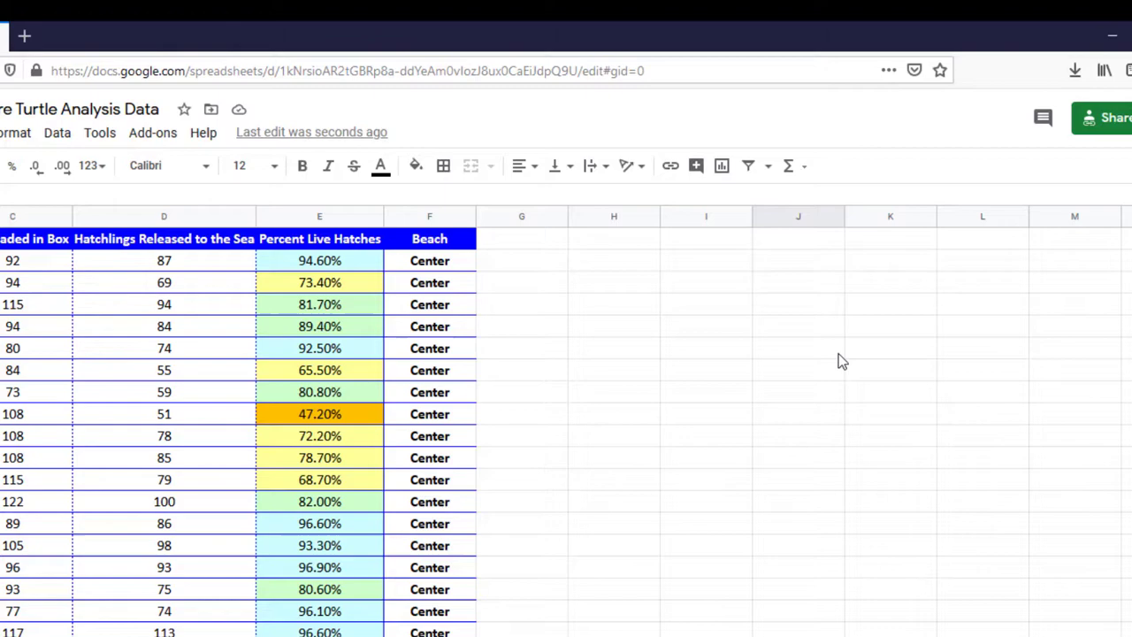
# Type the 'Hatchlings from Center Beach' label into H3 and commit it
pyautogui.click(613, 282)
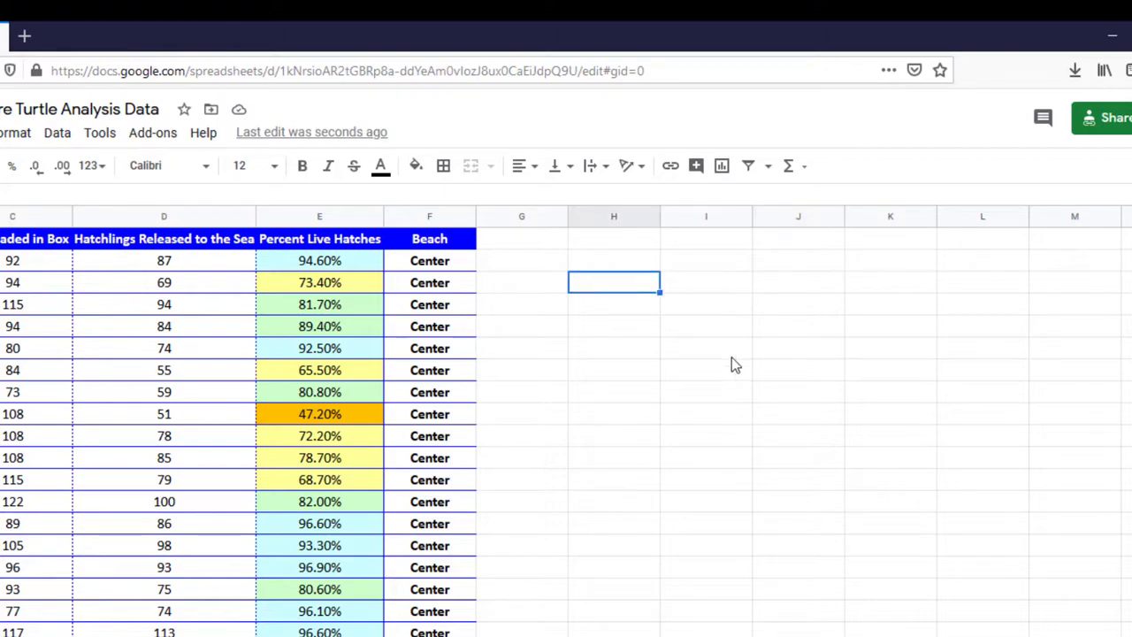
pyautogui.write('Hatchings from Center Beach')
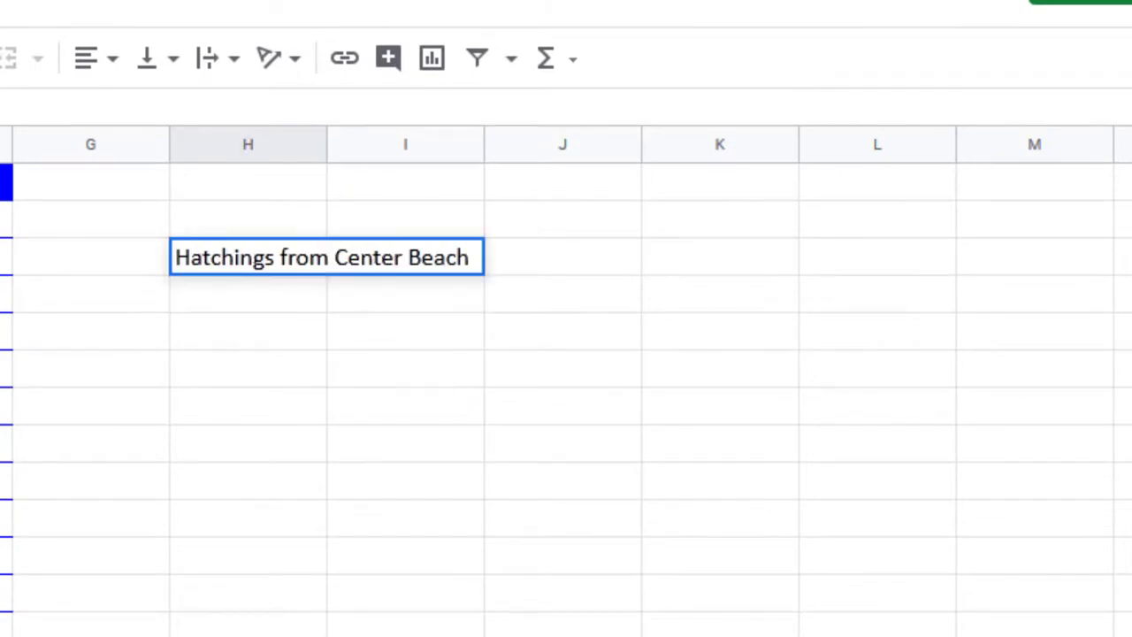
pyautogui.click(248, 368)
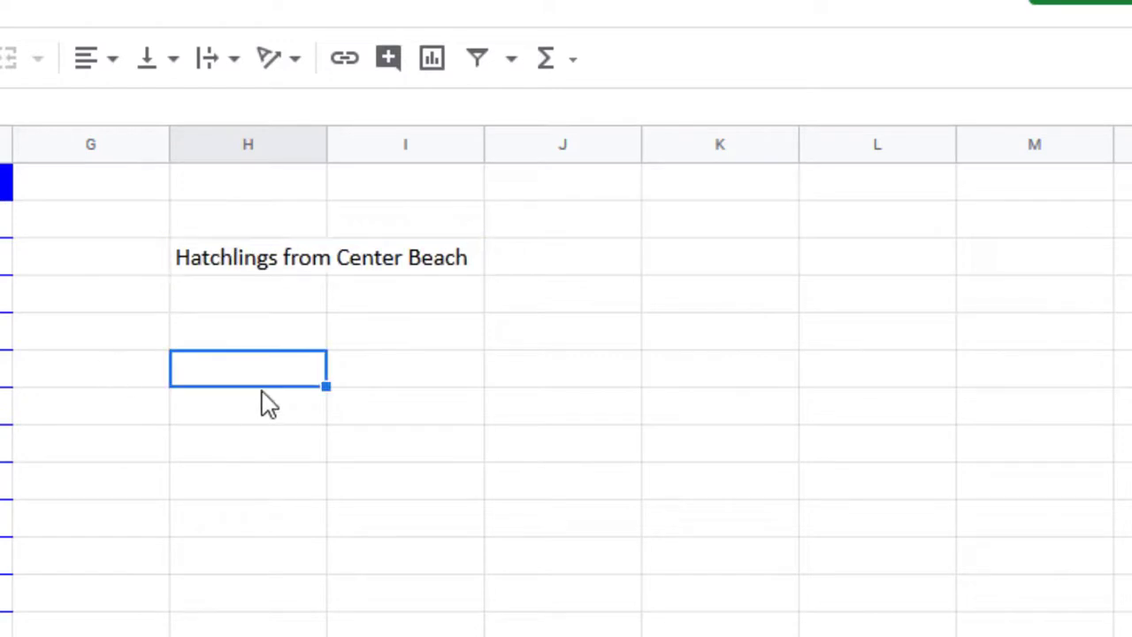
pyautogui.moveTo(219, 266)
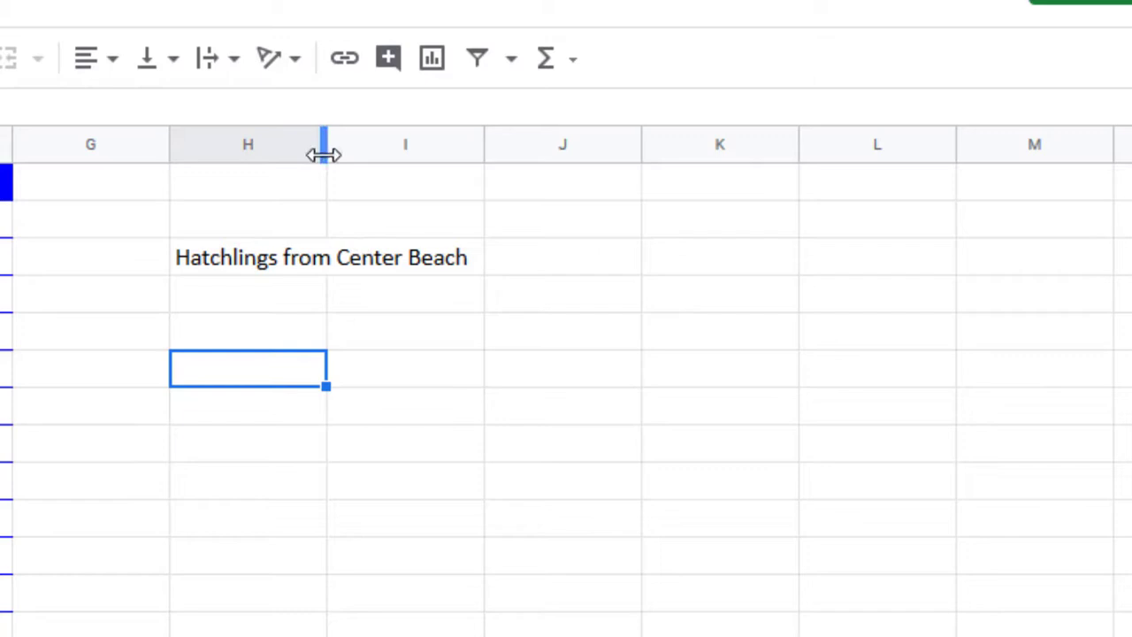
# Widen column H and enter 'Eggs from Center Beach' in H4
pyautogui.moveTo(325, 144); pyautogui.dragTo(475, 145)
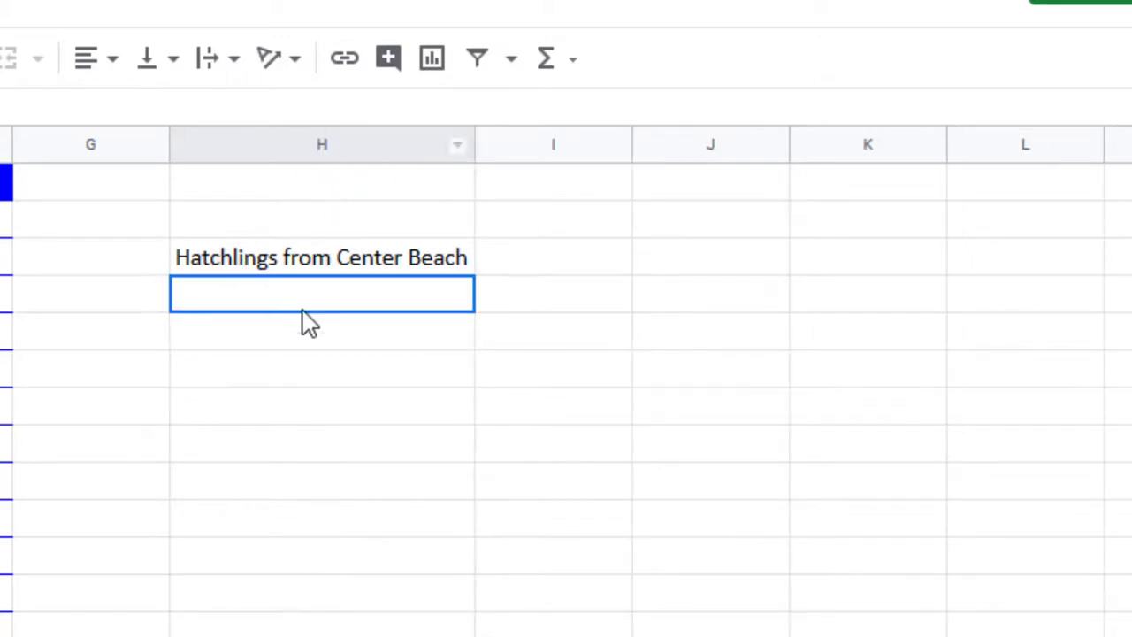
pyautogui.write('Eggs from Center Beach')
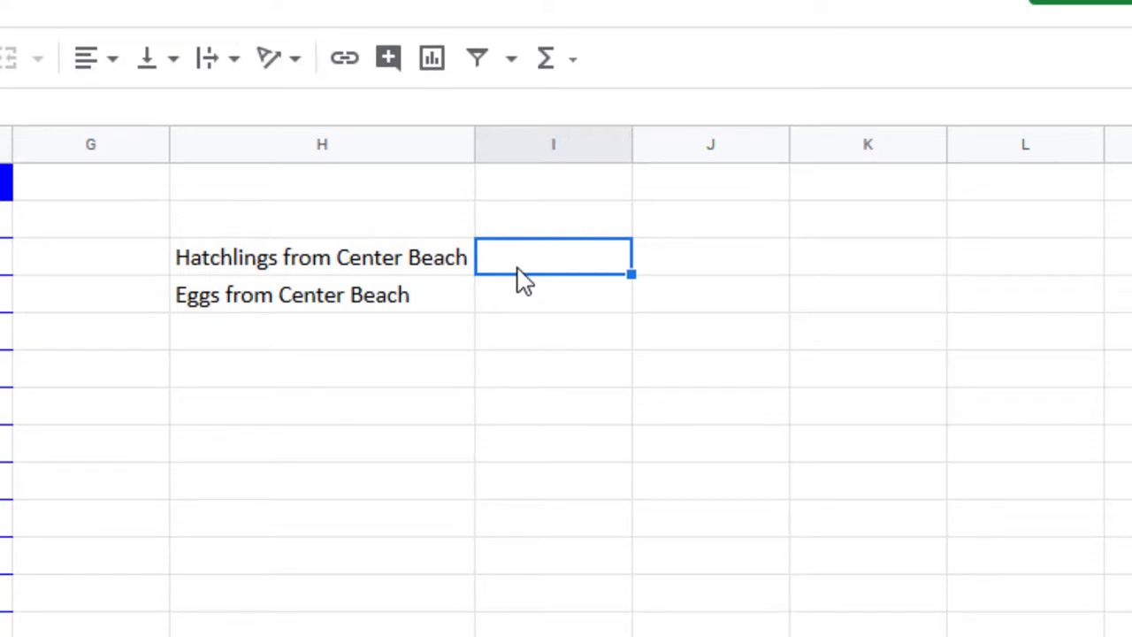
pyautogui.click(552, 295)
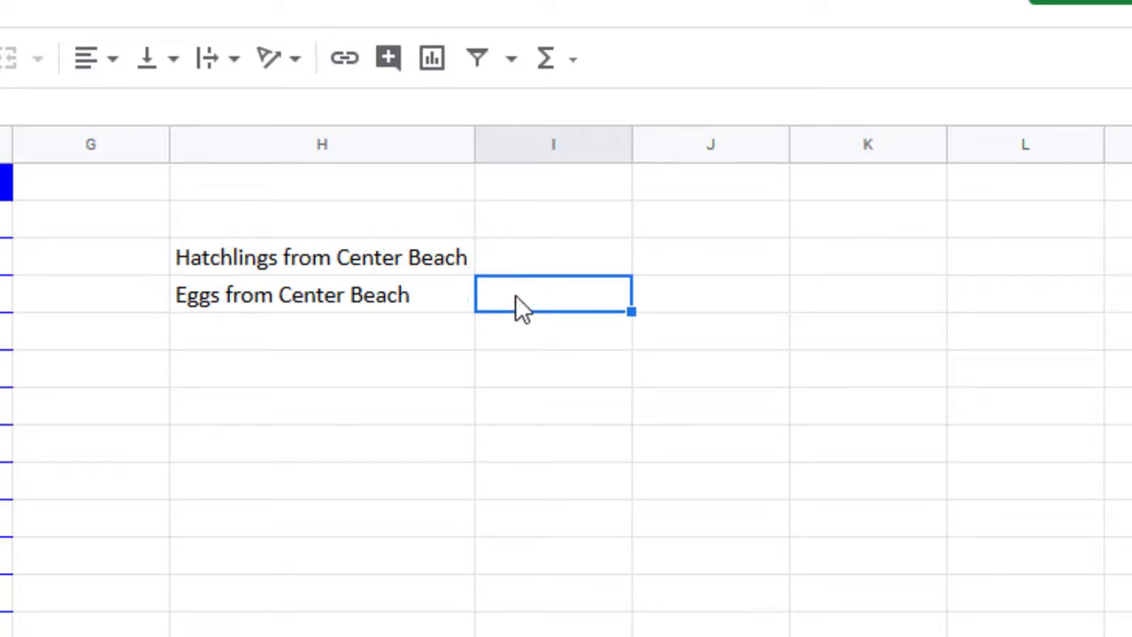
# Enter the label 'Center Beach hatch Rate' in H5
pyautogui.click(321, 331)
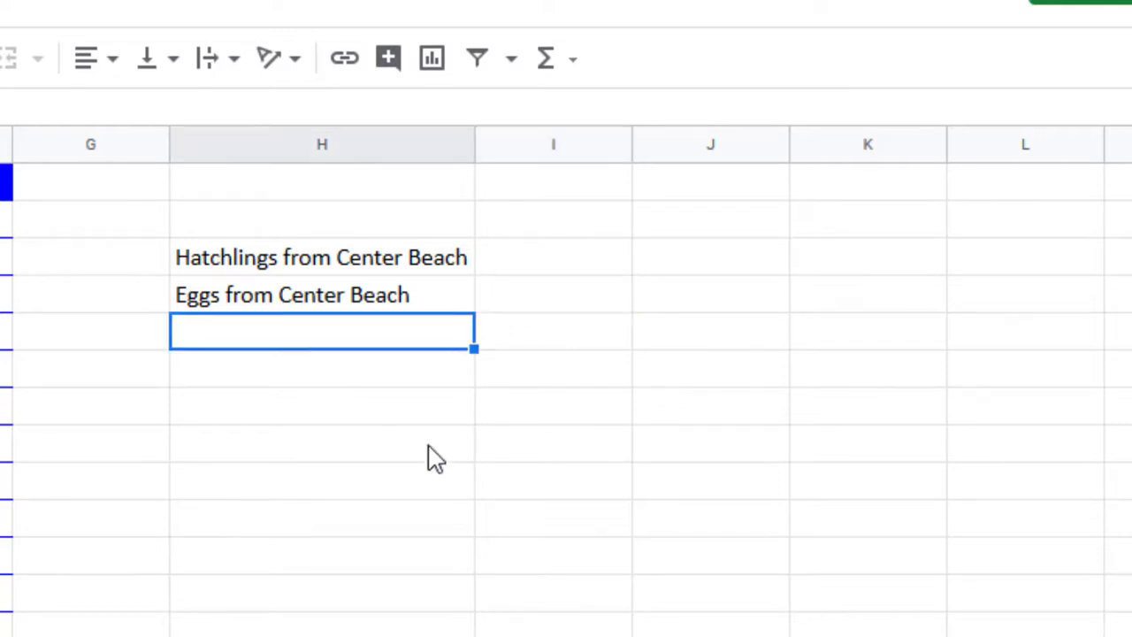
pyautogui.write('Center')
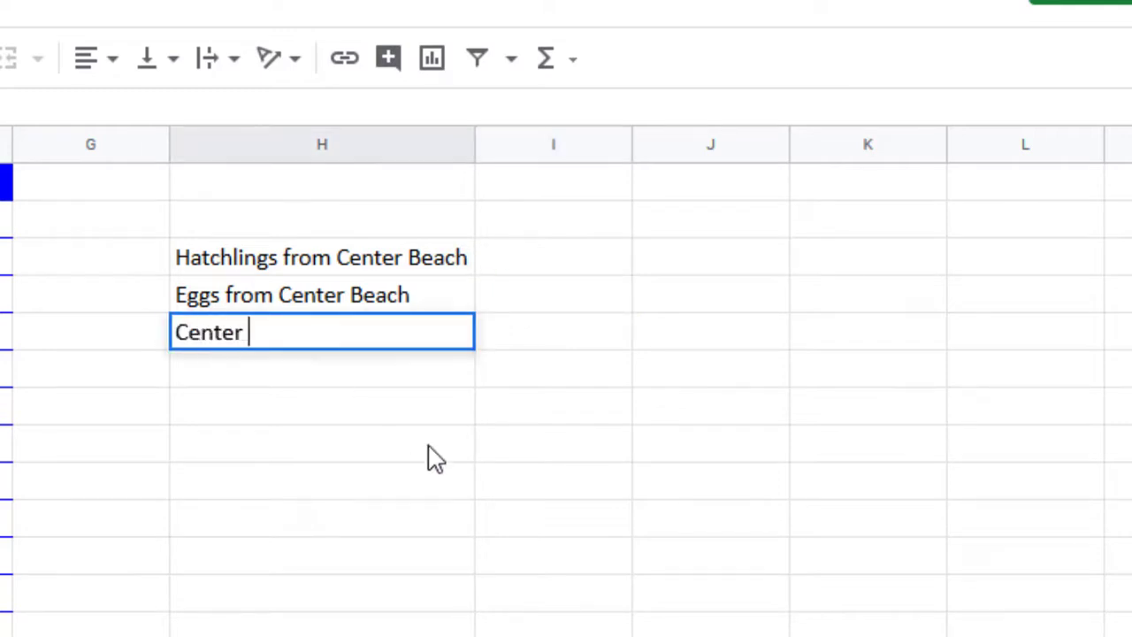
pyautogui.write('Beach hatch R')
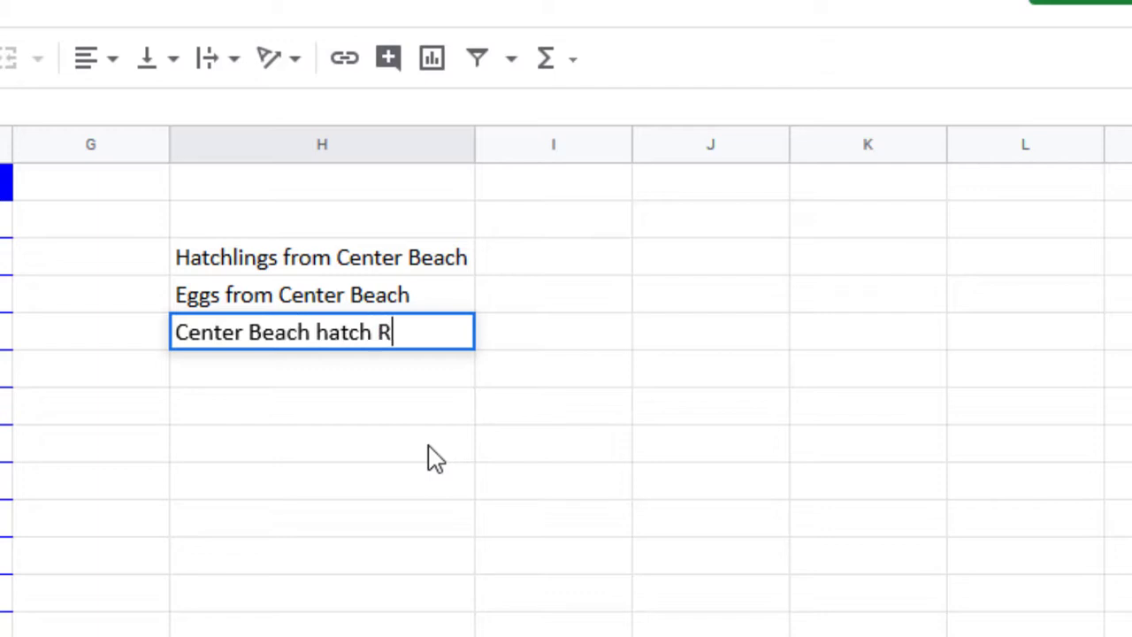
pyautogui.write('ate')
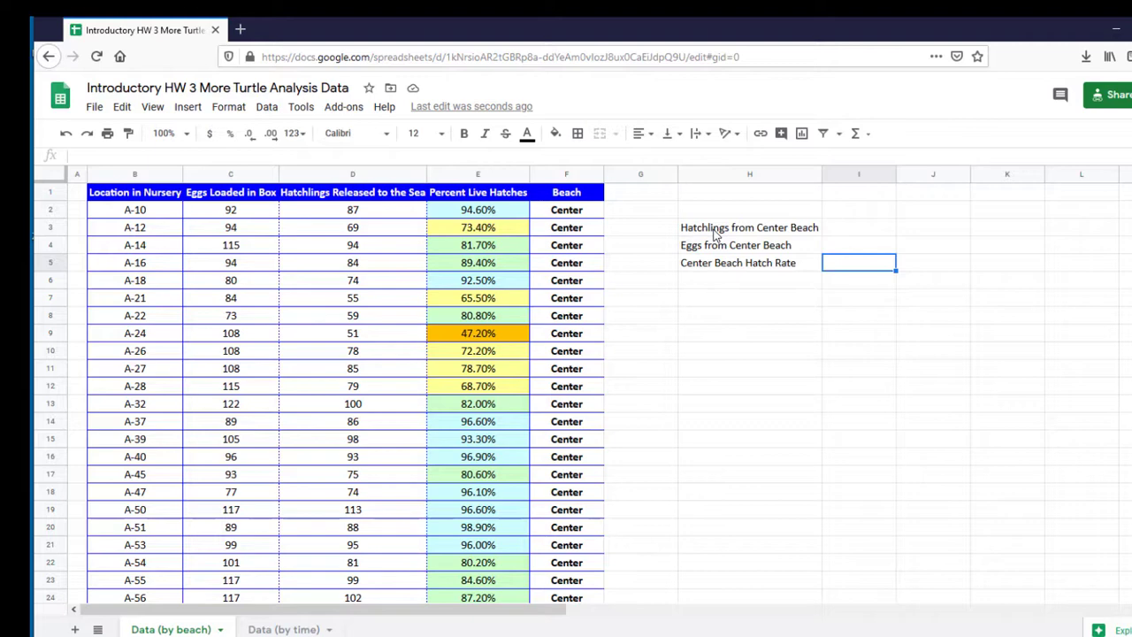
pyautogui.moveTo(600, 245)
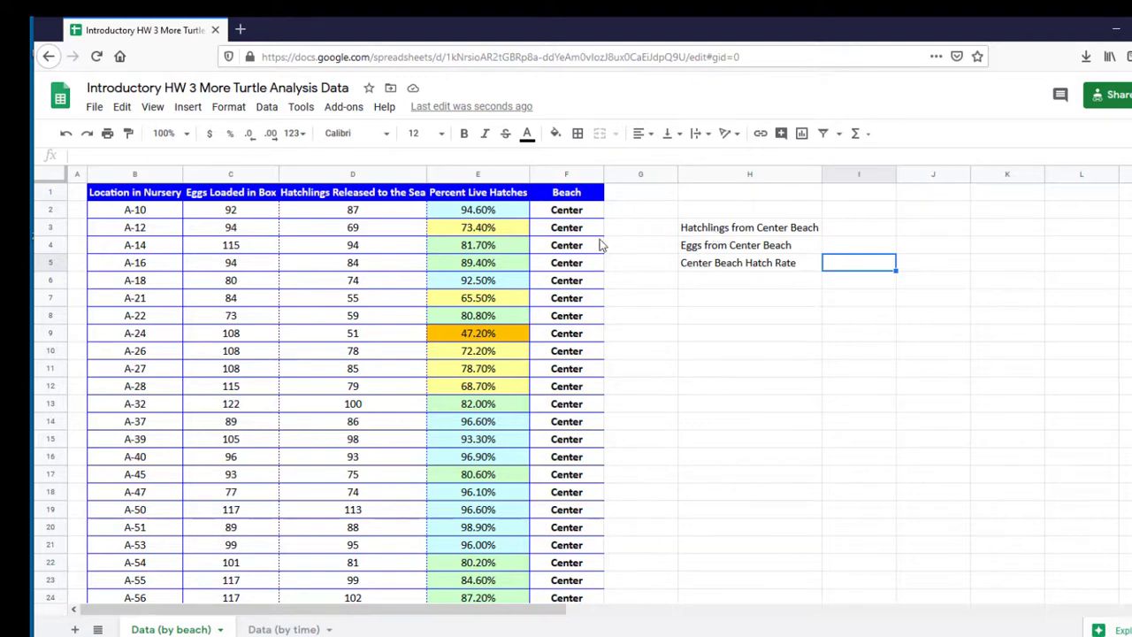
# Select the H3 hatchlings label cell
pyautogui.click(749, 227)
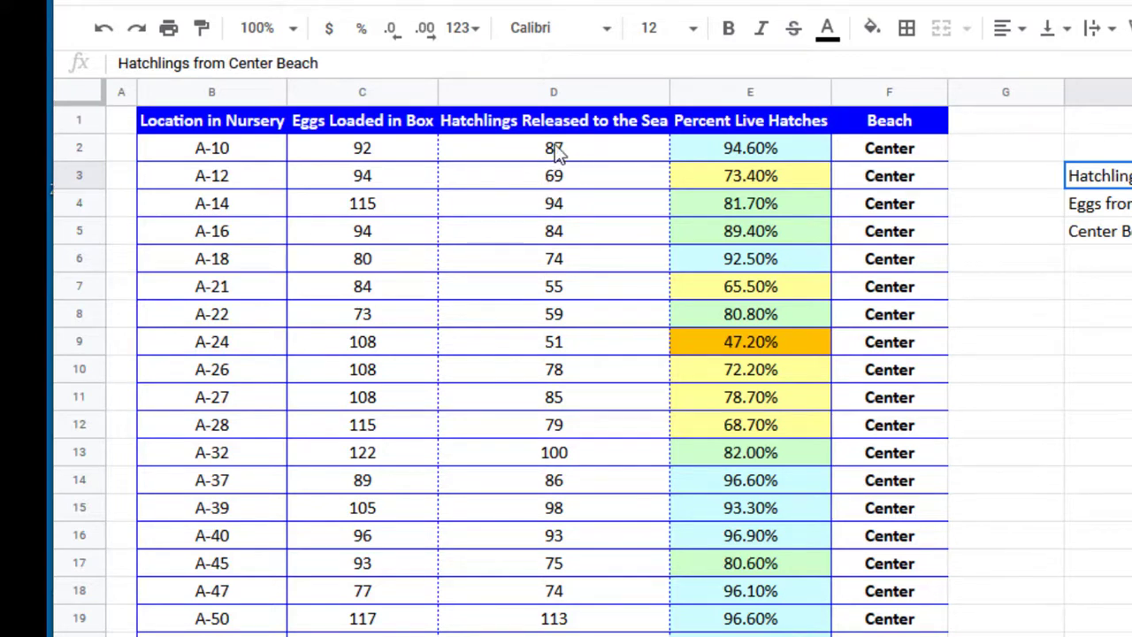
# Select the Center Beach hatchling counts from D2 down to D234
pyautogui.click(553, 148)
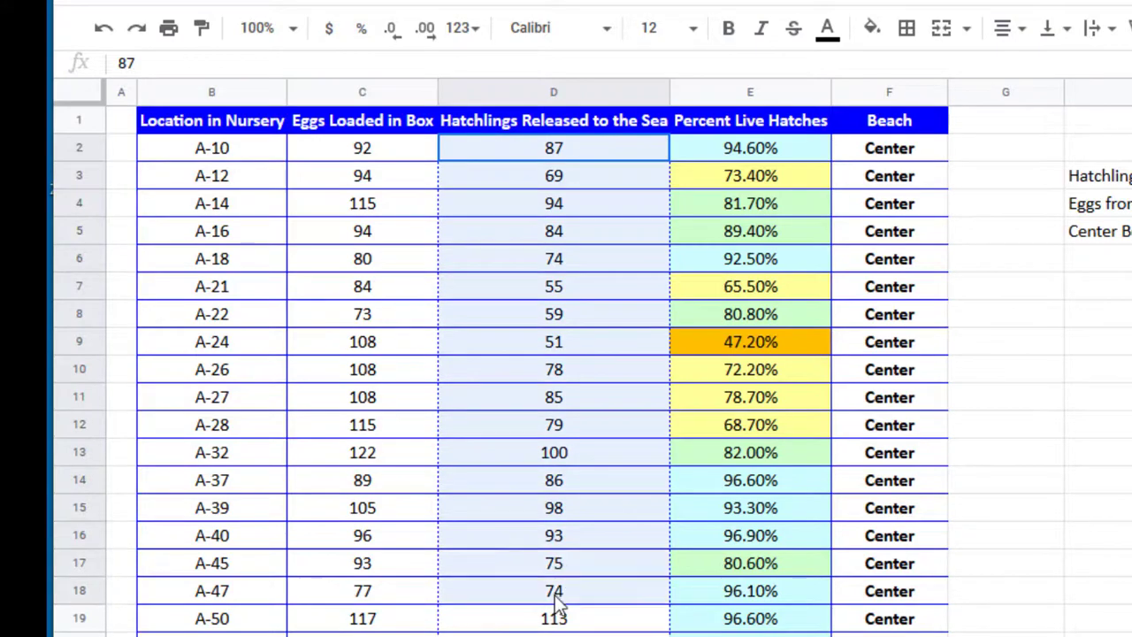
pyautogui.scroll(-3)
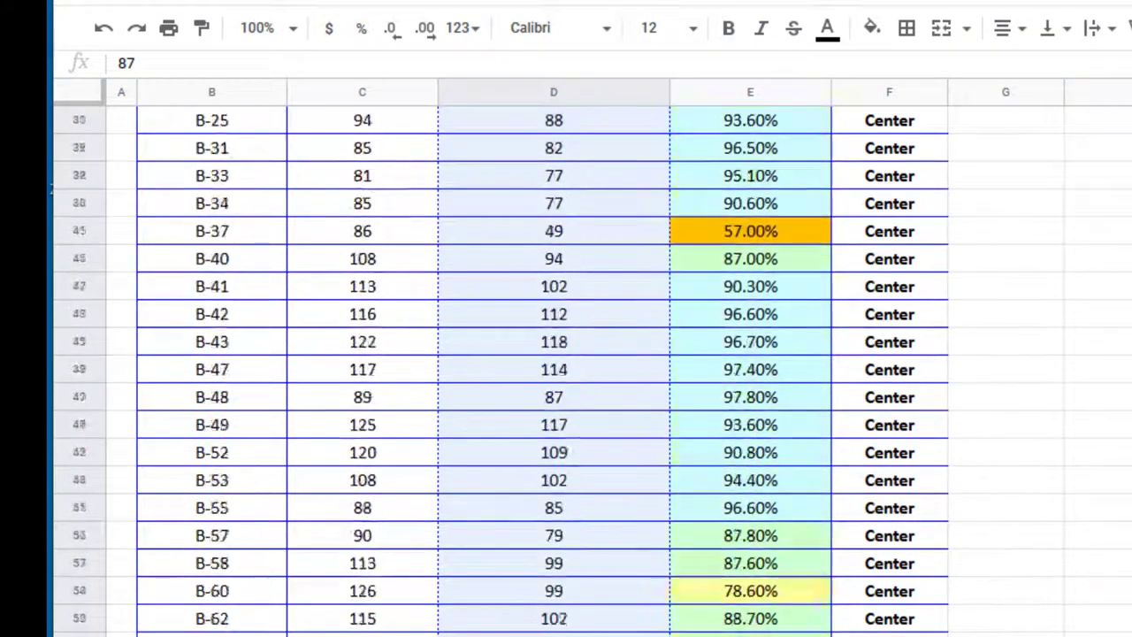
pyautogui.scroll(-3)
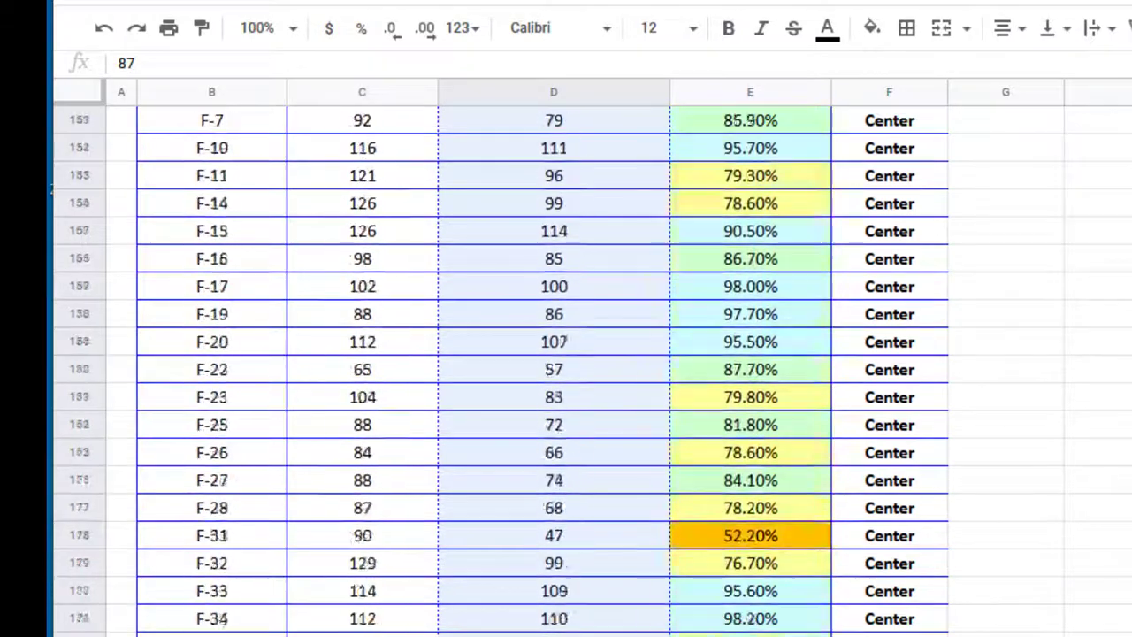
pyautogui.scroll(-3)
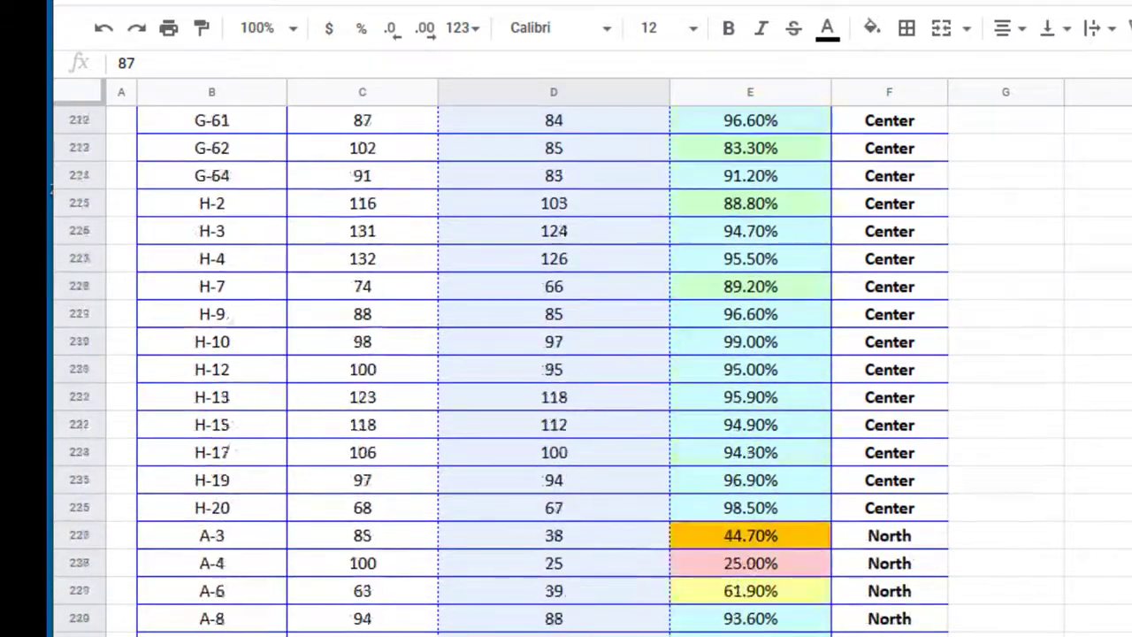
pyautogui.scroll(-3)
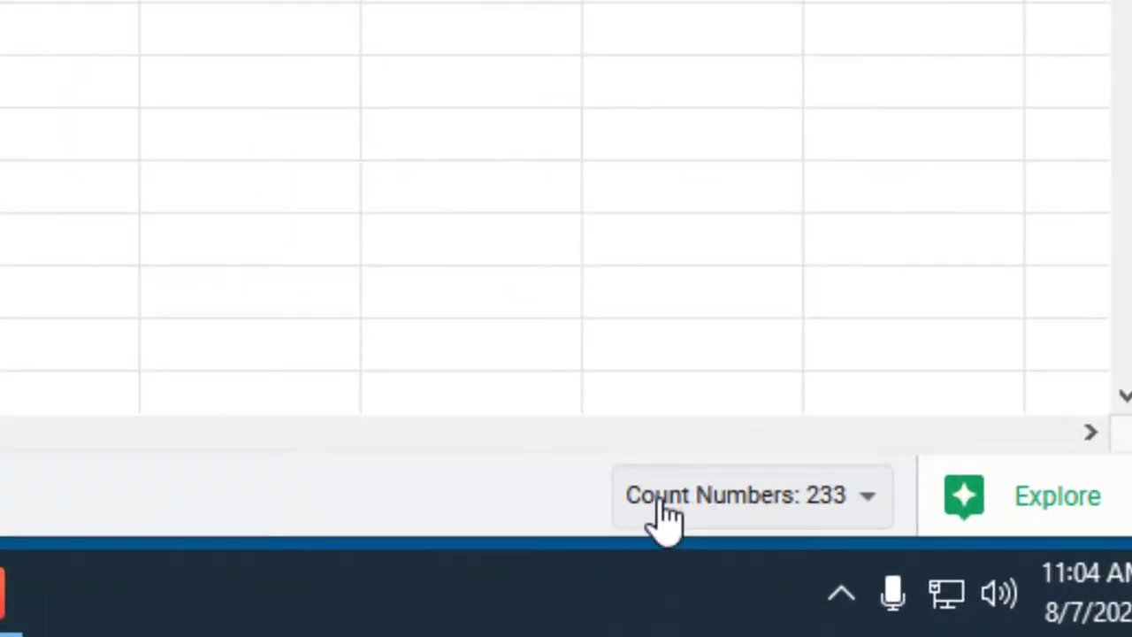
pyautogui.moveTo(809, 513)
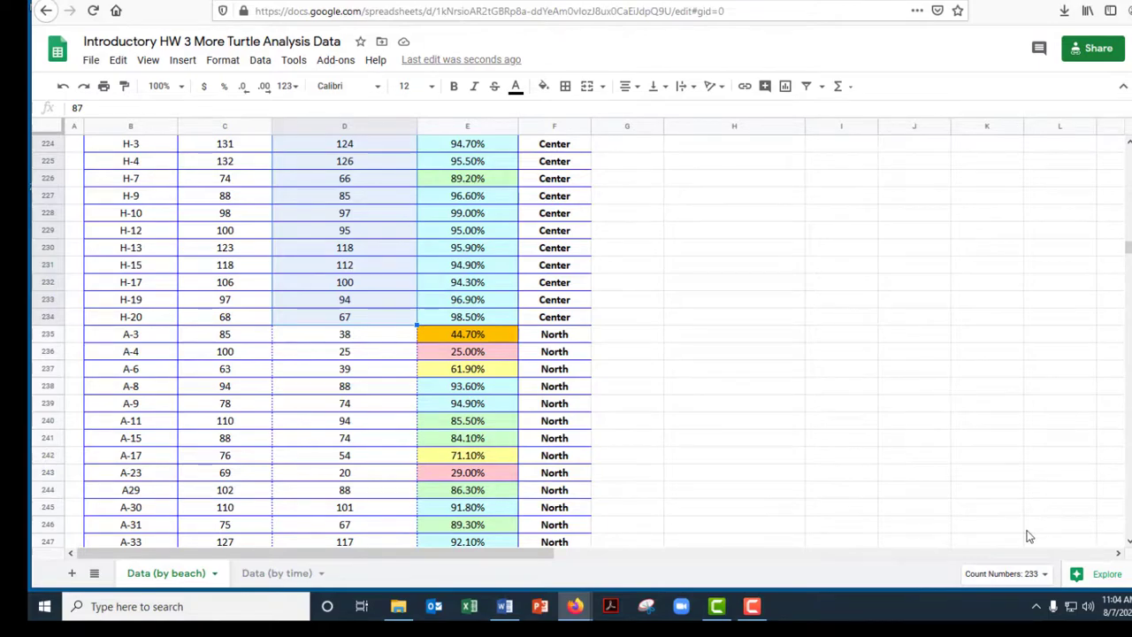
pyautogui.moveTo(1025, 536)
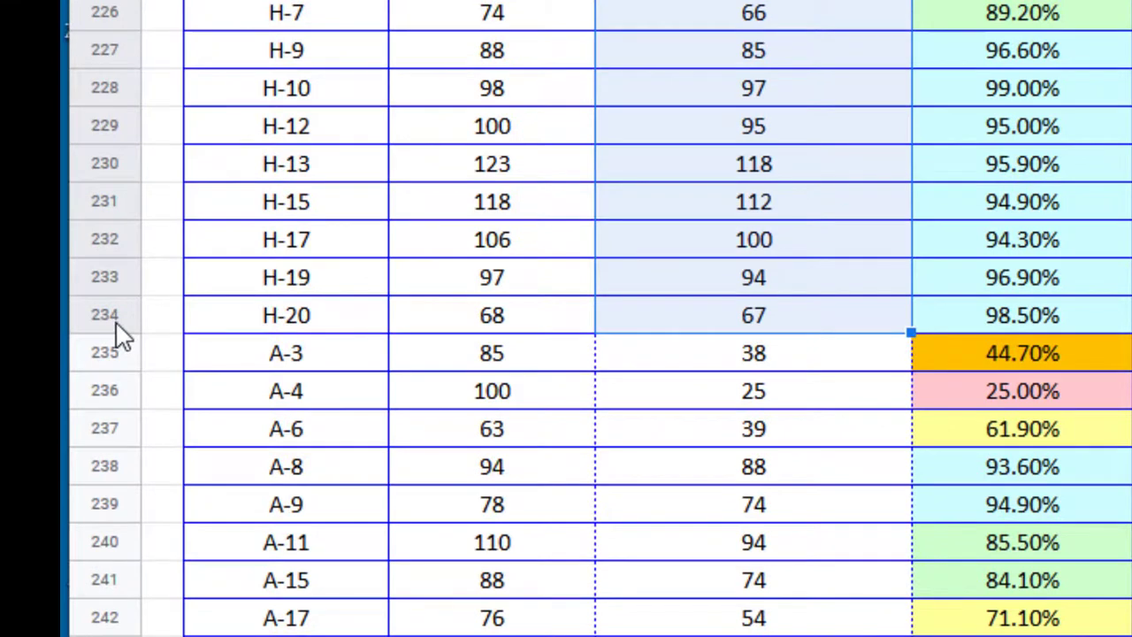
pyautogui.moveTo(699, 345)
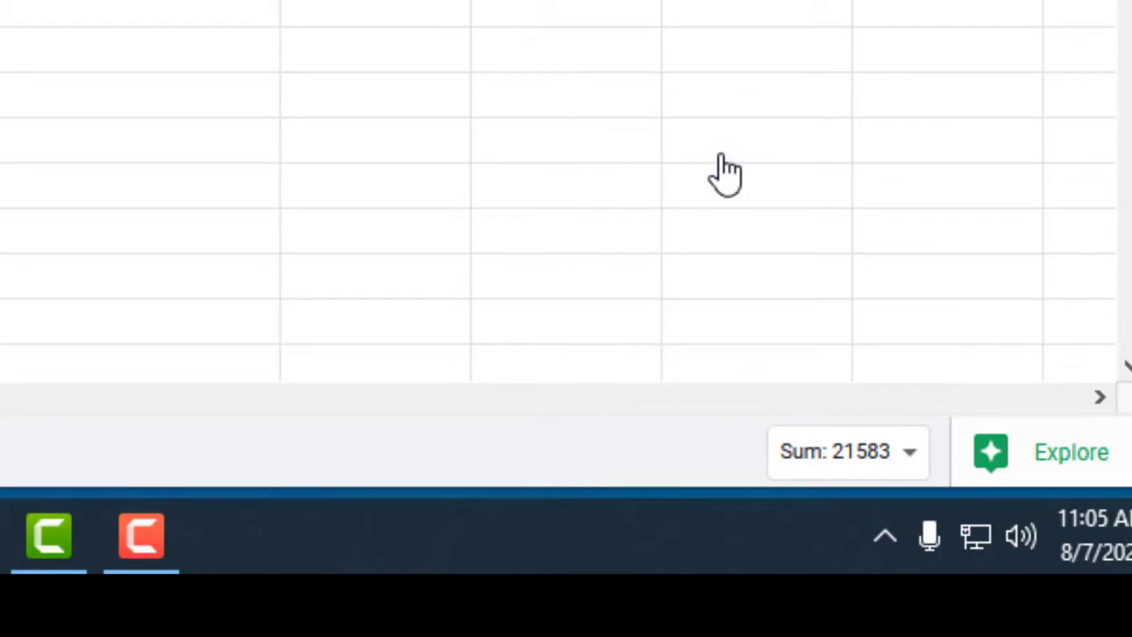
pyautogui.moveTo(844, 429)
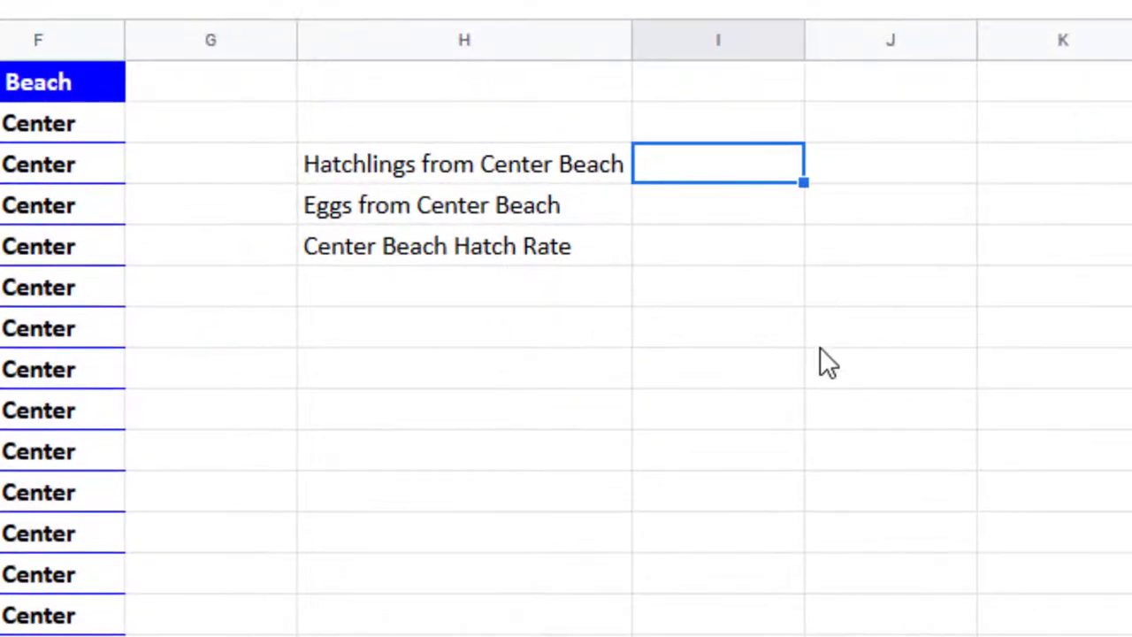
# Enter the Center Beach hatchlings total 21583 in I3
pyautogui.write('21')
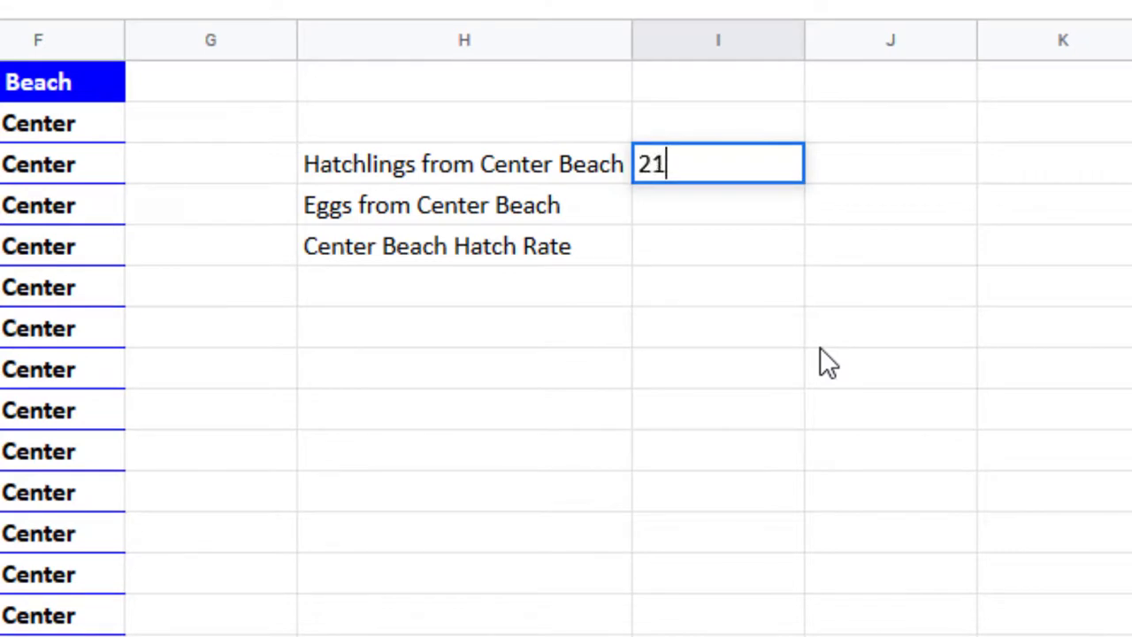
pyautogui.write('583')
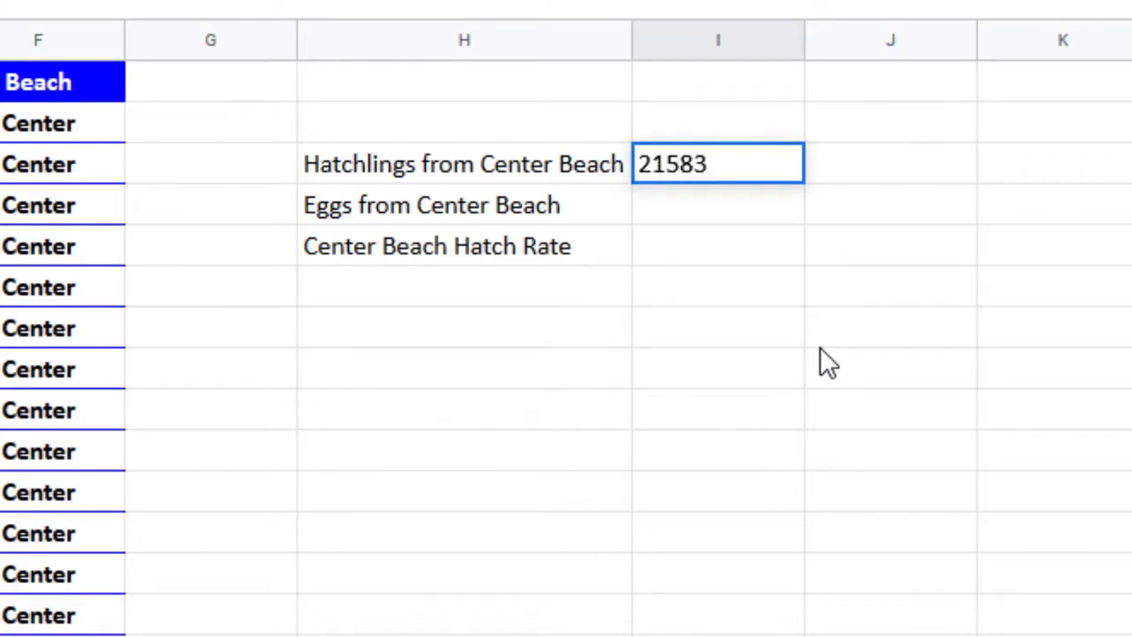
pyautogui.press('enter')
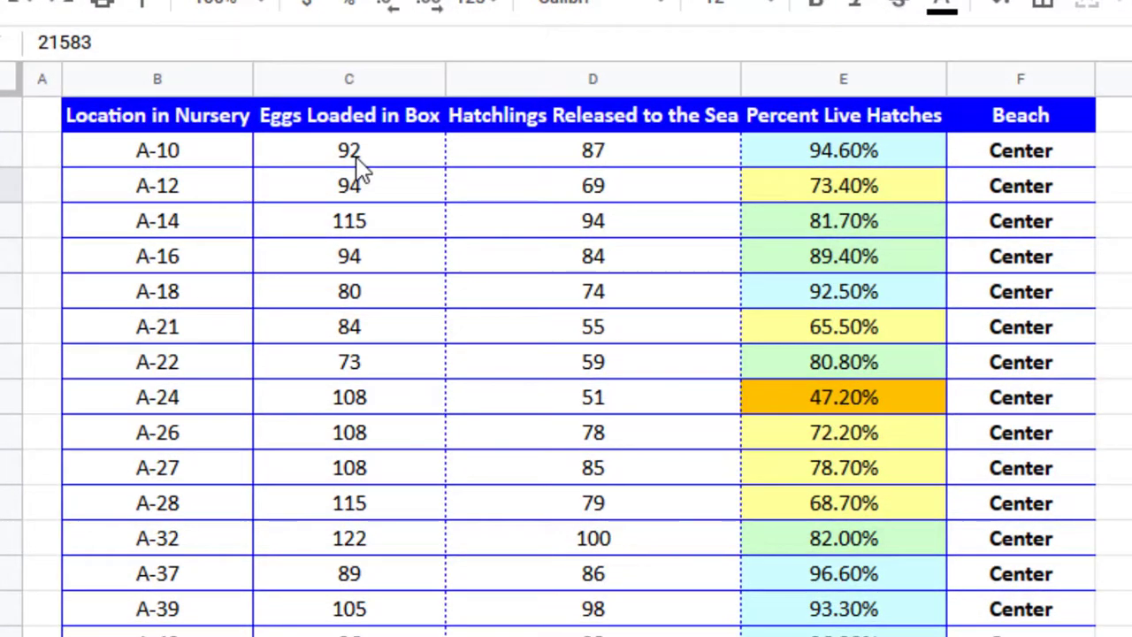
# Select the Center Beach egg counts in column C, note their 24411 sum, and start entering it
pyautogui.scroll(-3)
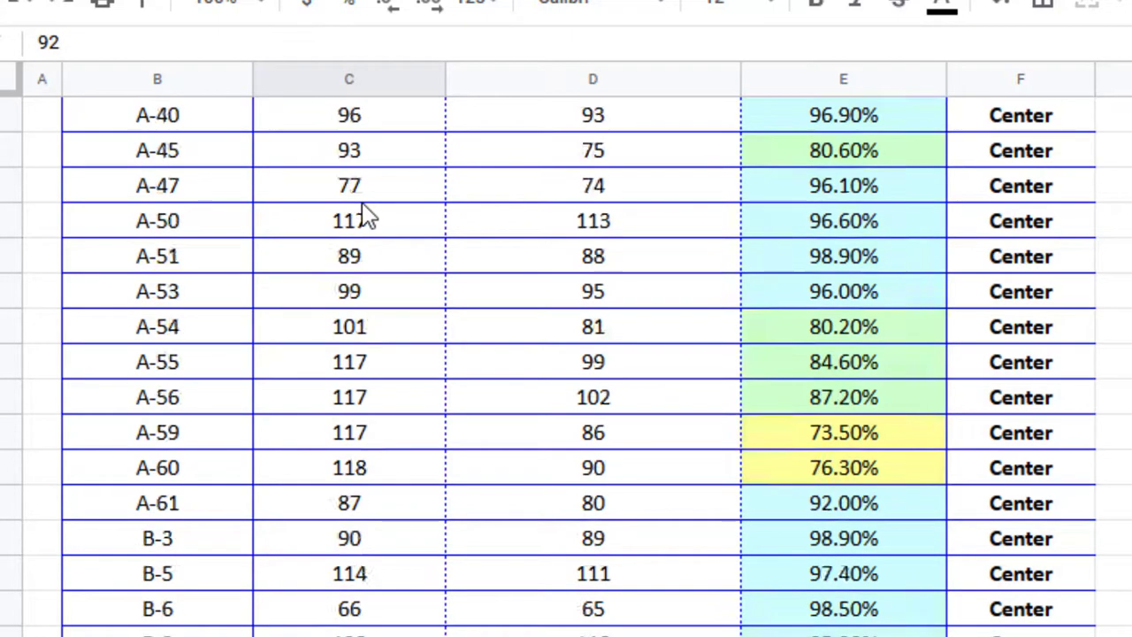
pyautogui.scroll(-3)
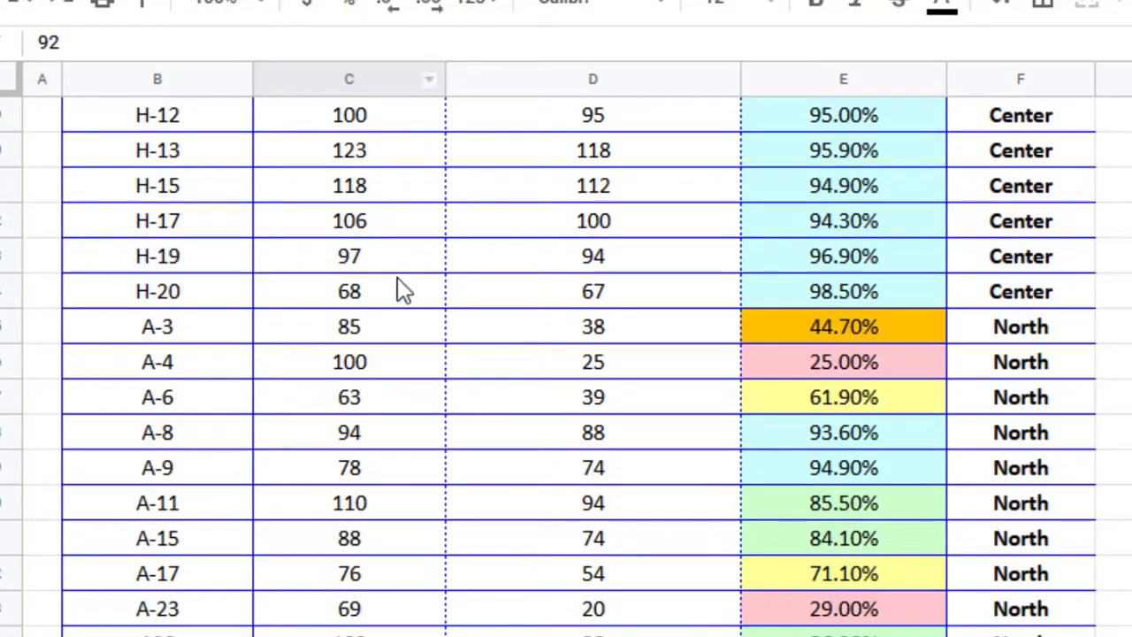
pyautogui.moveTo(349, 115); pyautogui.dragTo(348, 291)
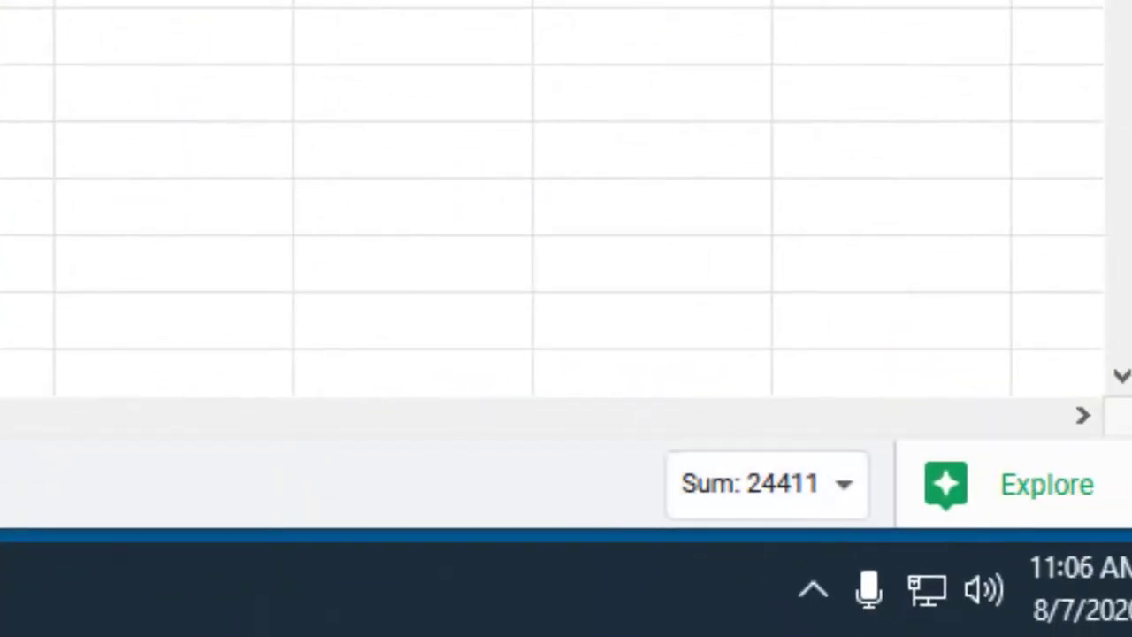
pyautogui.write('2')
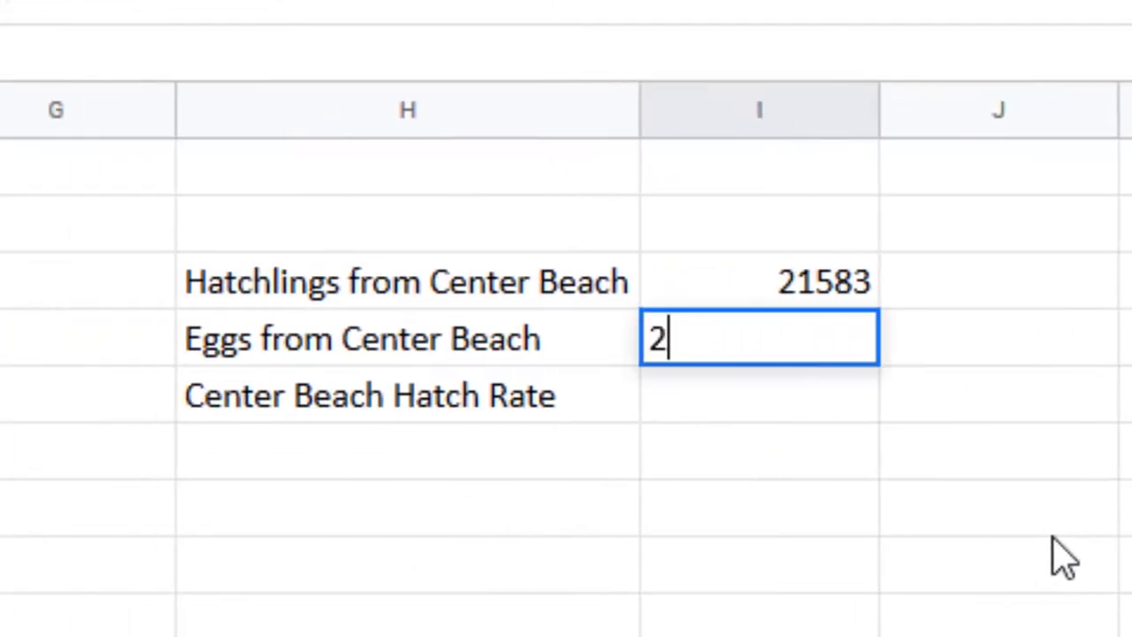
# Enter 24411 in I4 and the hatch rate formula =I3/I4 in I5
pyautogui.write('4411')
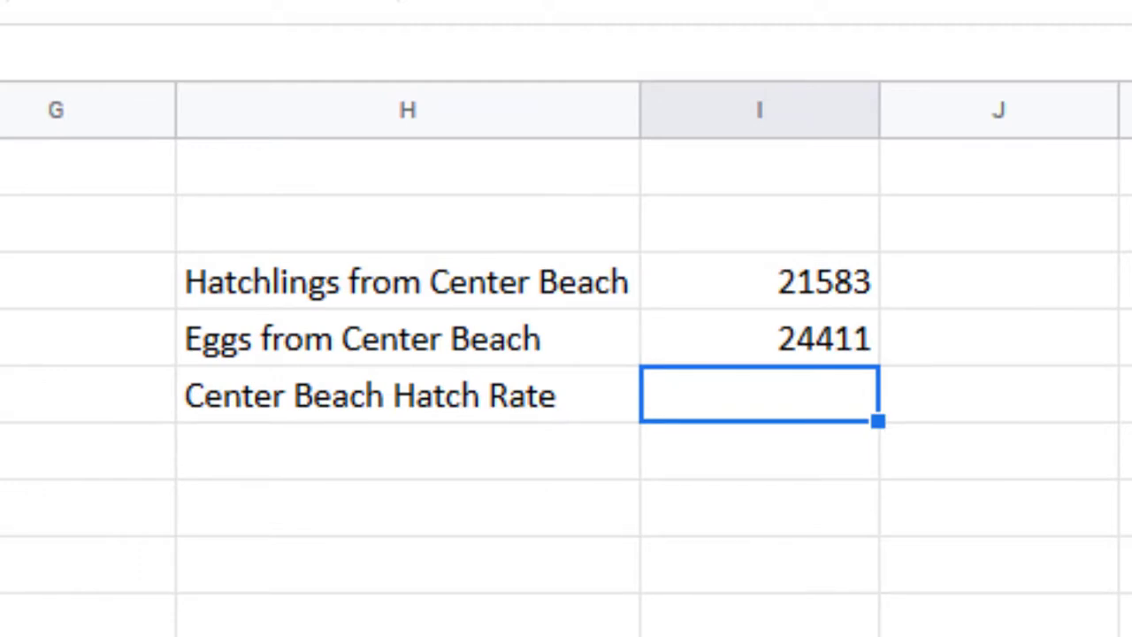
pyautogui.write('=')
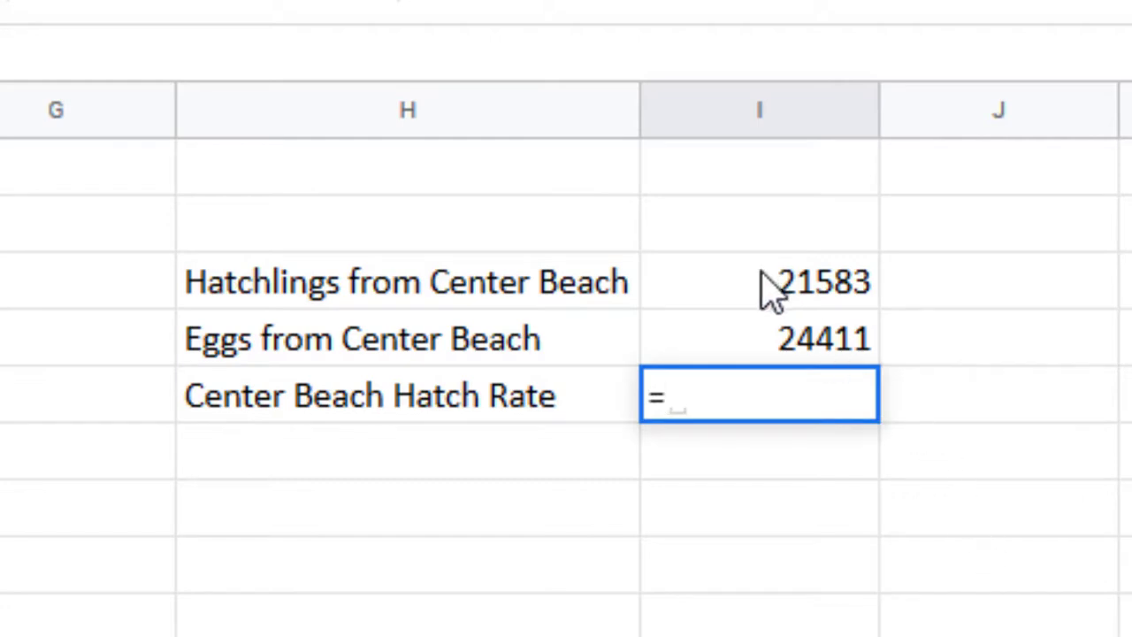
pyautogui.write('I3/I4')
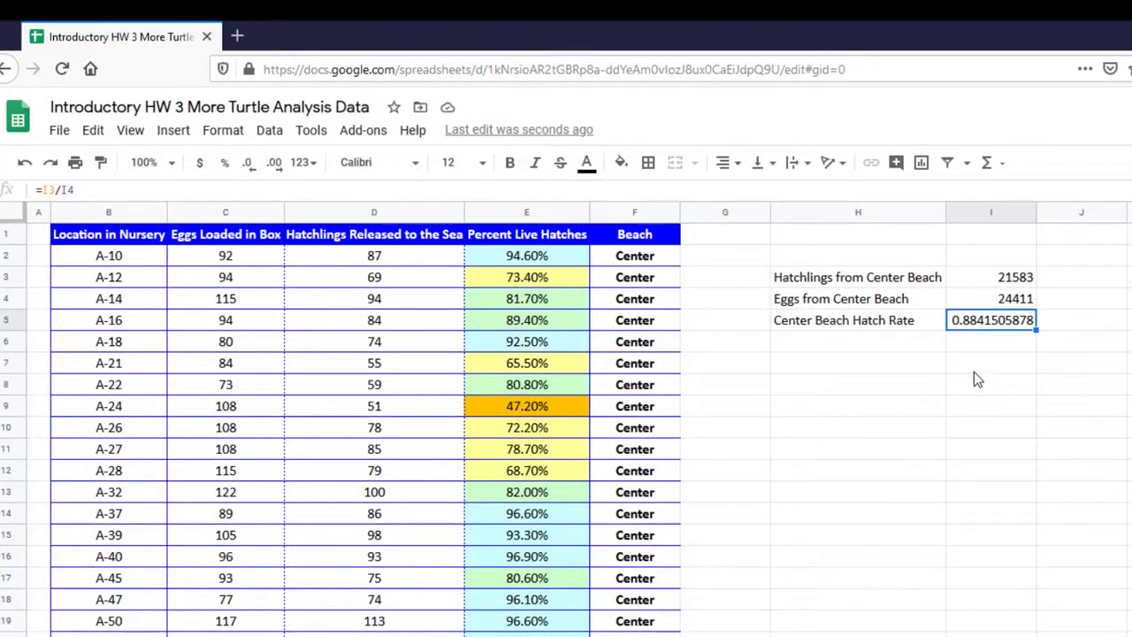
pyautogui.moveTo(487, 245)
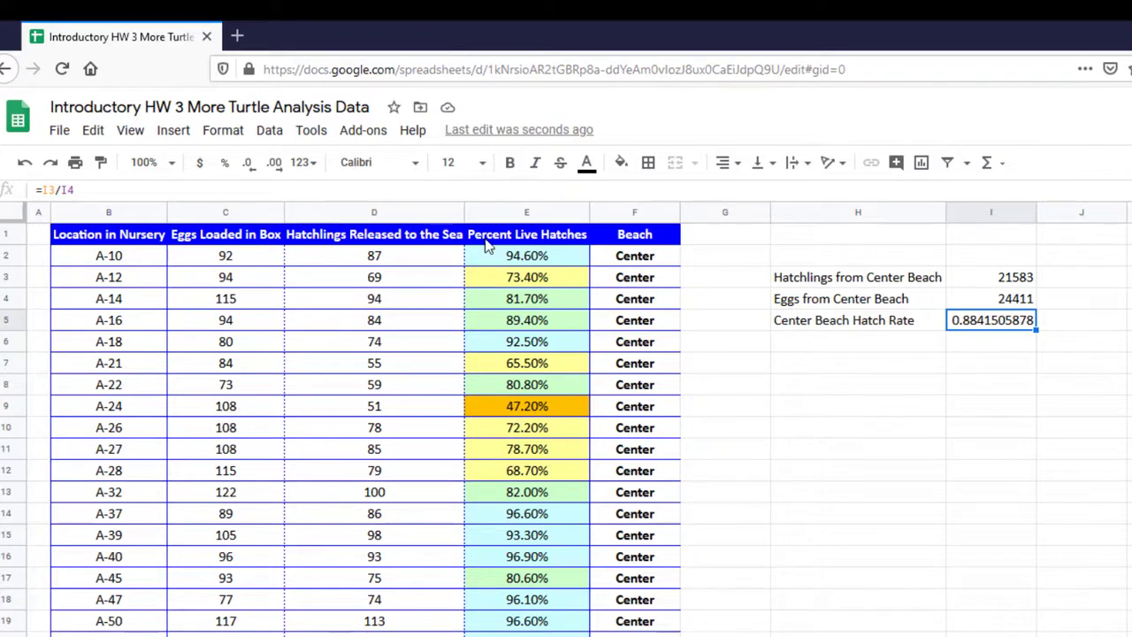
pyautogui.moveTo(223, 162)
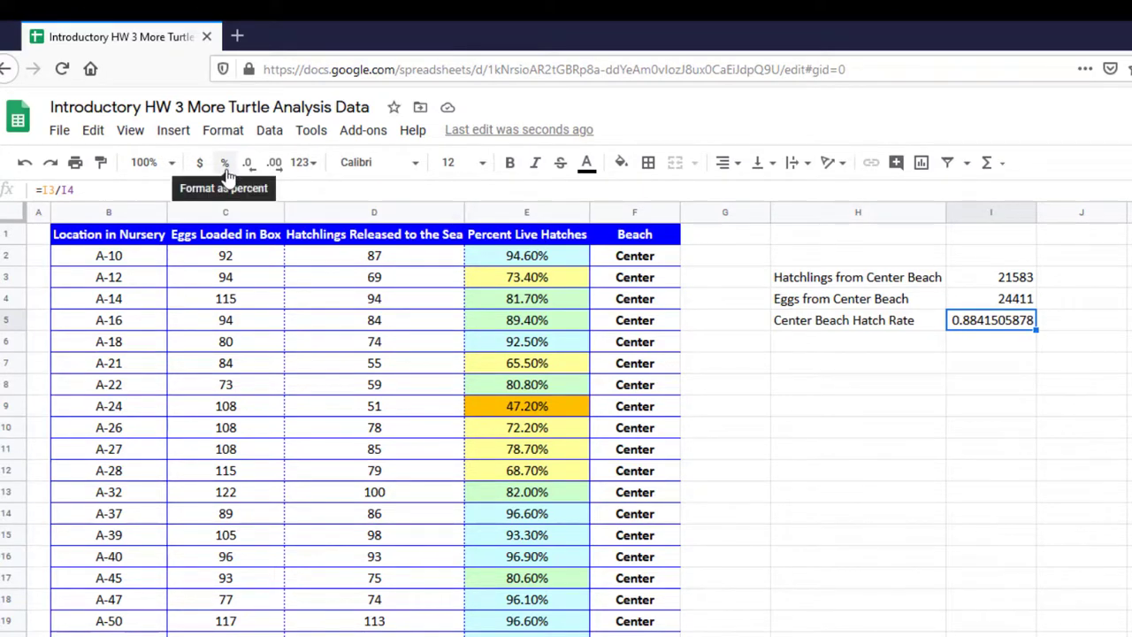
pyautogui.moveTo(224, 163)
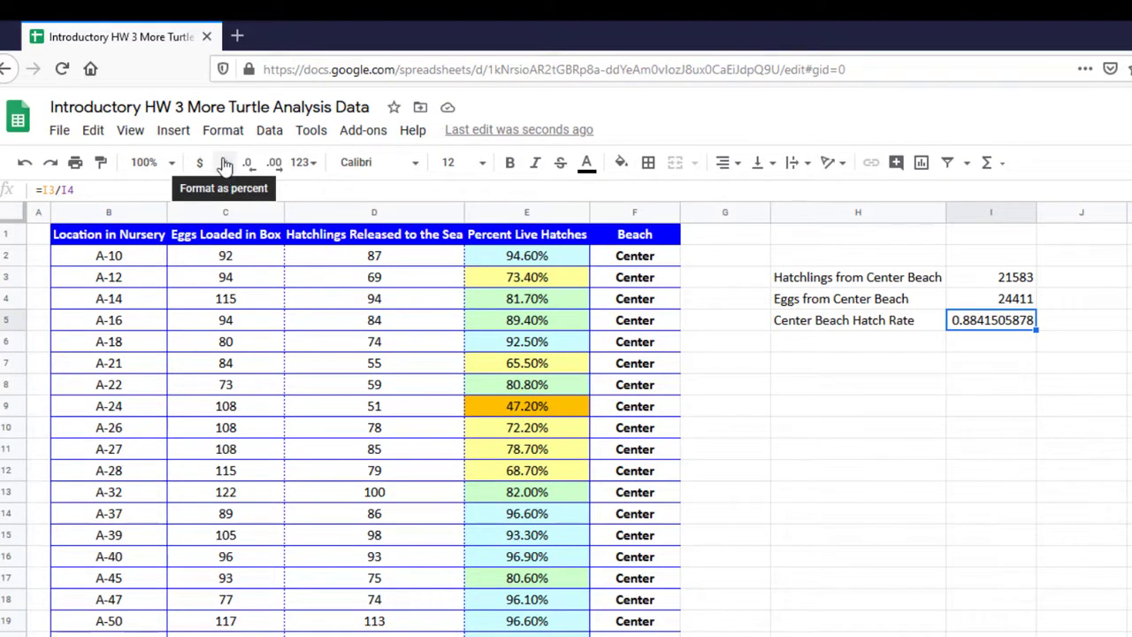
# Format I5 as a percent so the Center hatch rate shows 88.42%
pyautogui.click(224, 162)
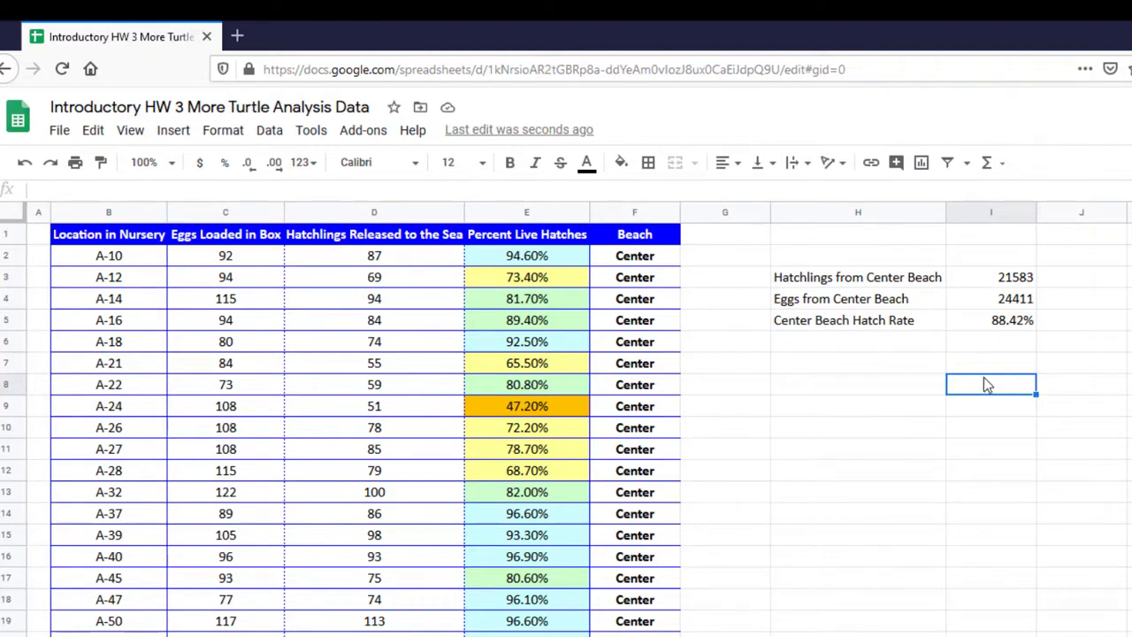
pyautogui.click(990, 277)
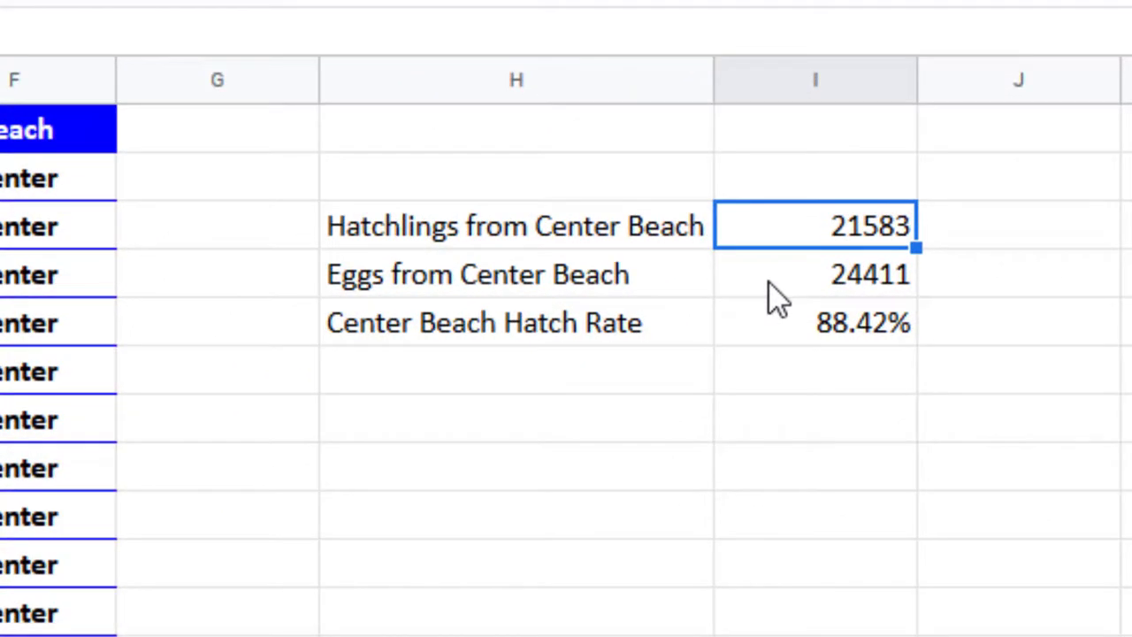
# Replace I3's hatchling total with =SUM(D2:D234), still showing 21583
pyautogui.write('=sum')
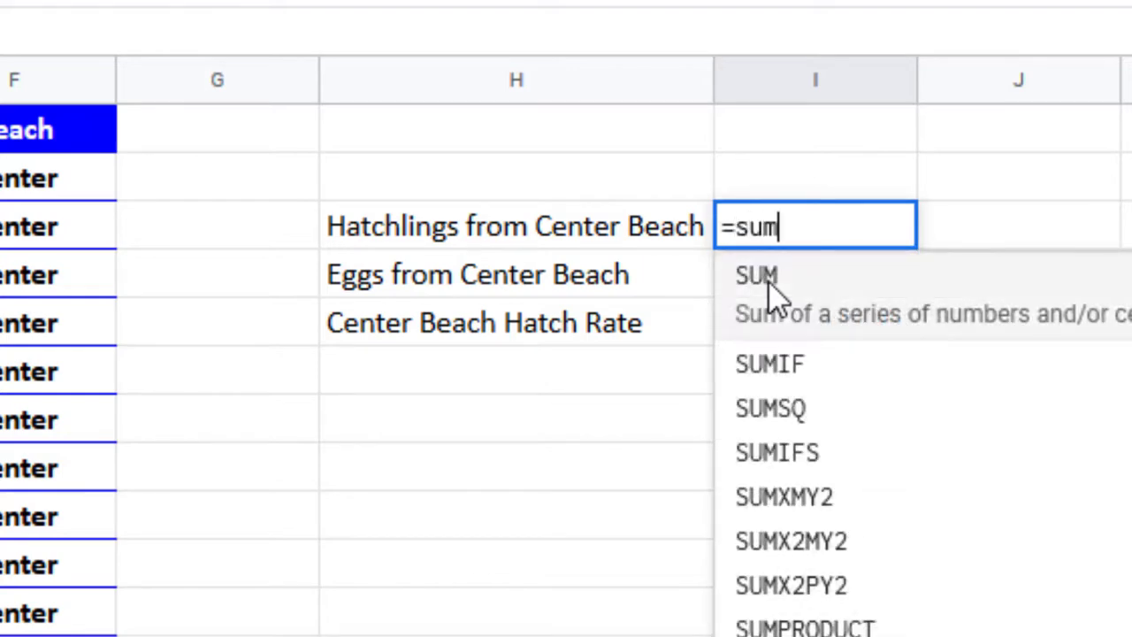
pyautogui.write('(D2:D234')
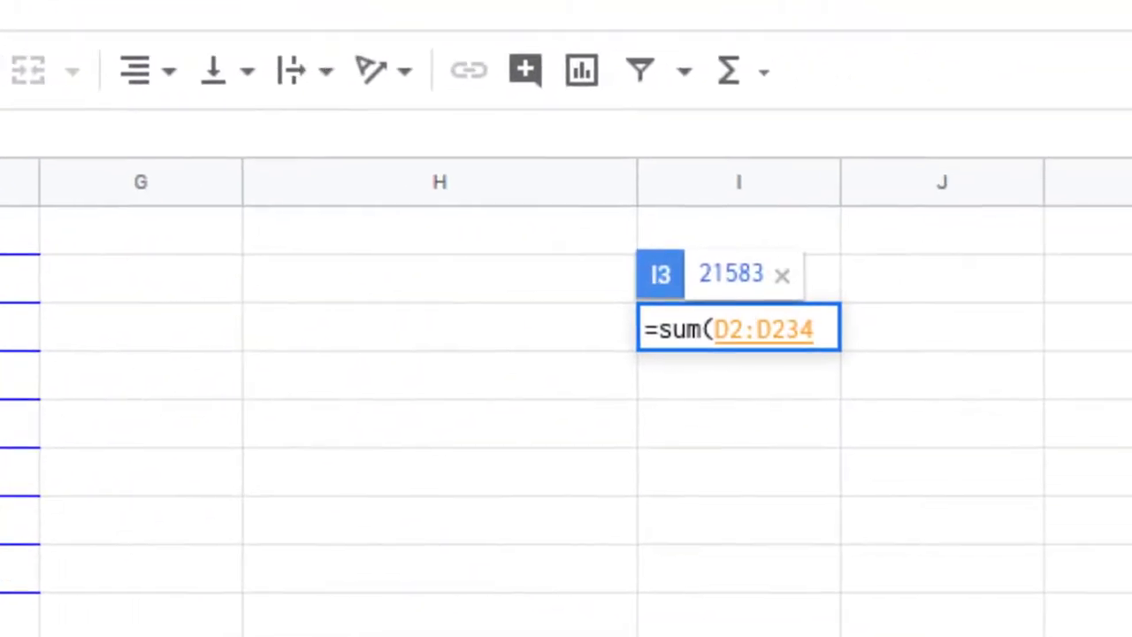
pyautogui.press('Enter')
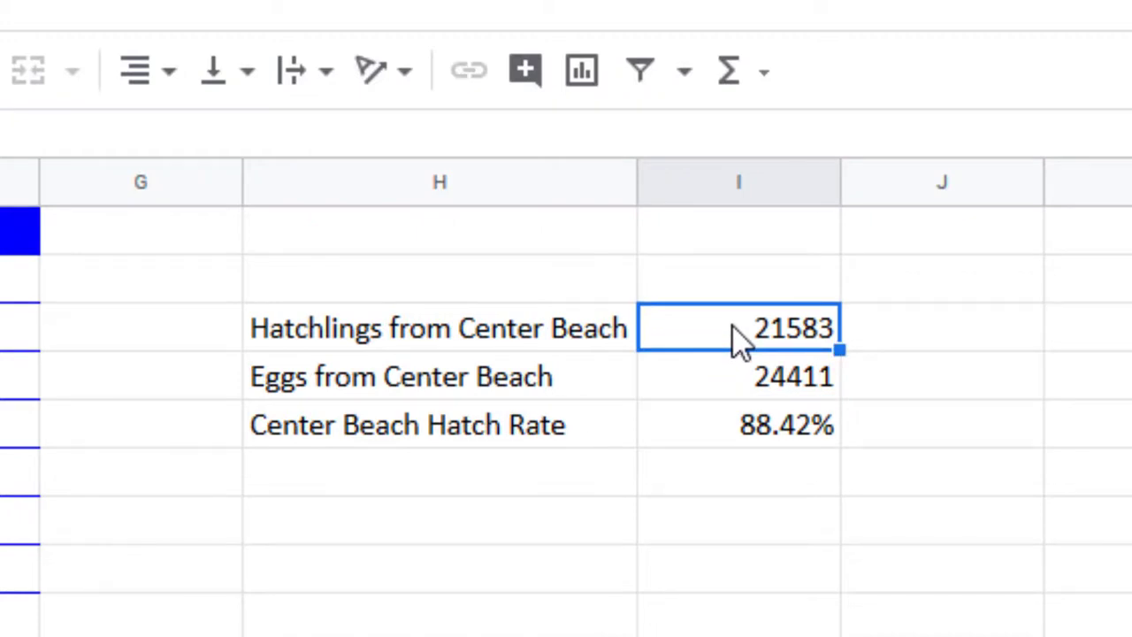
pyautogui.moveTo(746, 400)
pyautogui.write('=')
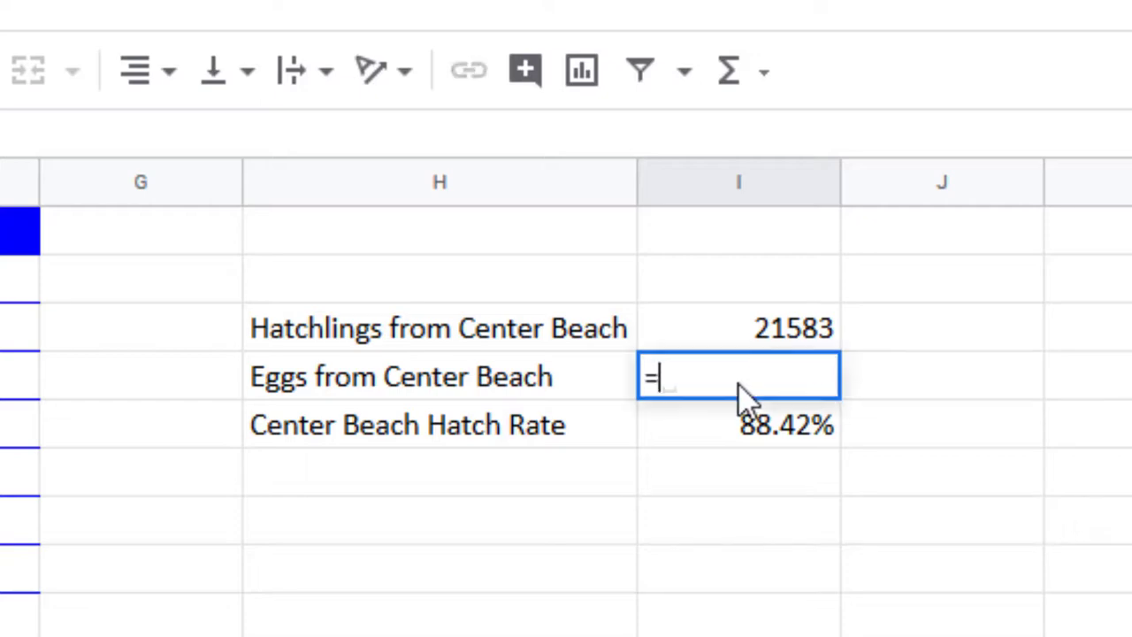
# Replace I4 with =SUM(C2:C234), then check I4 (24411) and the hatch rate in I5
pyautogui.write('sum(')
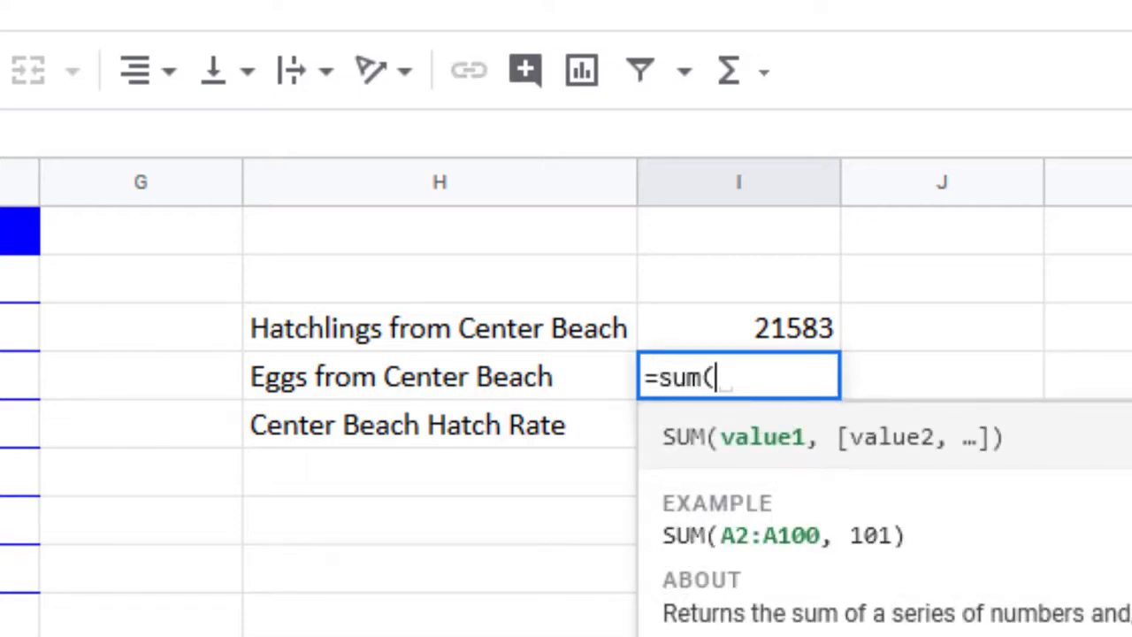
pyautogui.write('C2')
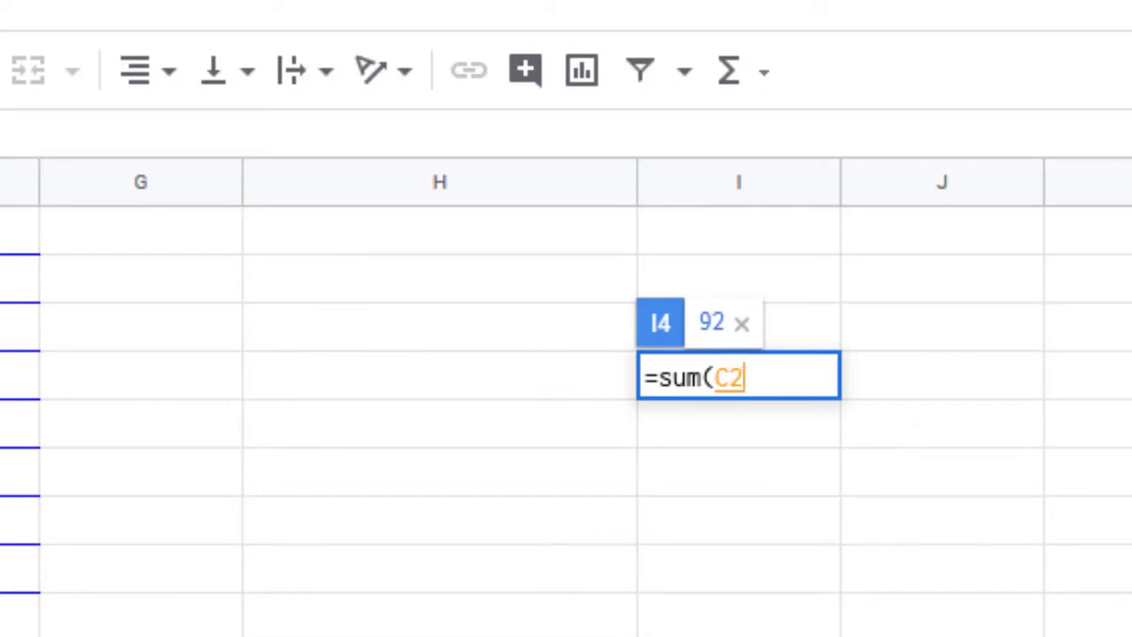
pyautogui.write(':C234')
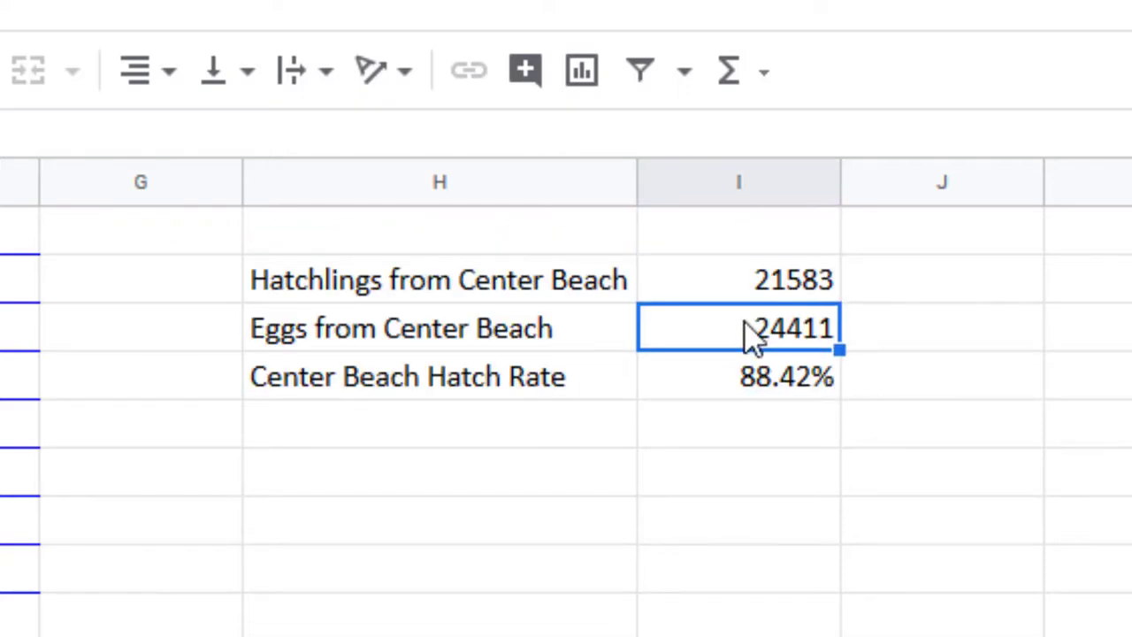
pyautogui.click(738, 376)
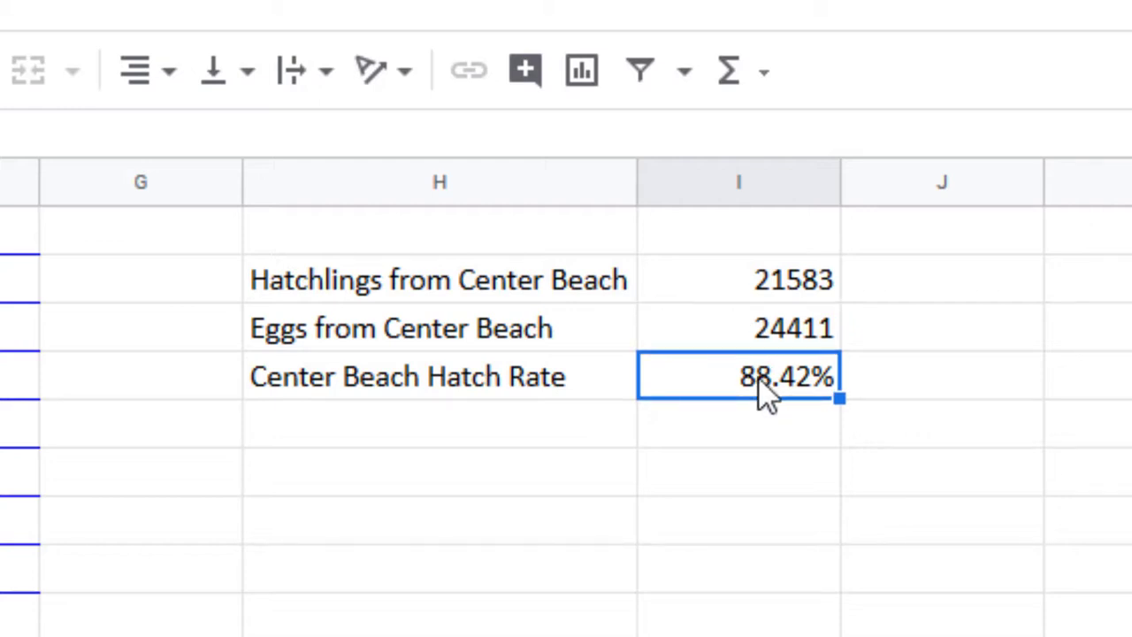
pyautogui.click(1061, 389)
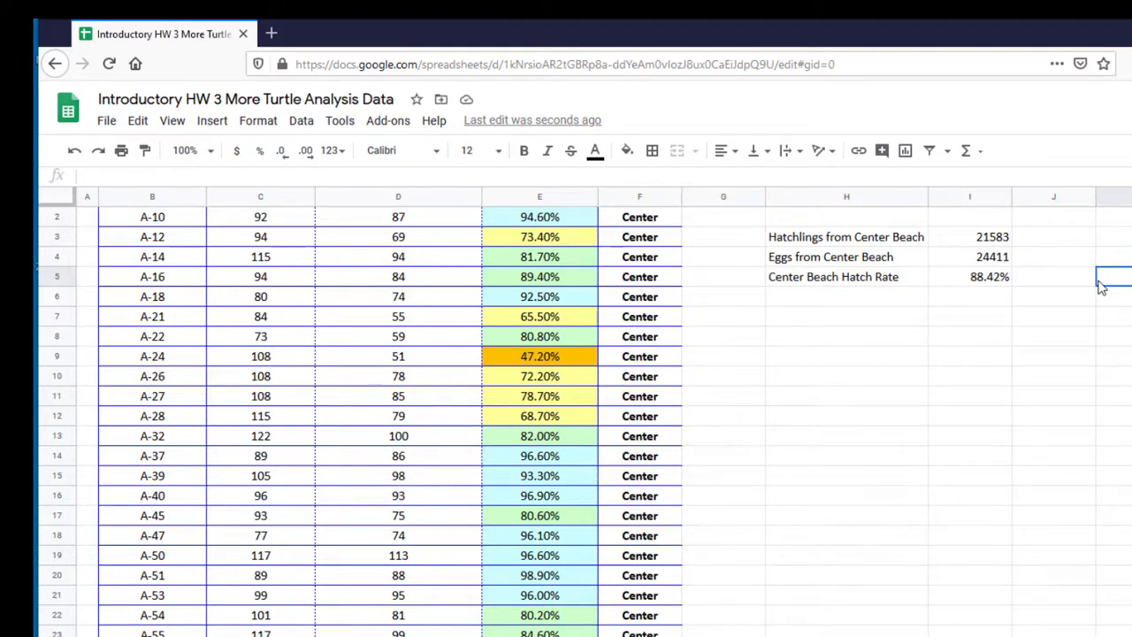
pyautogui.moveTo(721, 403)
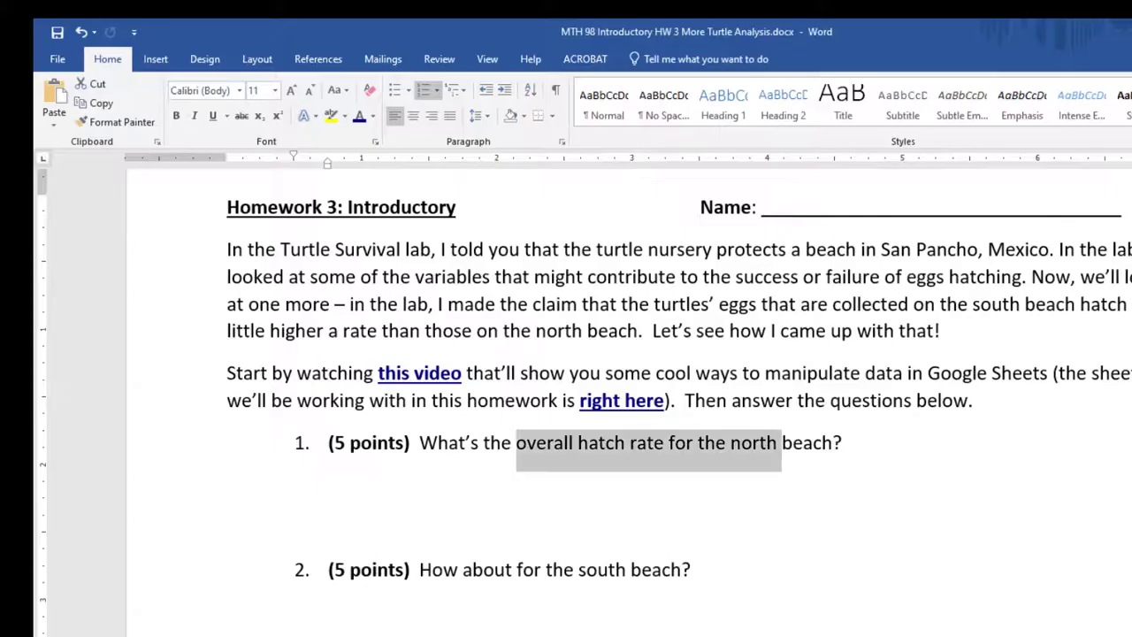
# Scroll down to question 1 about the north beach's overall hatch rate
pyautogui.scroll(-3)
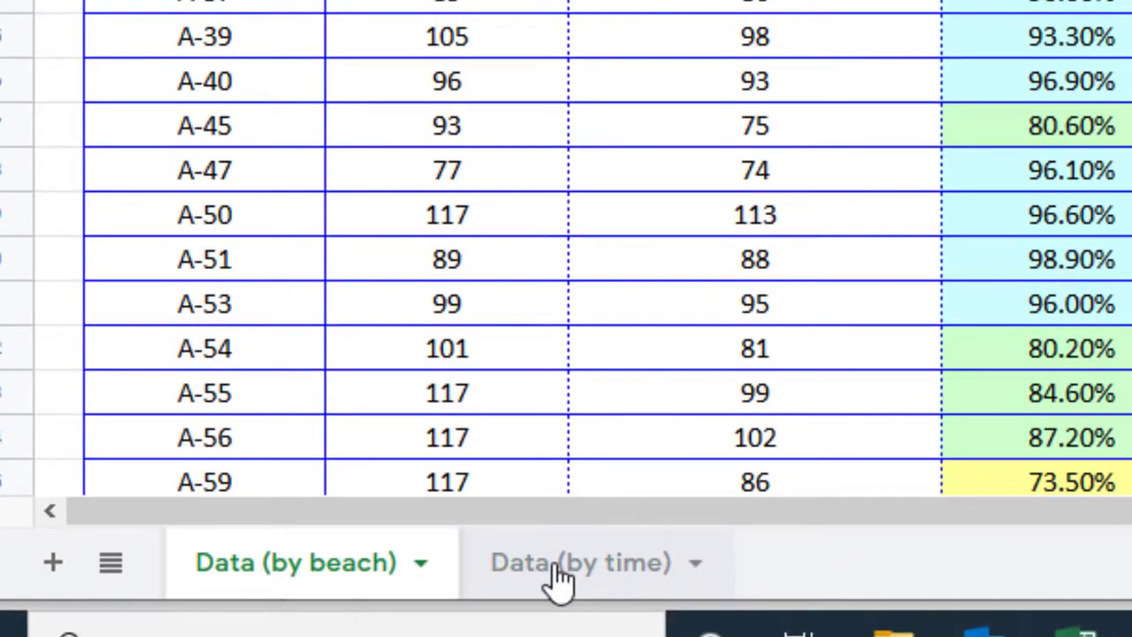
pyautogui.click(579, 561)
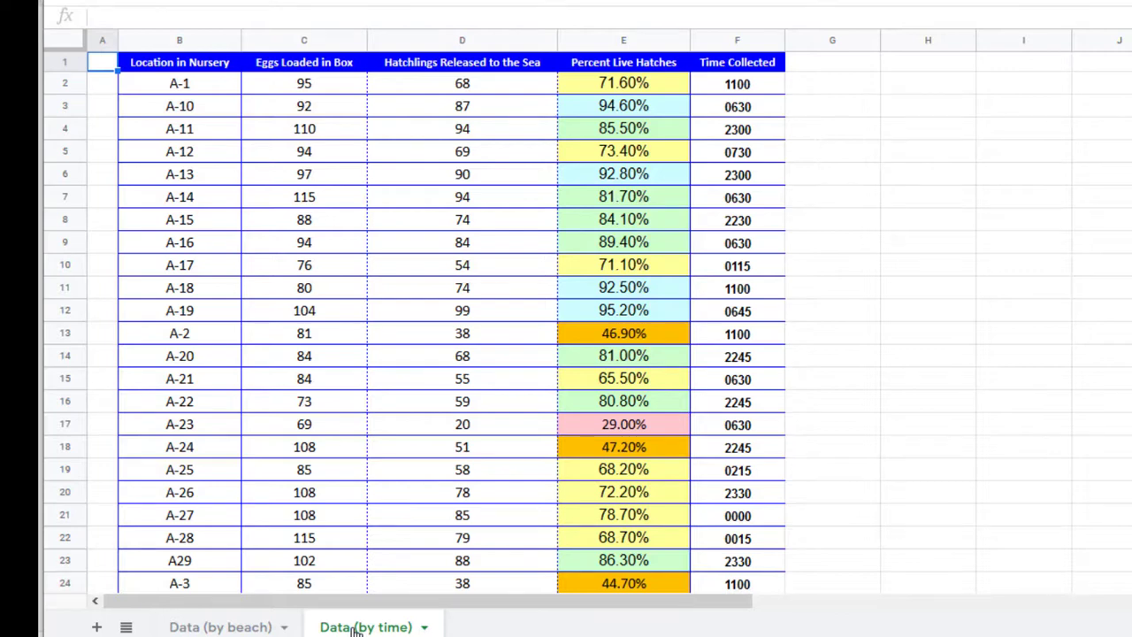
pyautogui.click(737, 83)
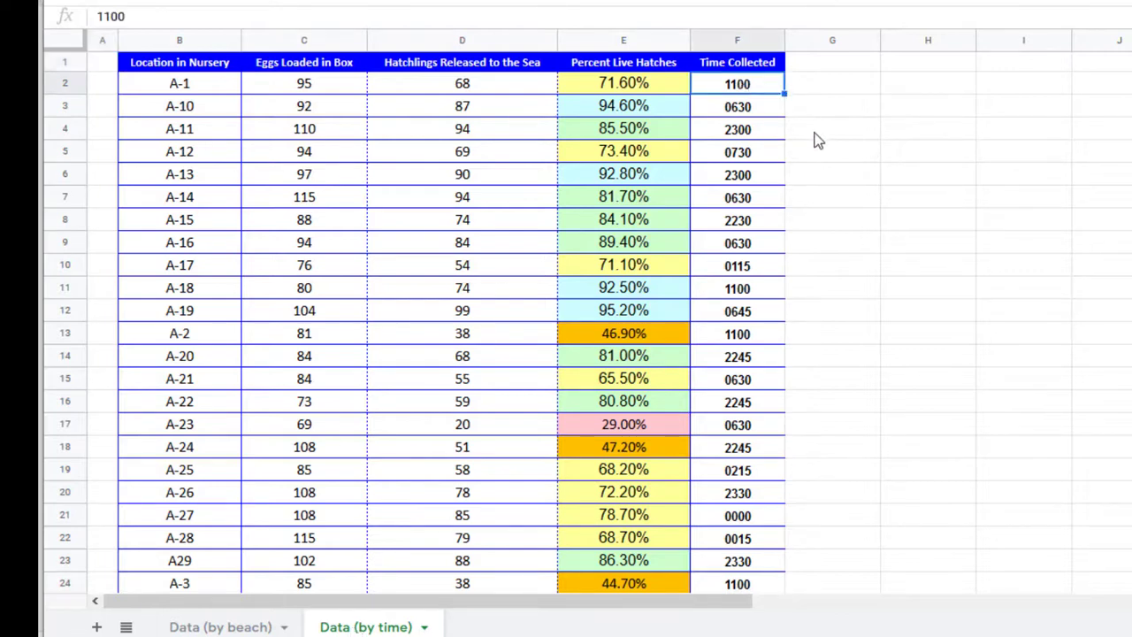
pyautogui.click(737, 106)
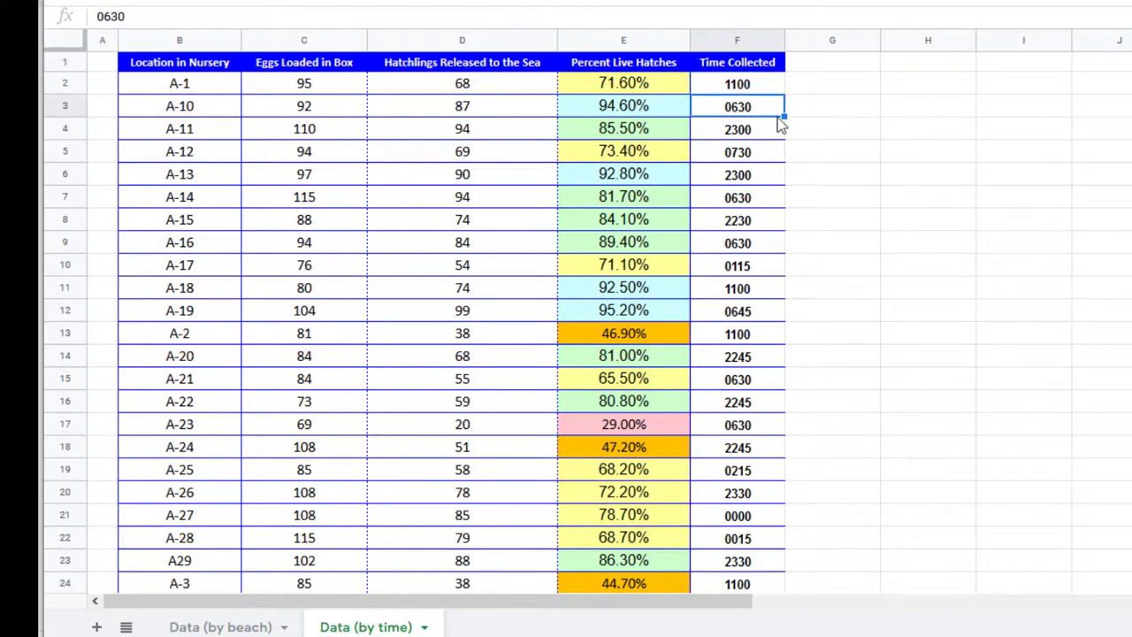
pyautogui.click(736, 129)
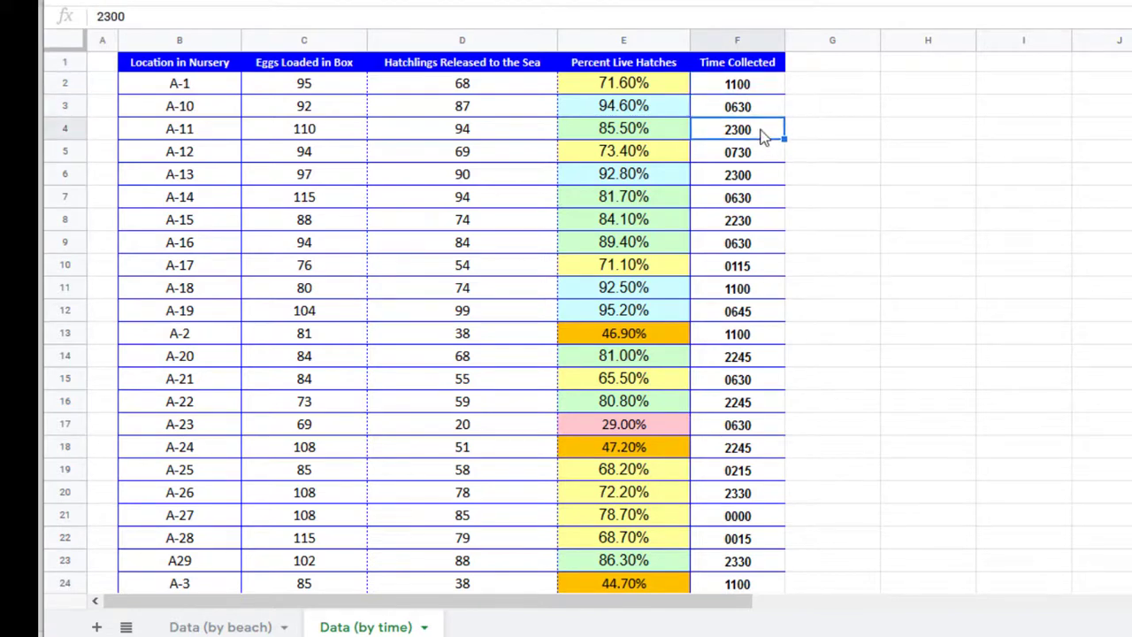
pyautogui.moveTo(415, 557)
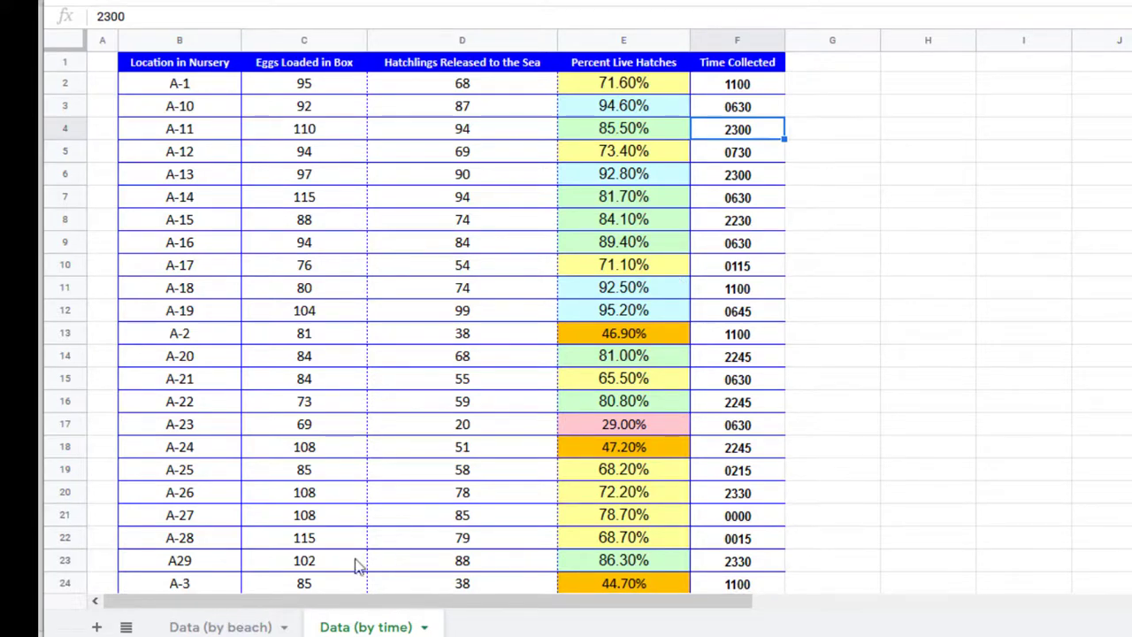
pyautogui.click(220, 626)
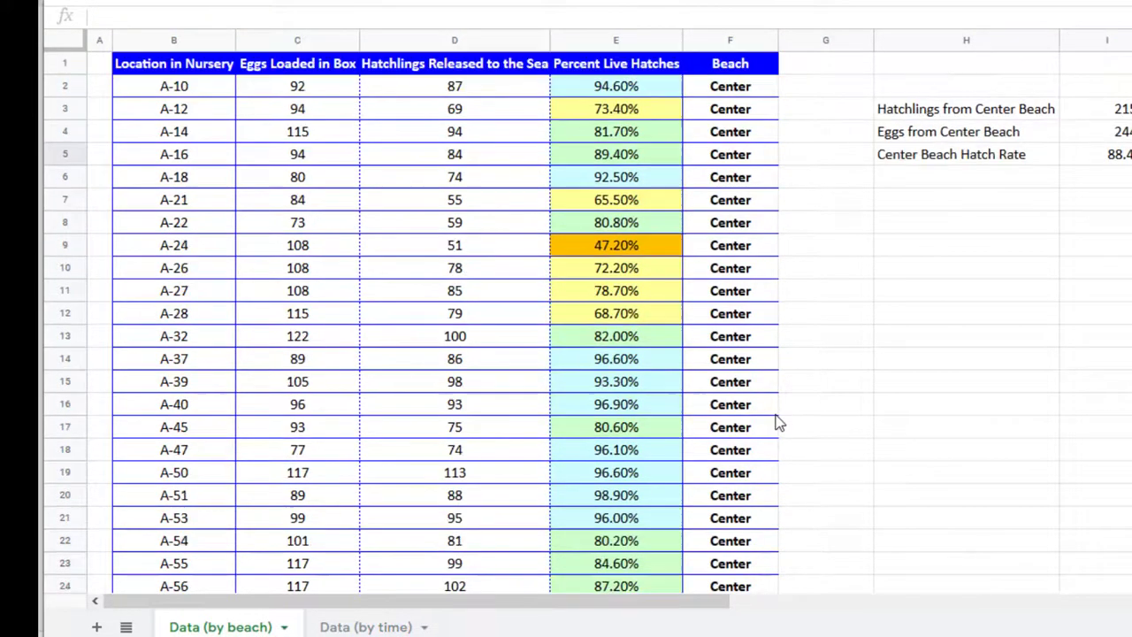